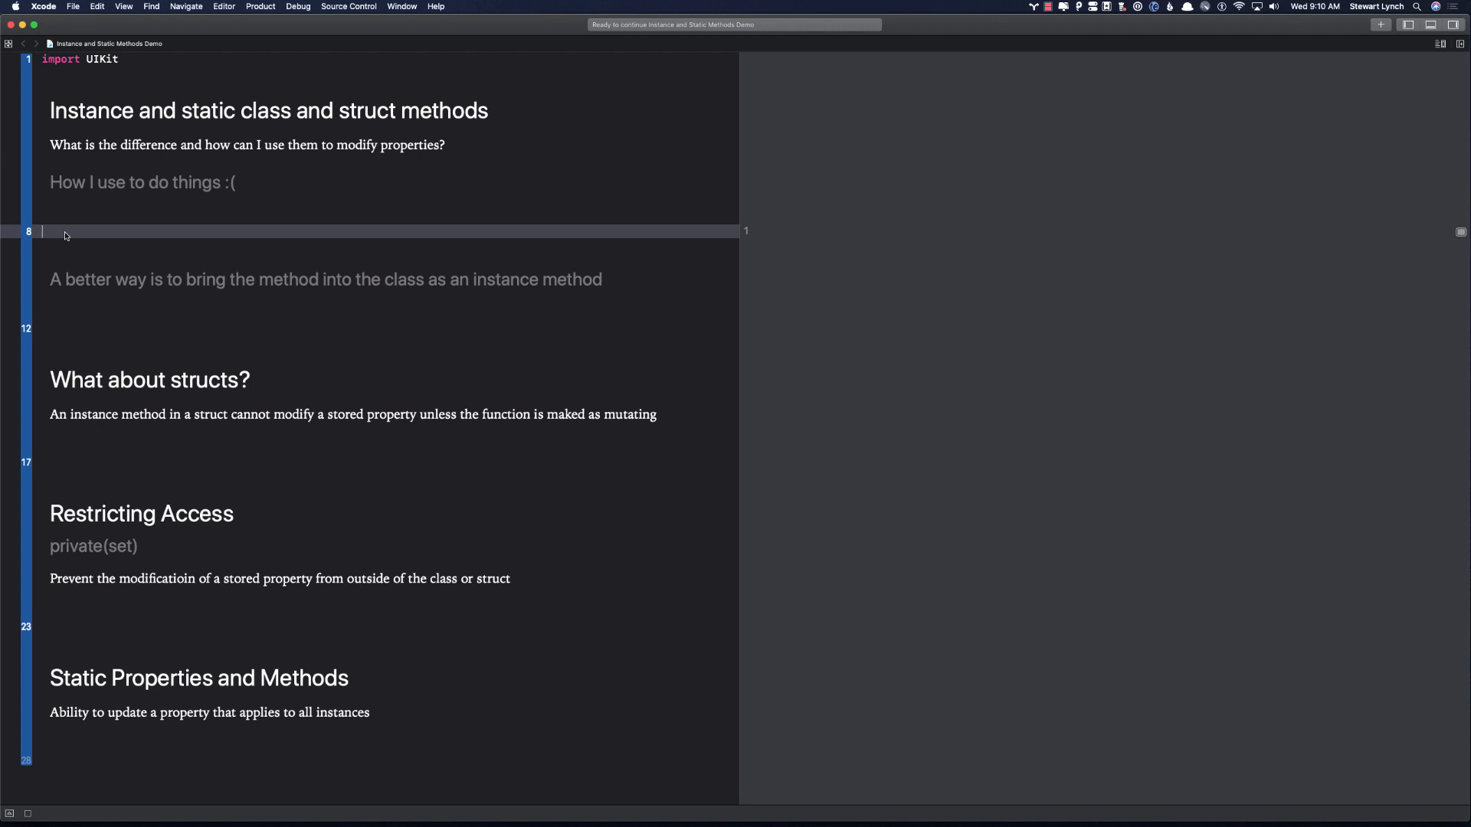
# Define a Score class with a property var current: Int = 0.
pyautogui.write('class Score')
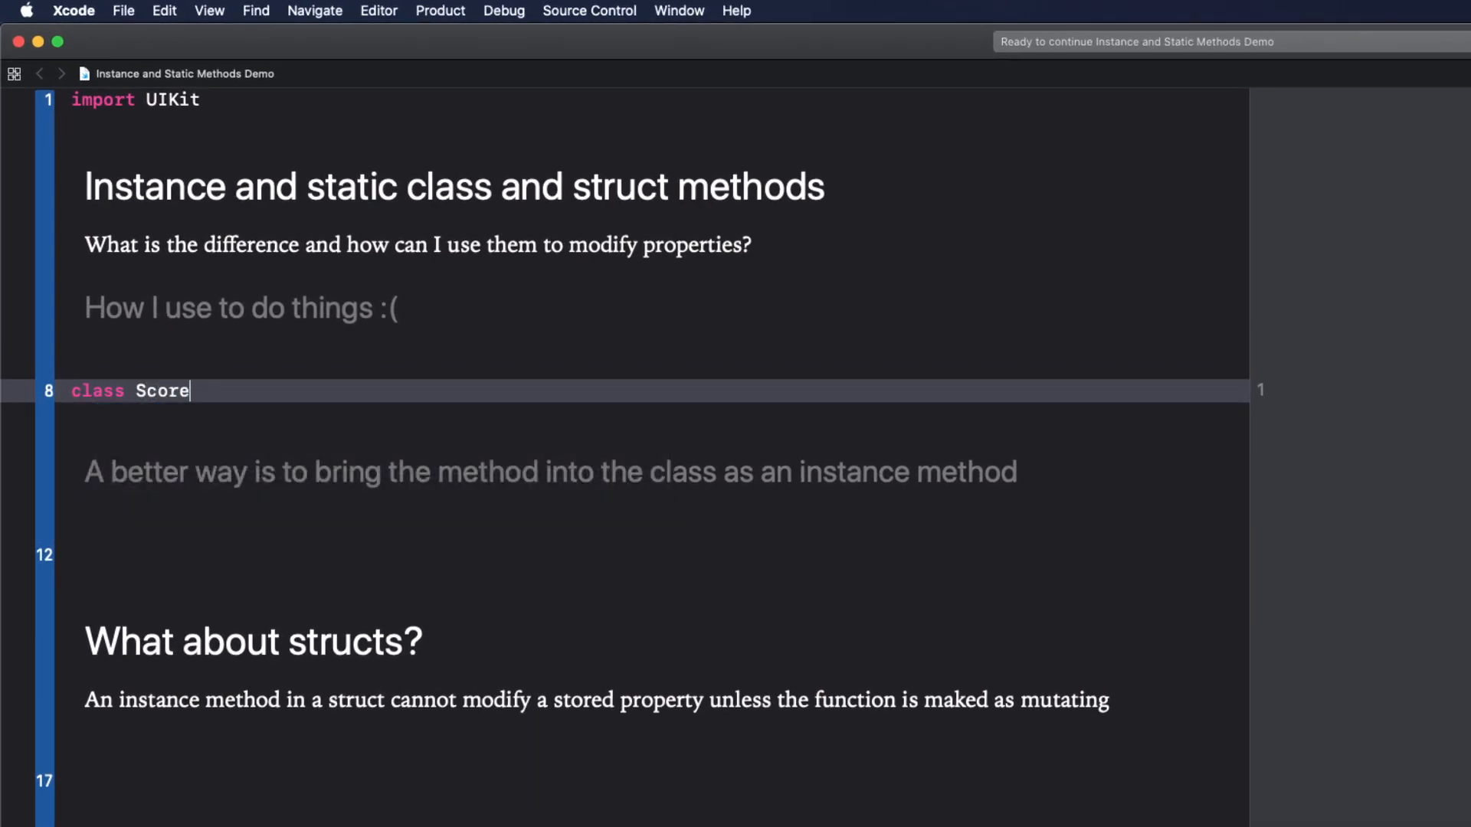
pyautogui.write('{')
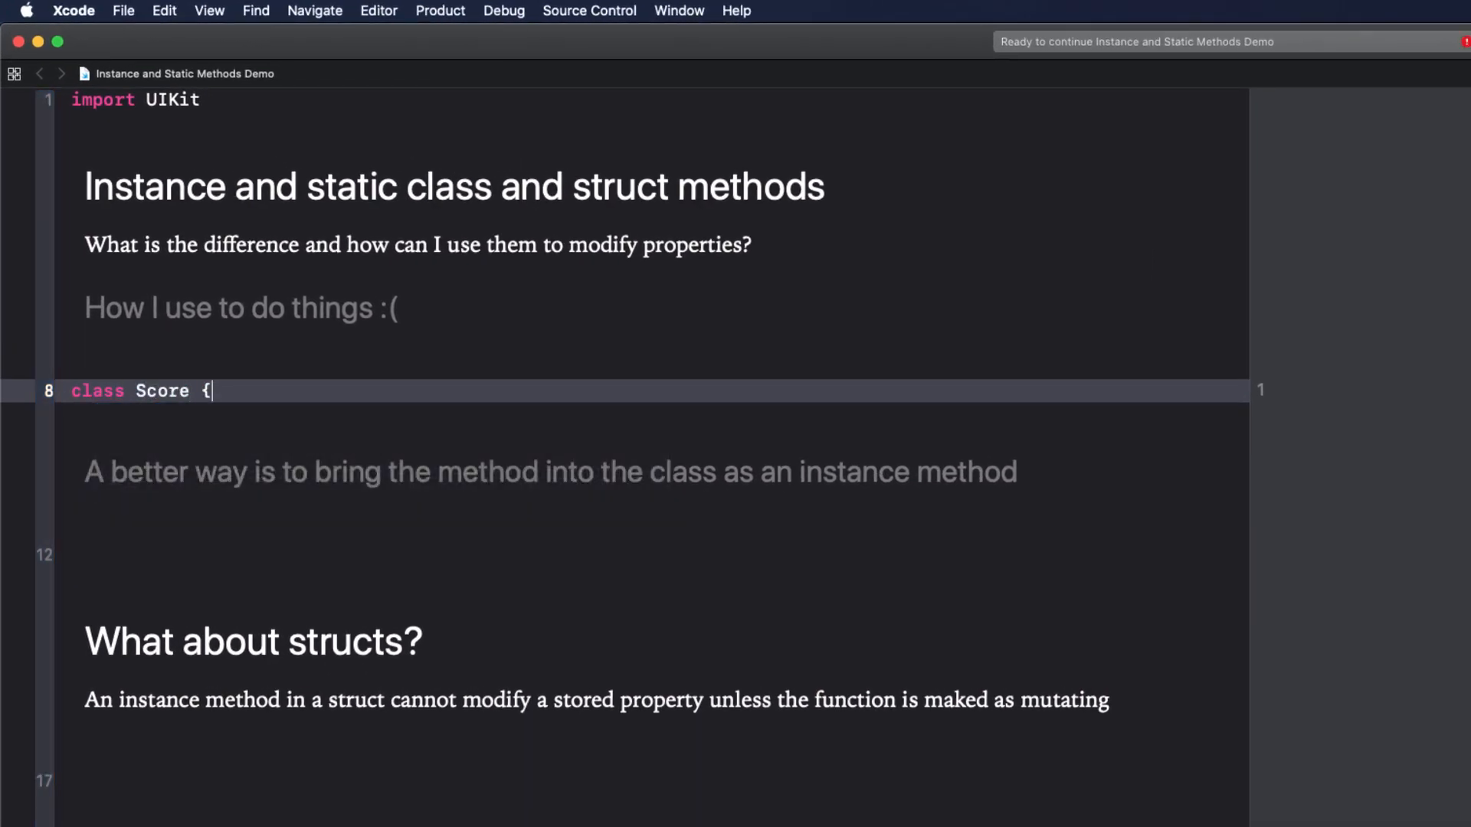
pyautogui.write('var current')
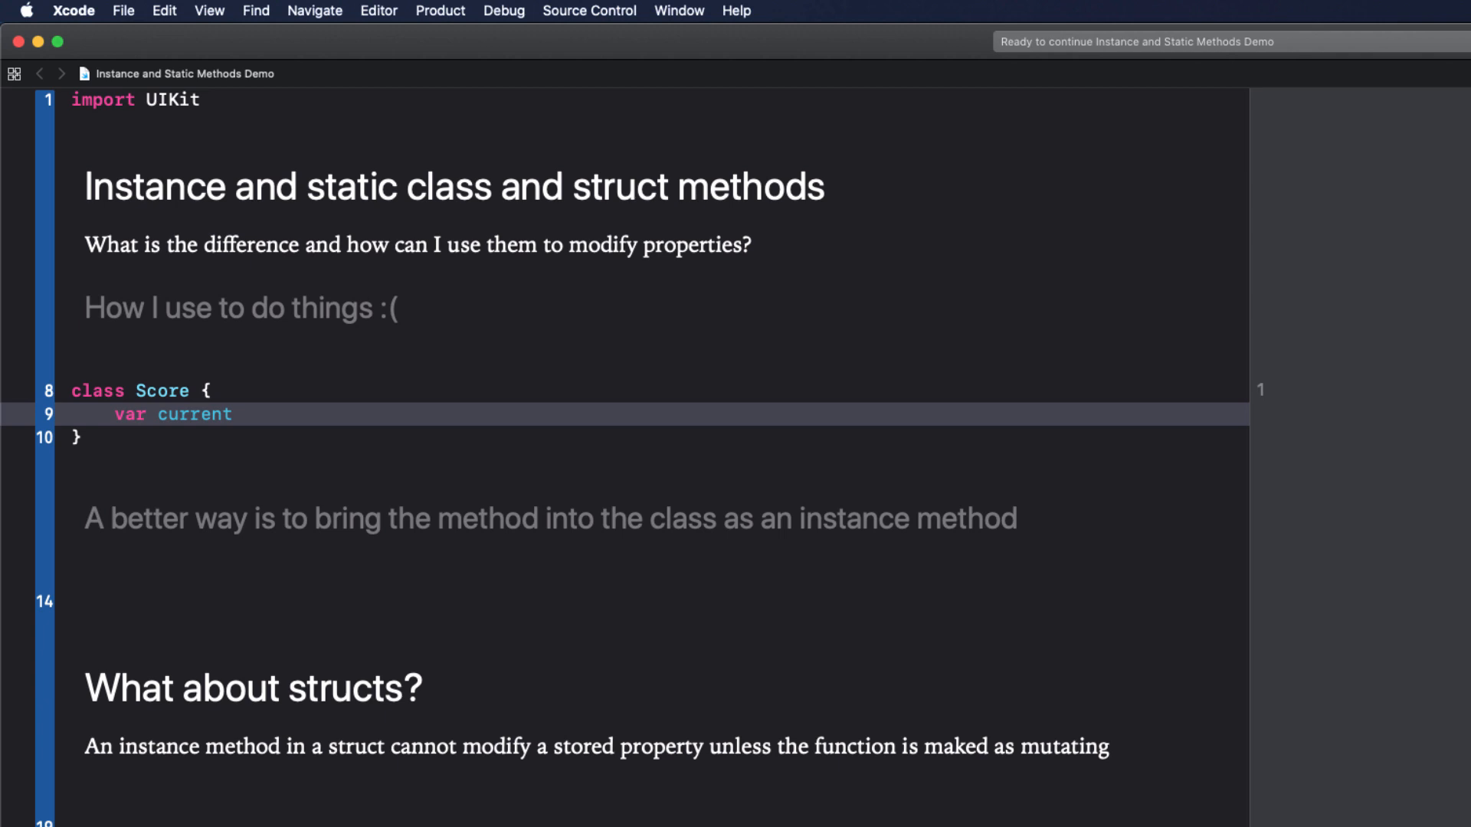
pyautogui.write(': Int = 0')
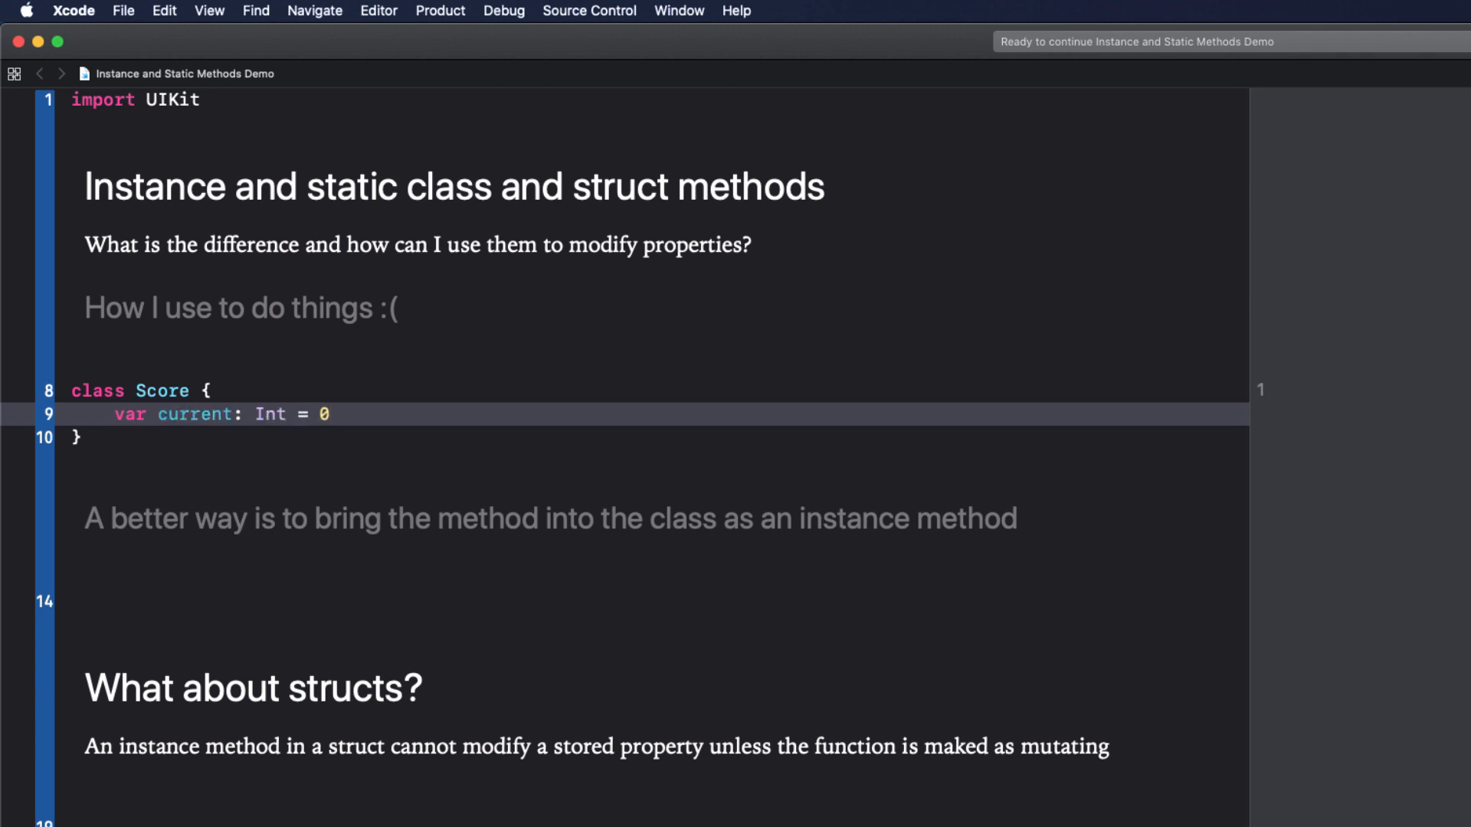
# Write a global increment(_ score: Int, val: Int = 1) -> Int function returning score + val.
pyautogui.click(160, 437)
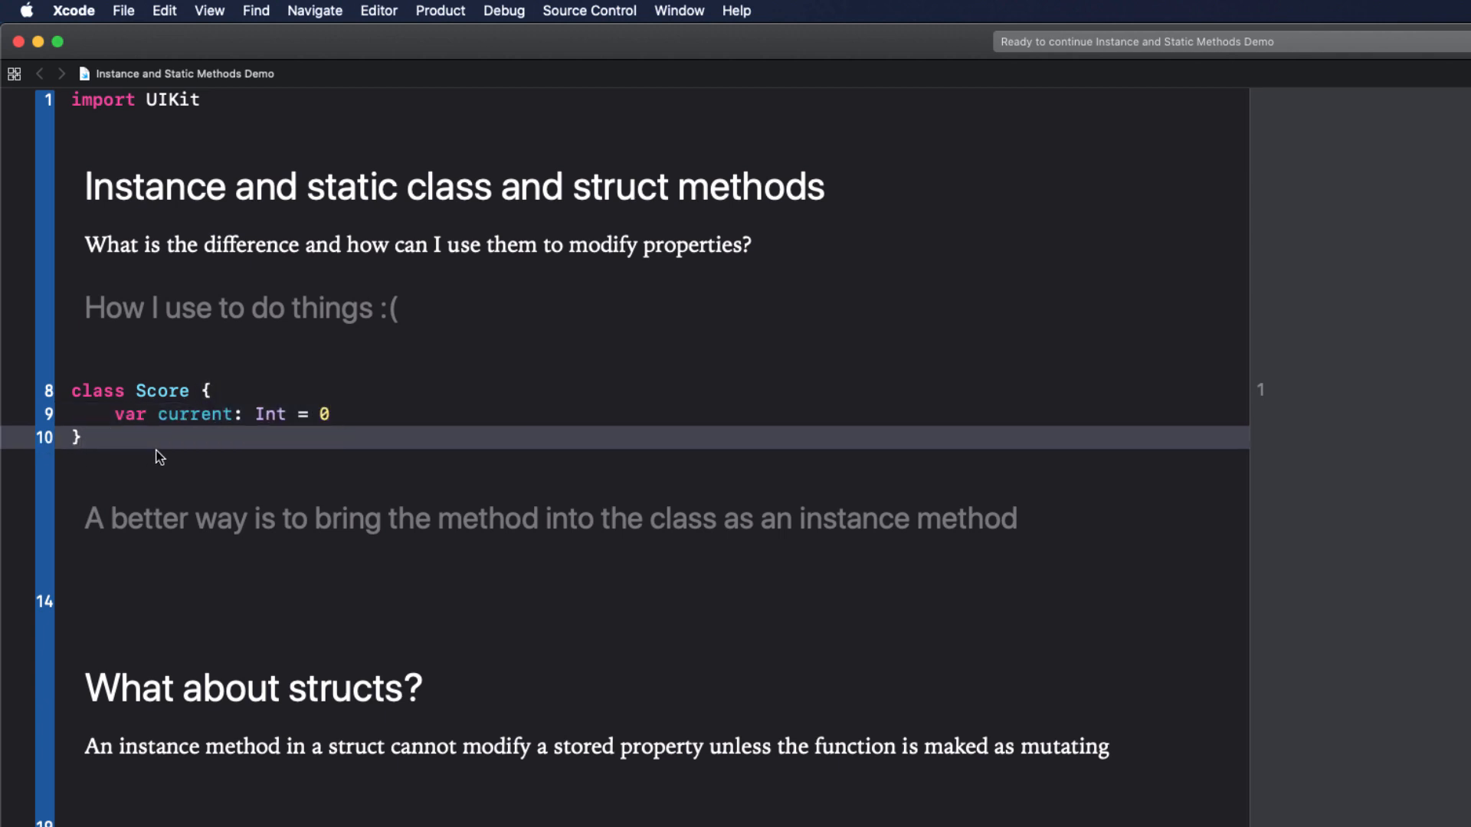
pyautogui.write('func increment(_ score:')
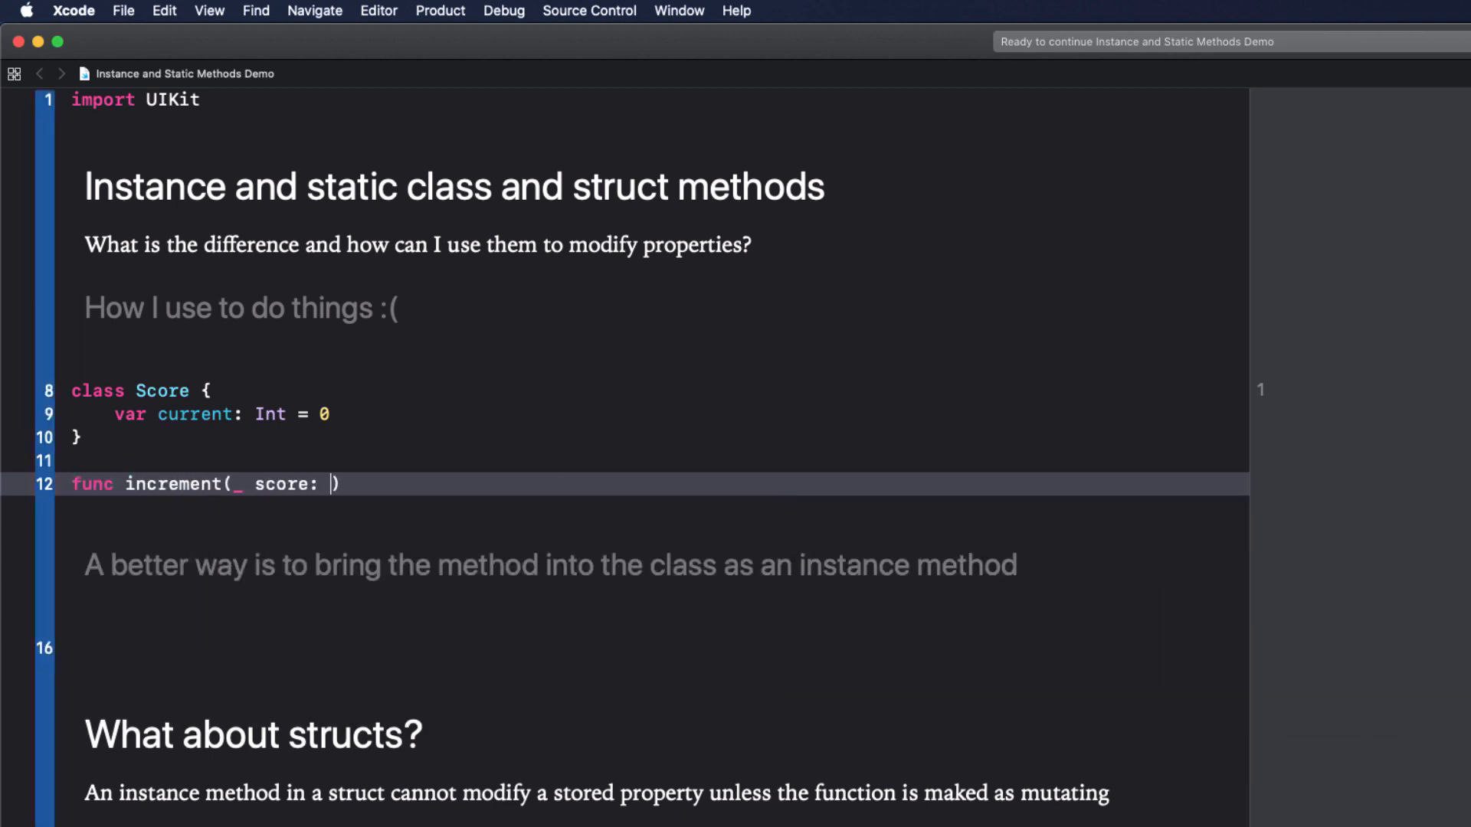
pyautogui.write('Int, val')
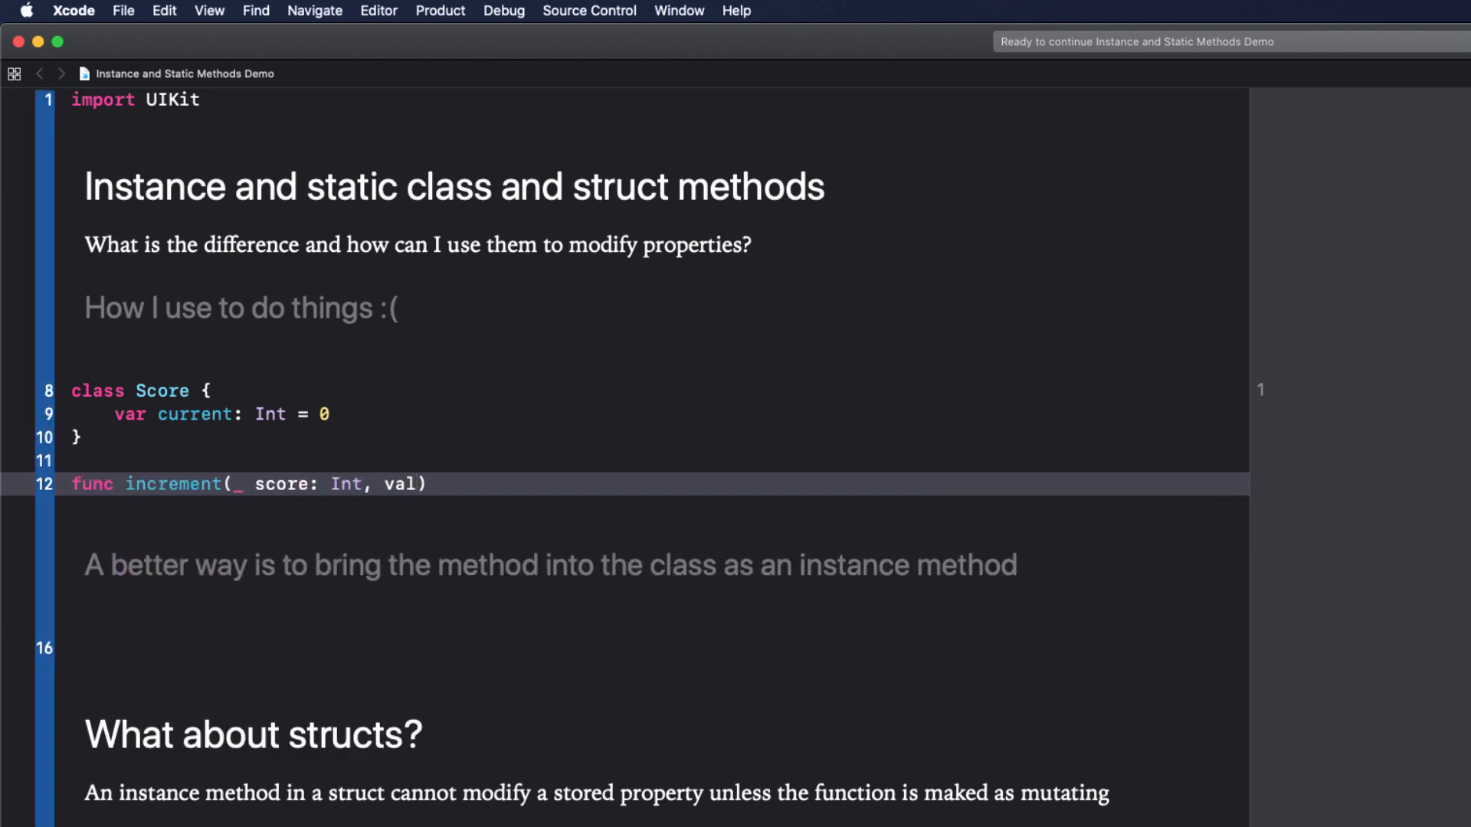
pyautogui.write(': Int = 1) -> Int {')
pyautogui.write('score + val')
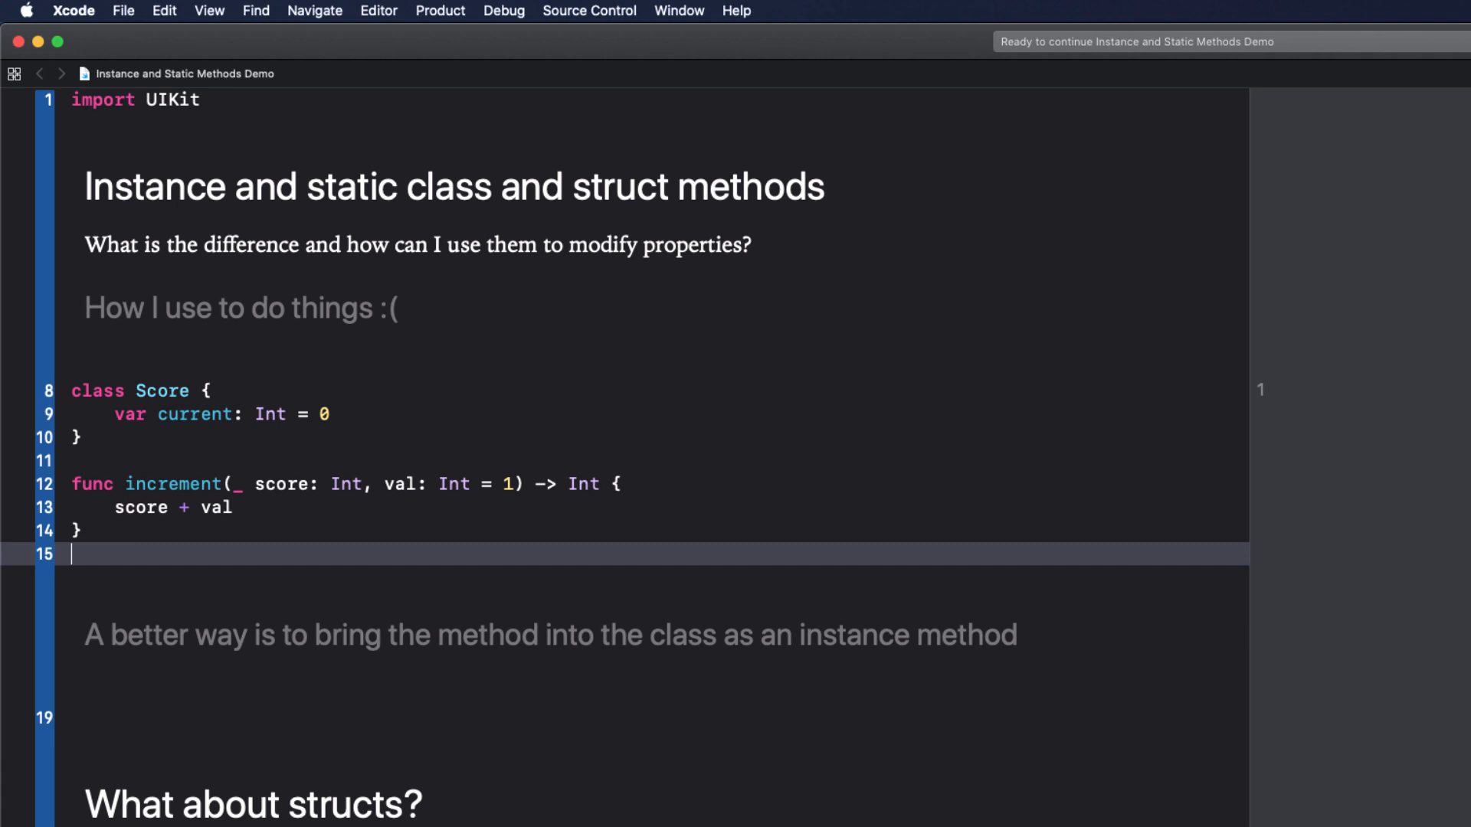
pyautogui.press('Return')
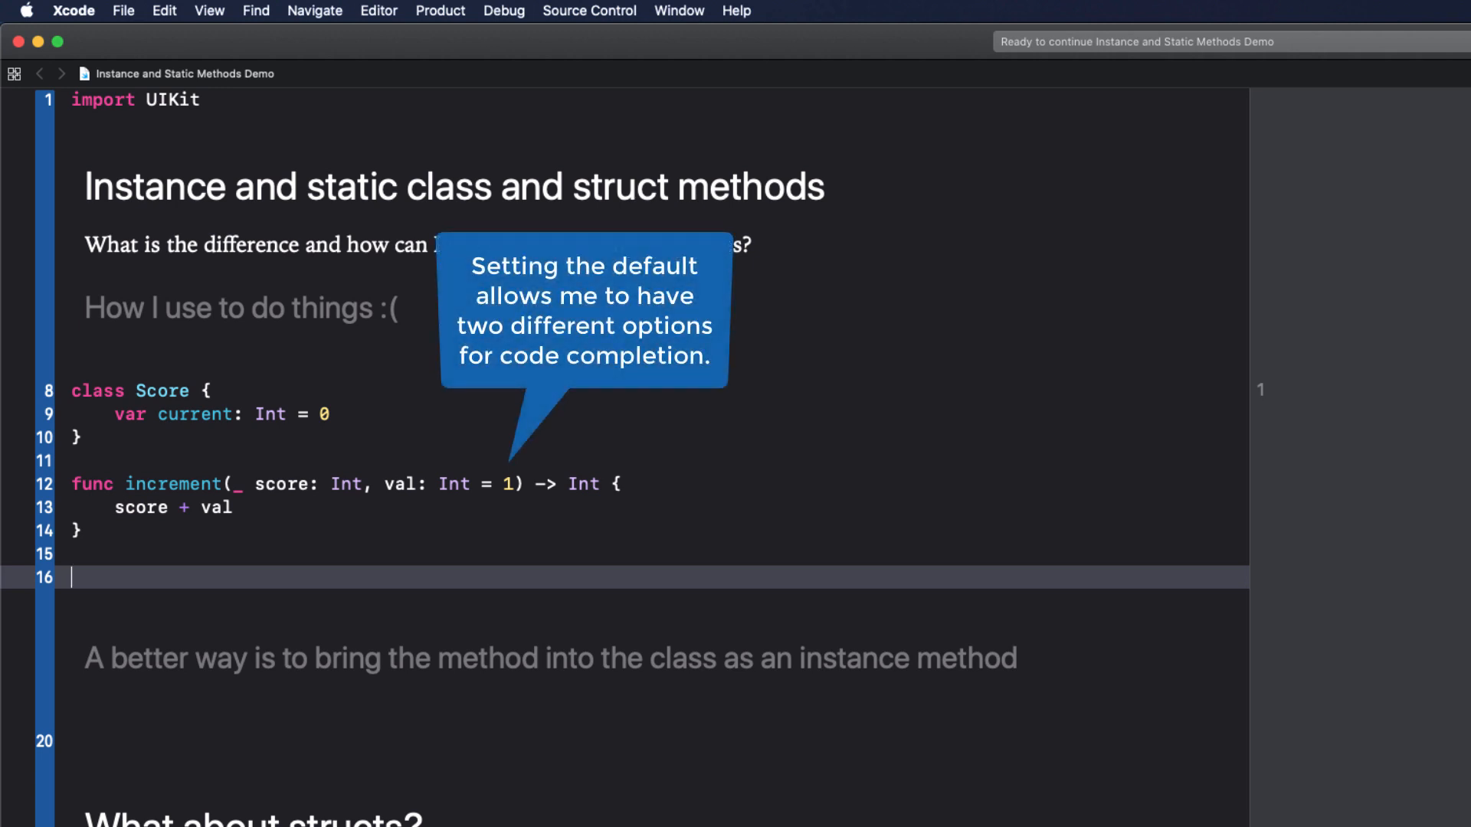
# Create myScore = Score() and update current via increment, showing 0, 1 and 6.
pyautogui.write('var myScor')
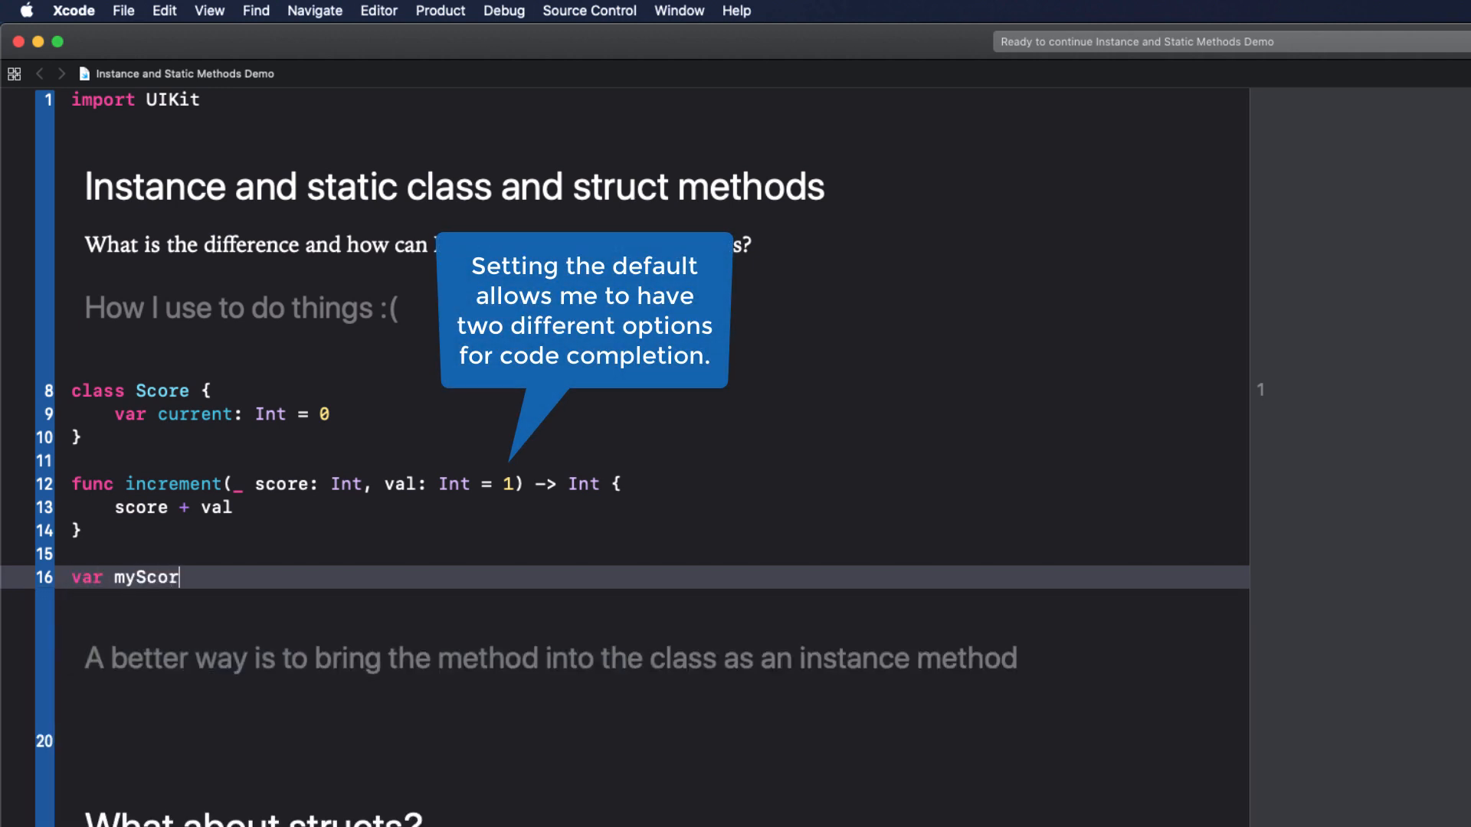
pyautogui.write('e = Score()')
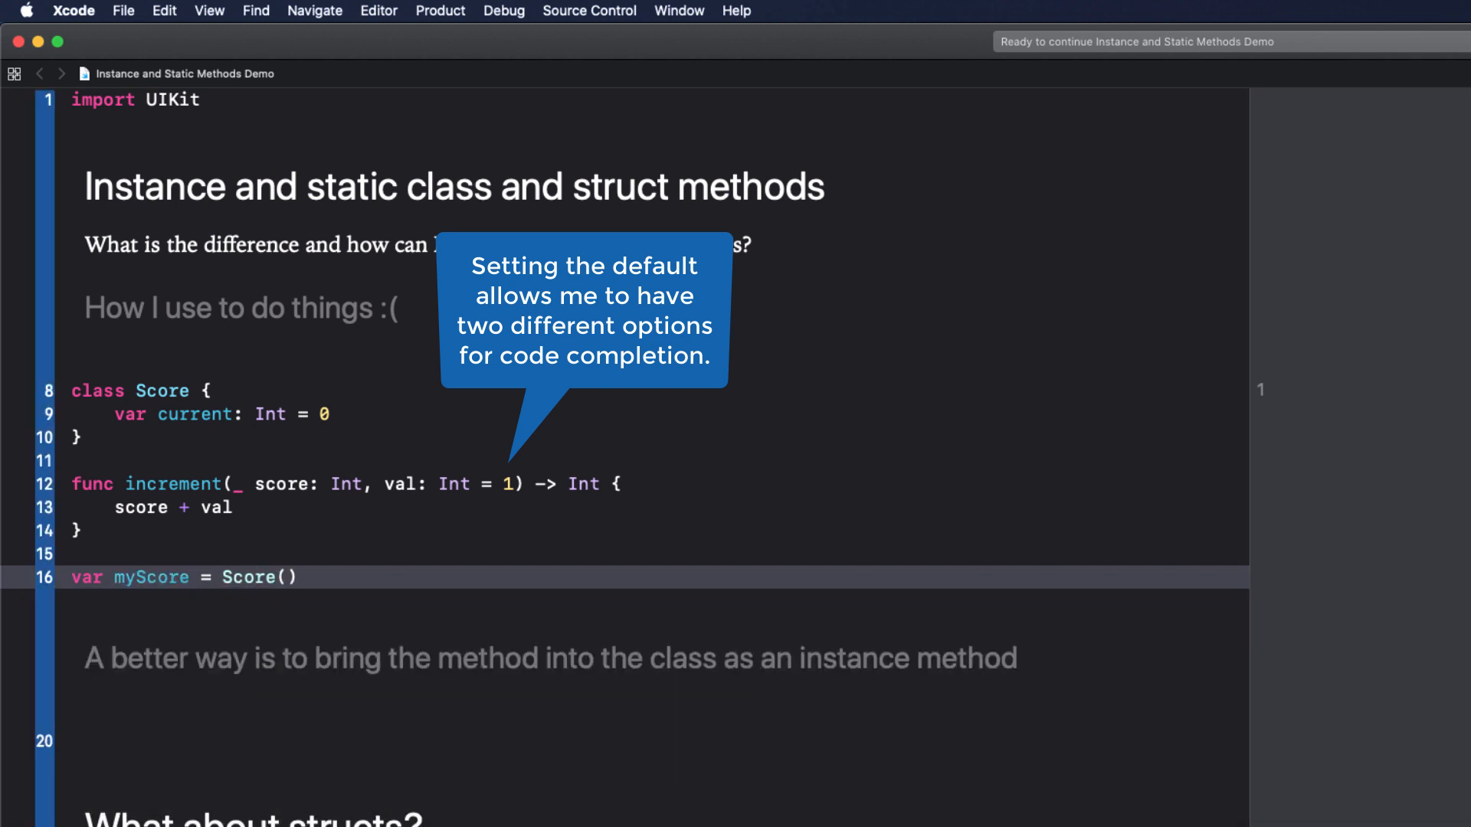
pyautogui.write('myScore.current')
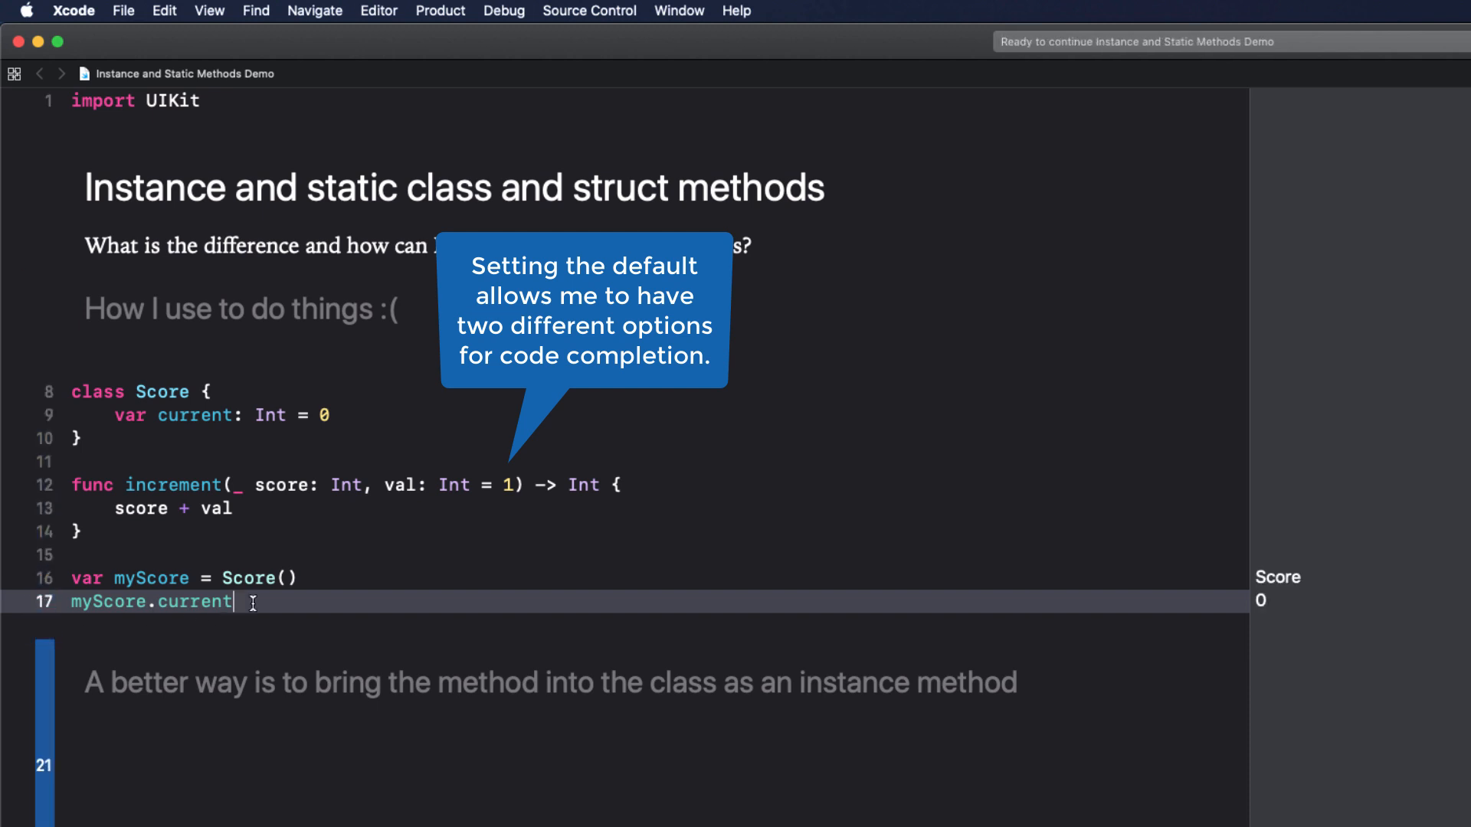
pyautogui.write('myScore.current')
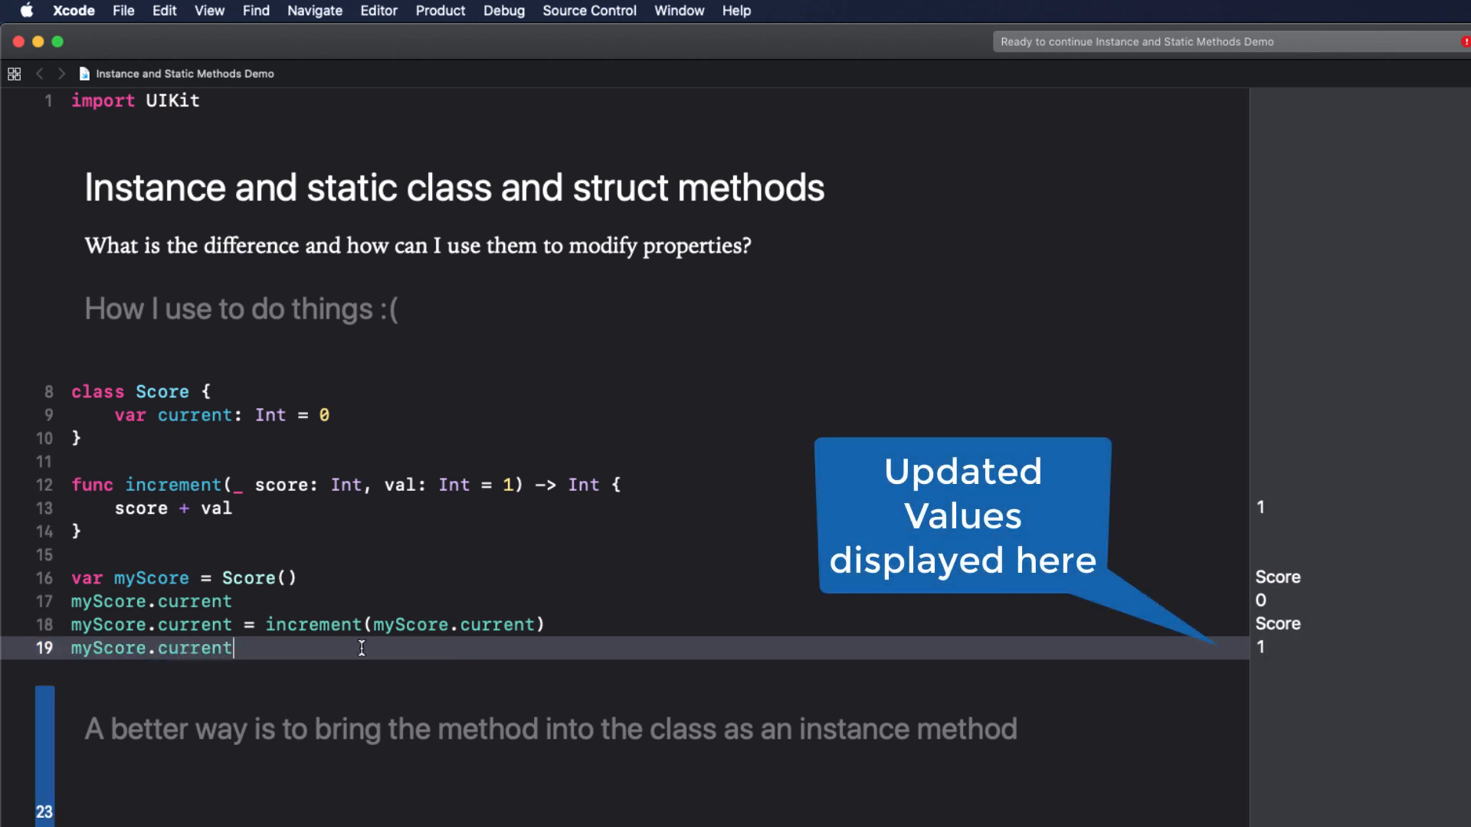
pyautogui.write('myScore.current')
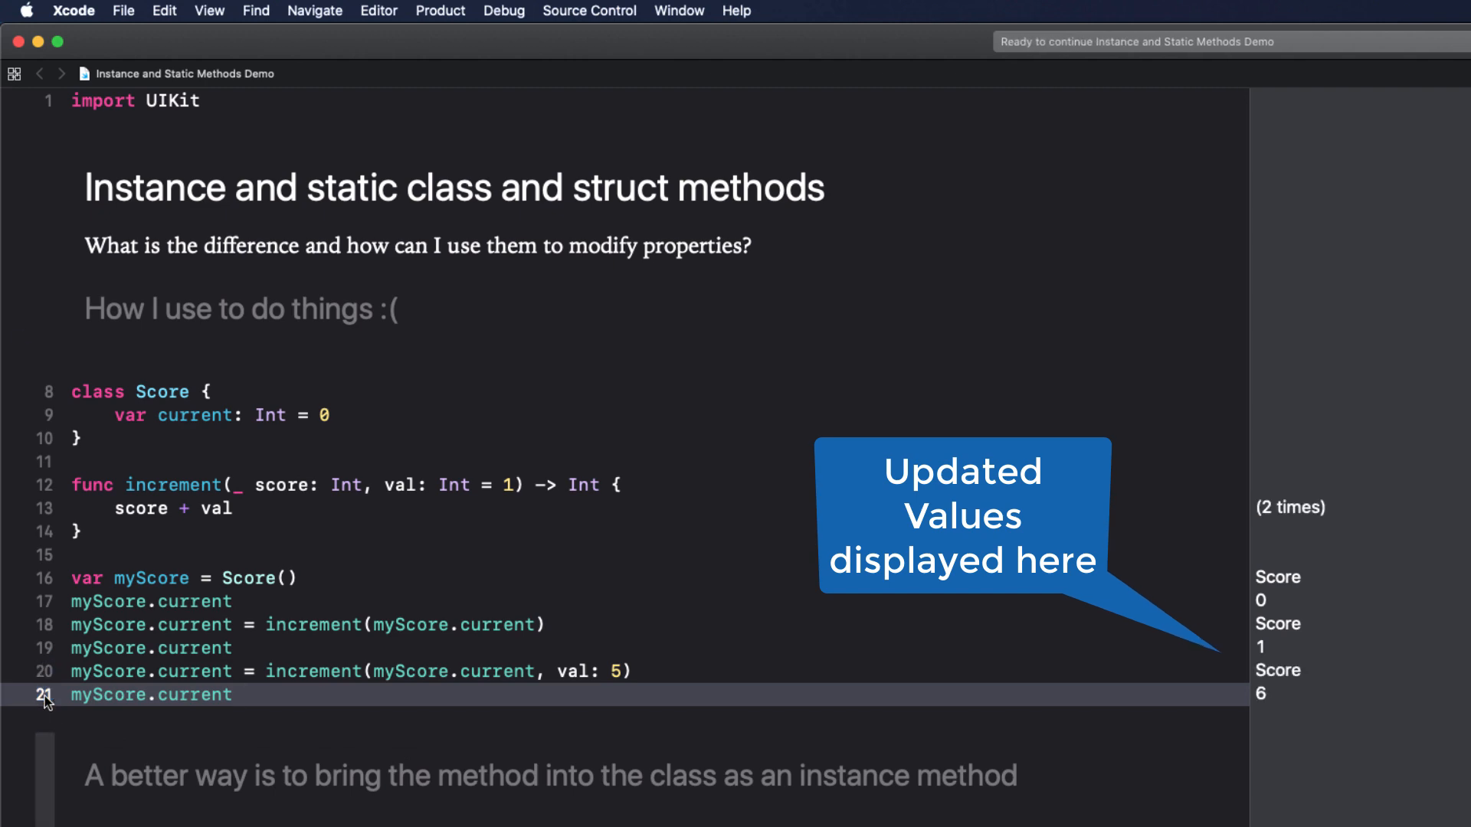
pyautogui.click(244, 694)
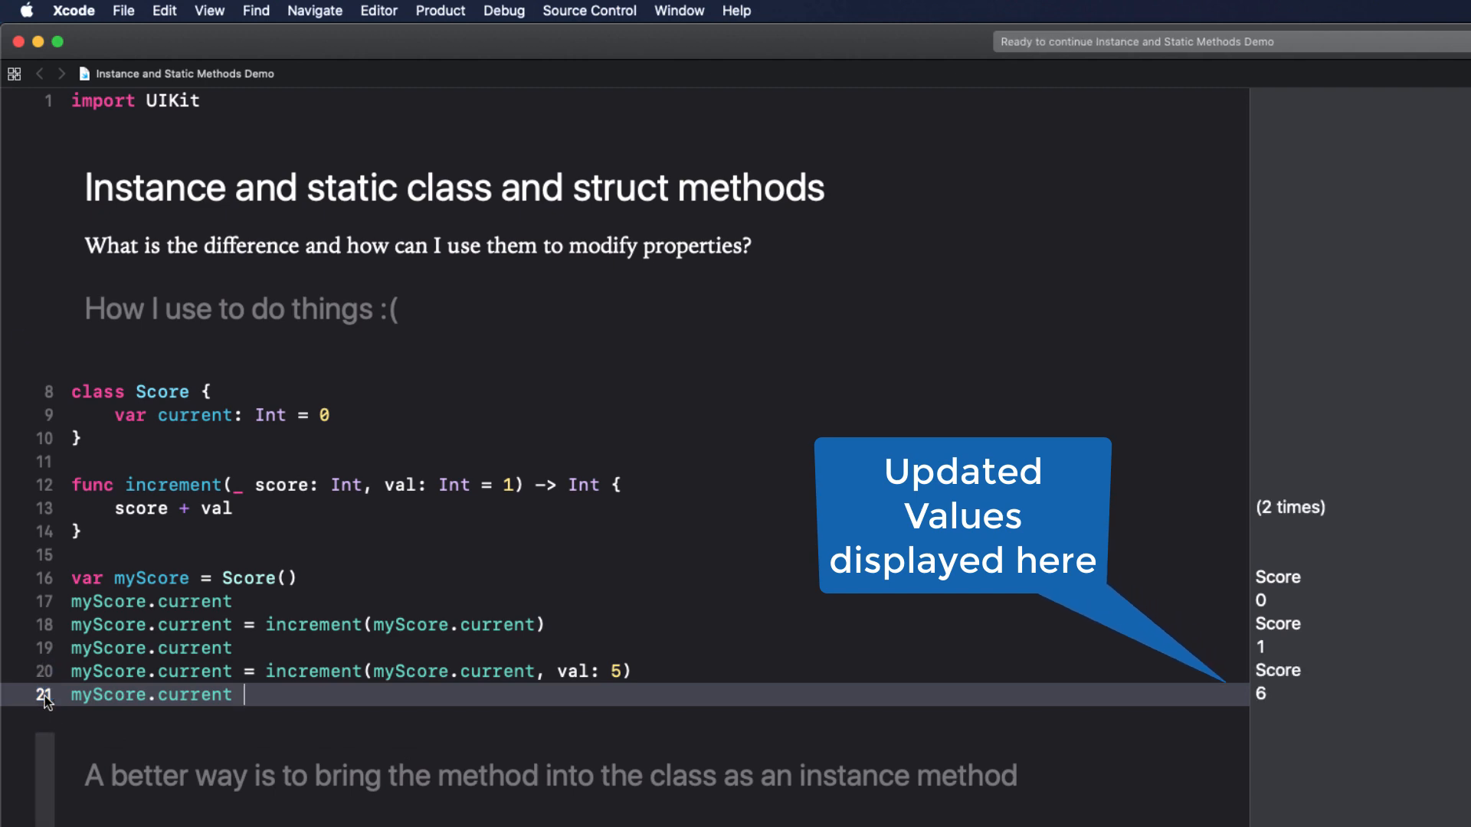
pyautogui.scroll(-3)
pyautogui.write('}')
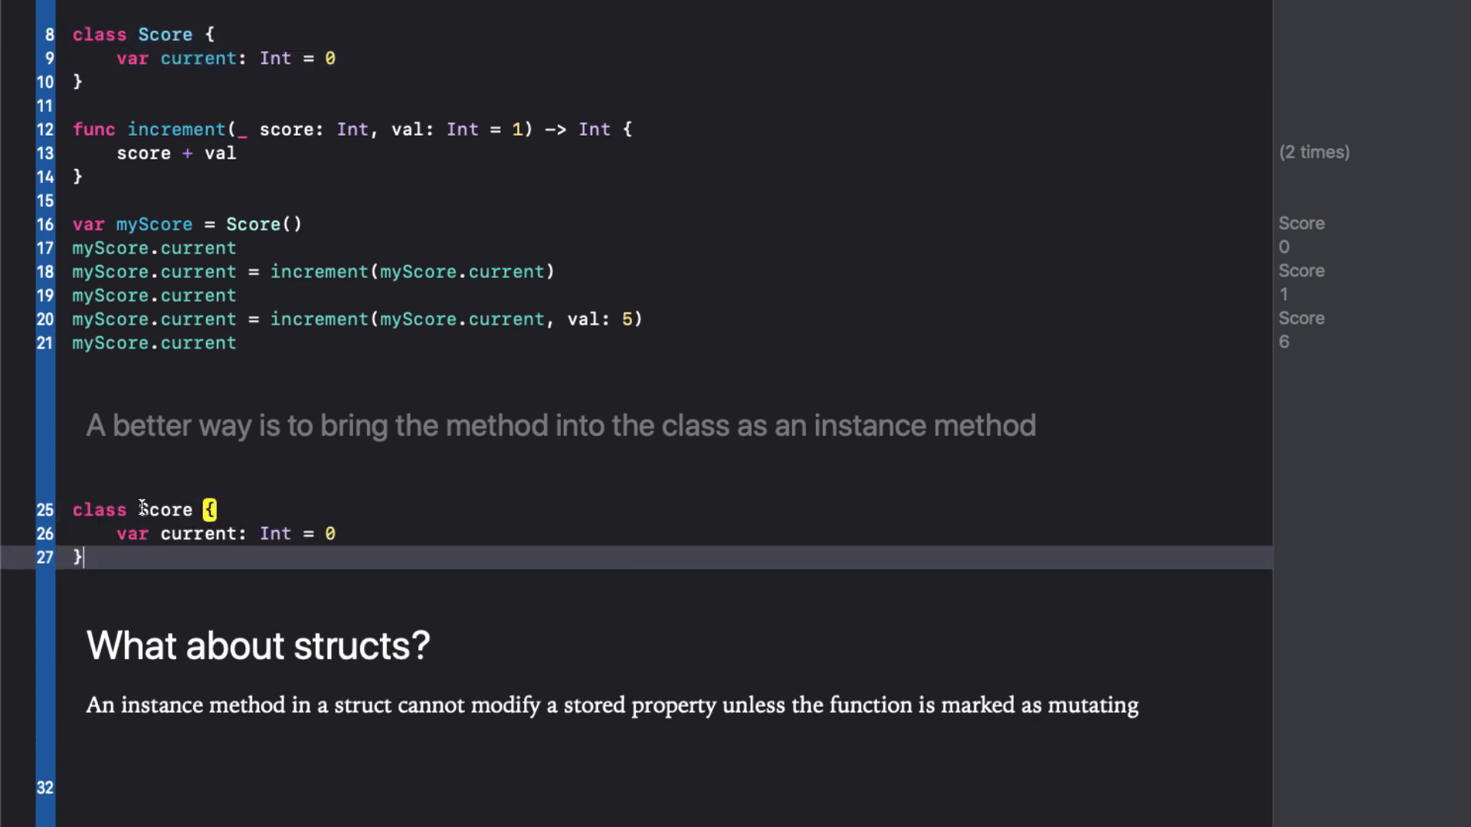
# Give Score1 a func increment(_ val: Int = 1) method that adds val to current.
pyautogui.scroll(-3)
pyautogui.write('1')
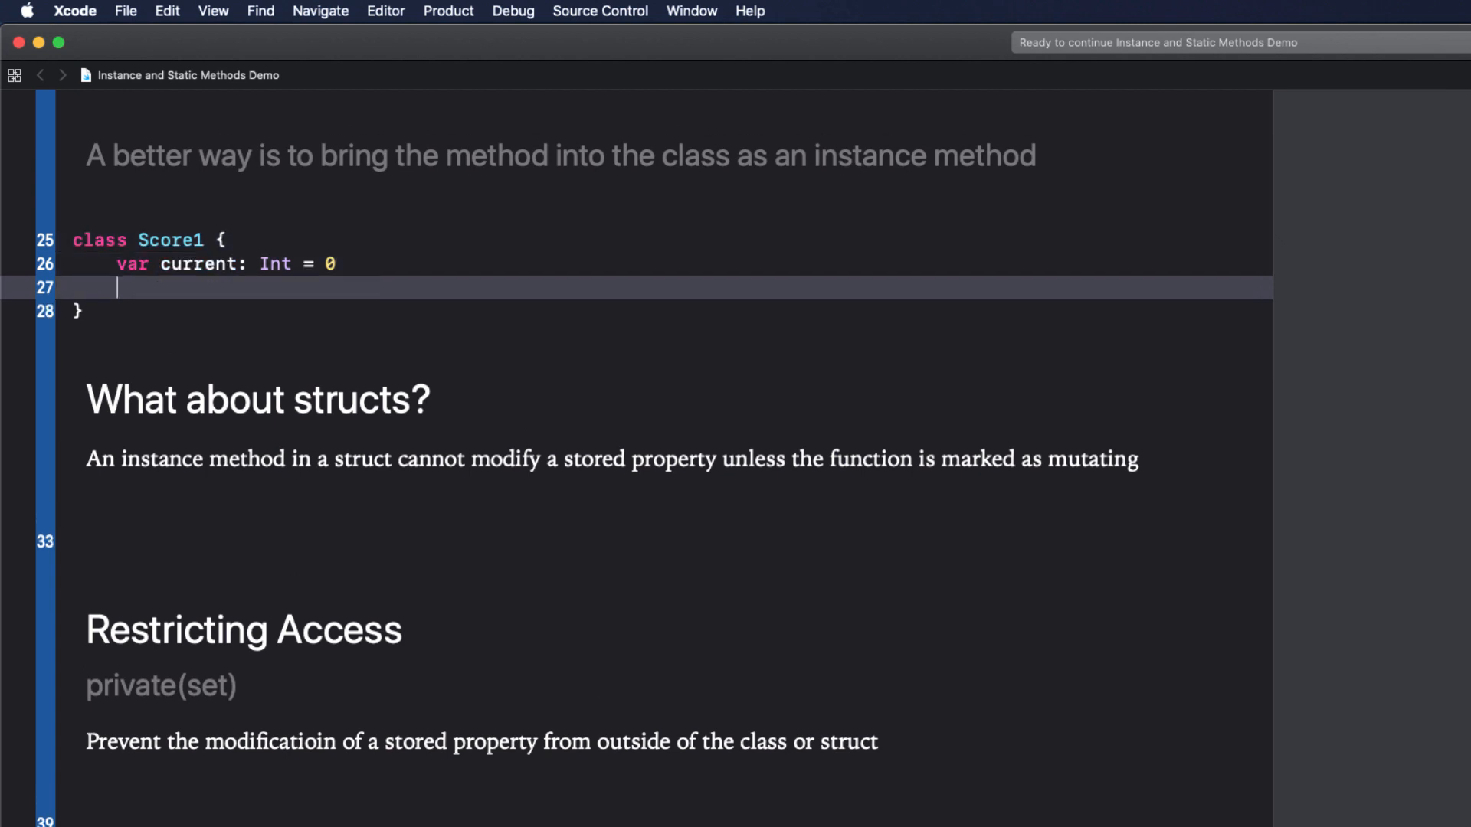
pyautogui.write('func')
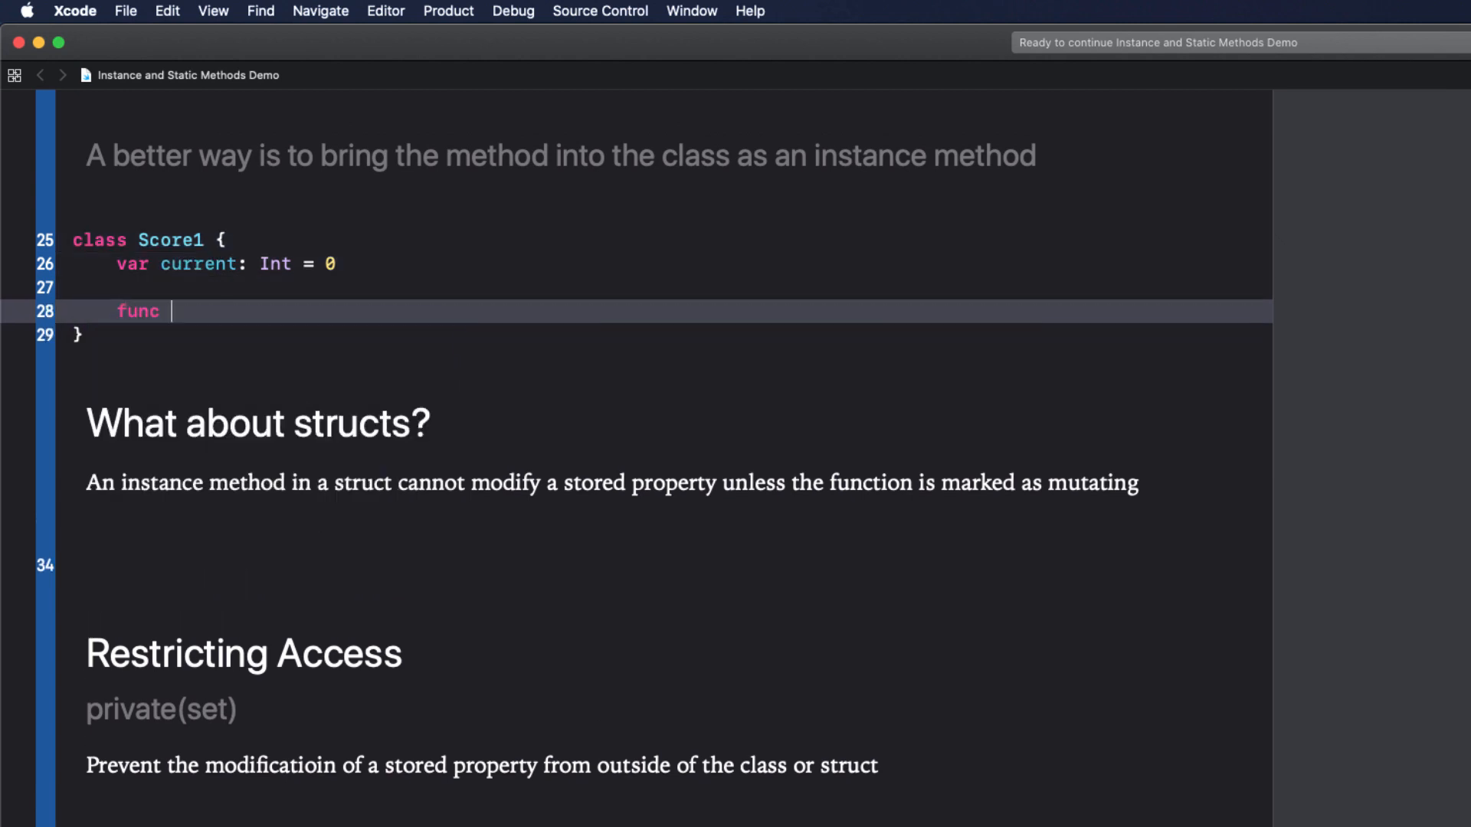
pyautogui.write('increment(')
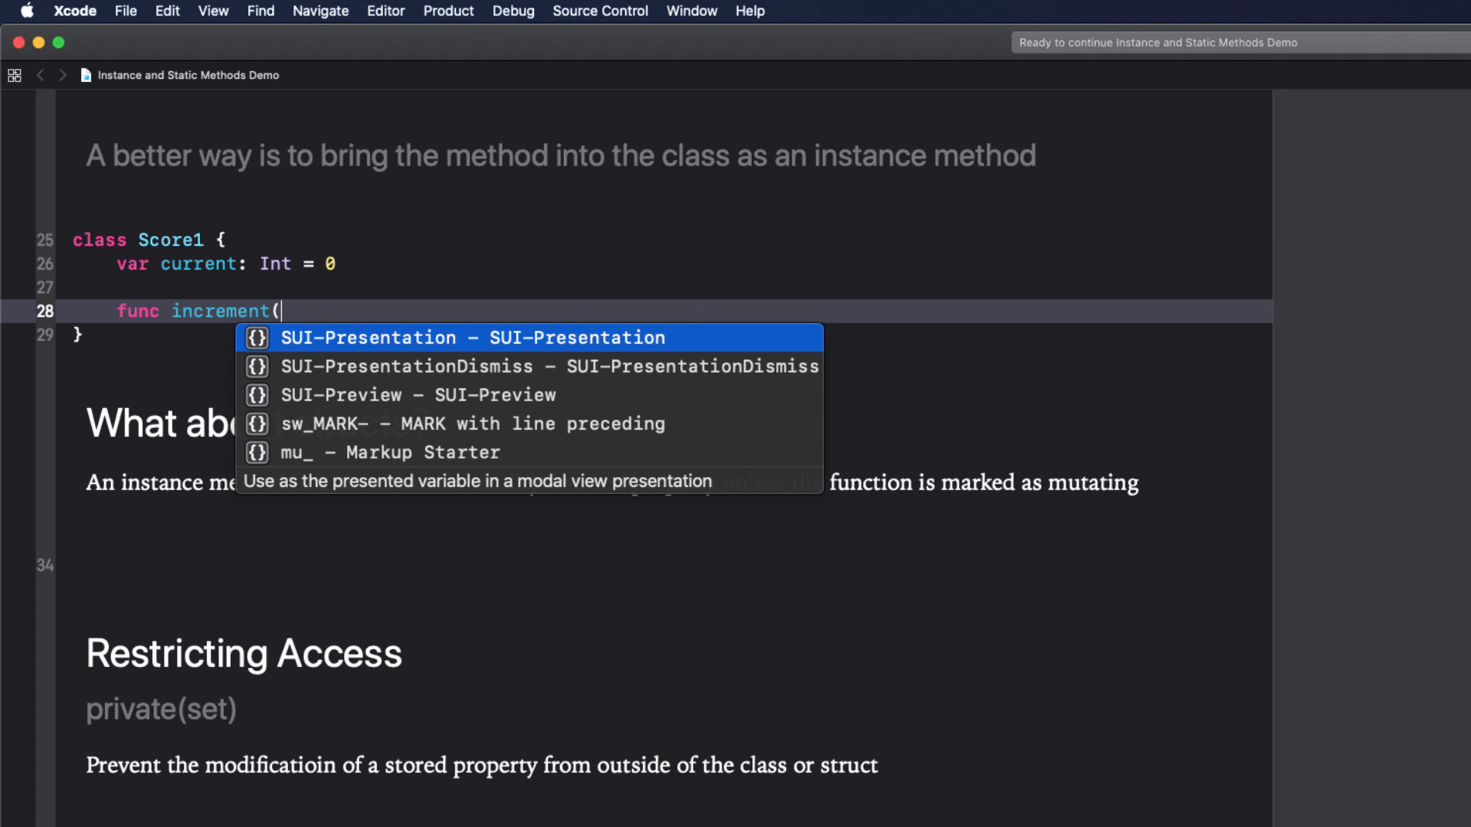
pyautogui.write('_ val: Int = 1) {')
pyautogui.write('current += val')
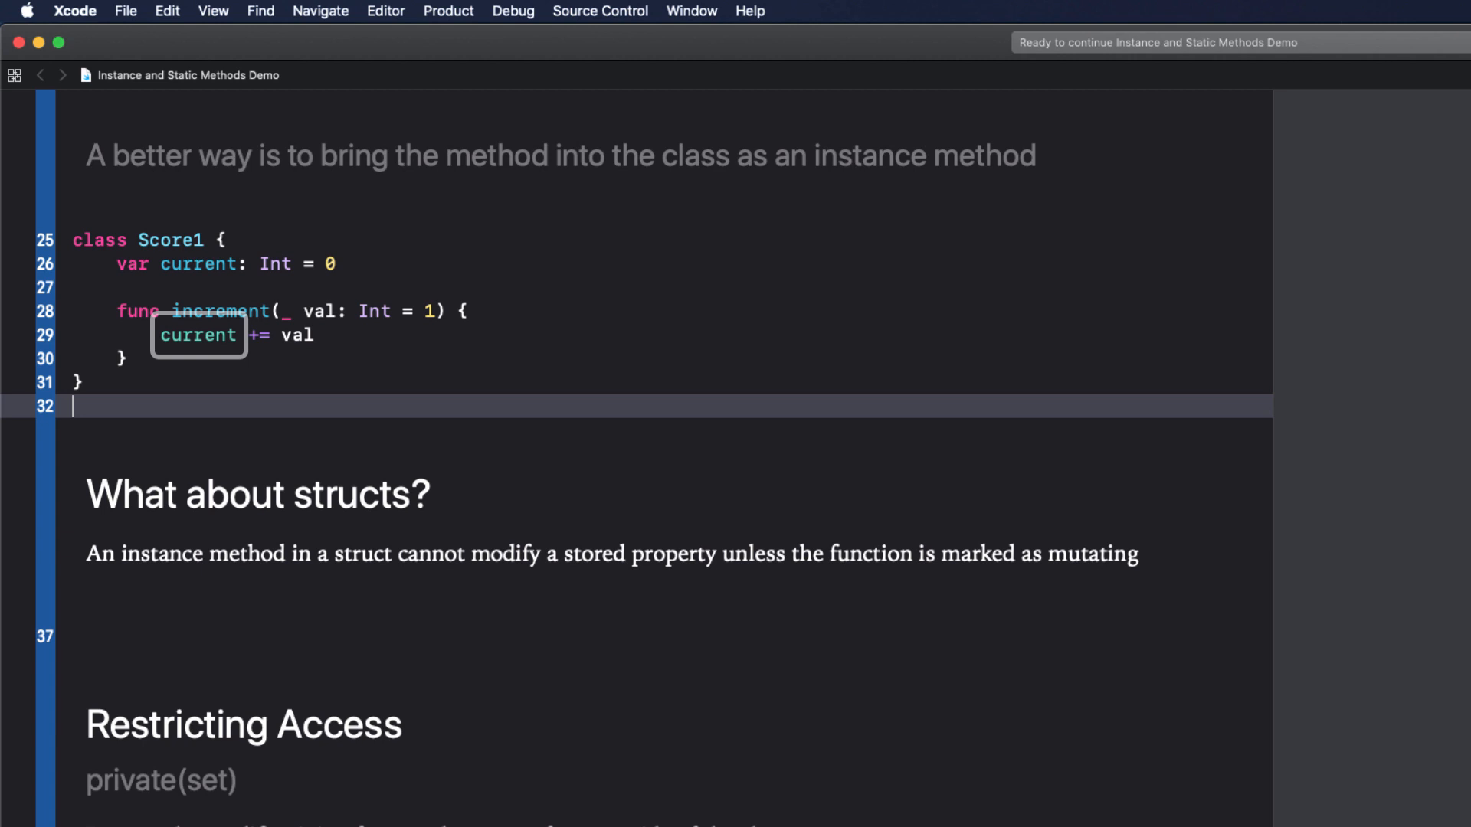
# Create myScore1 = Score1(), then call increment() and increment(5), reading current as 1 and 6.
pyautogui.write('var')
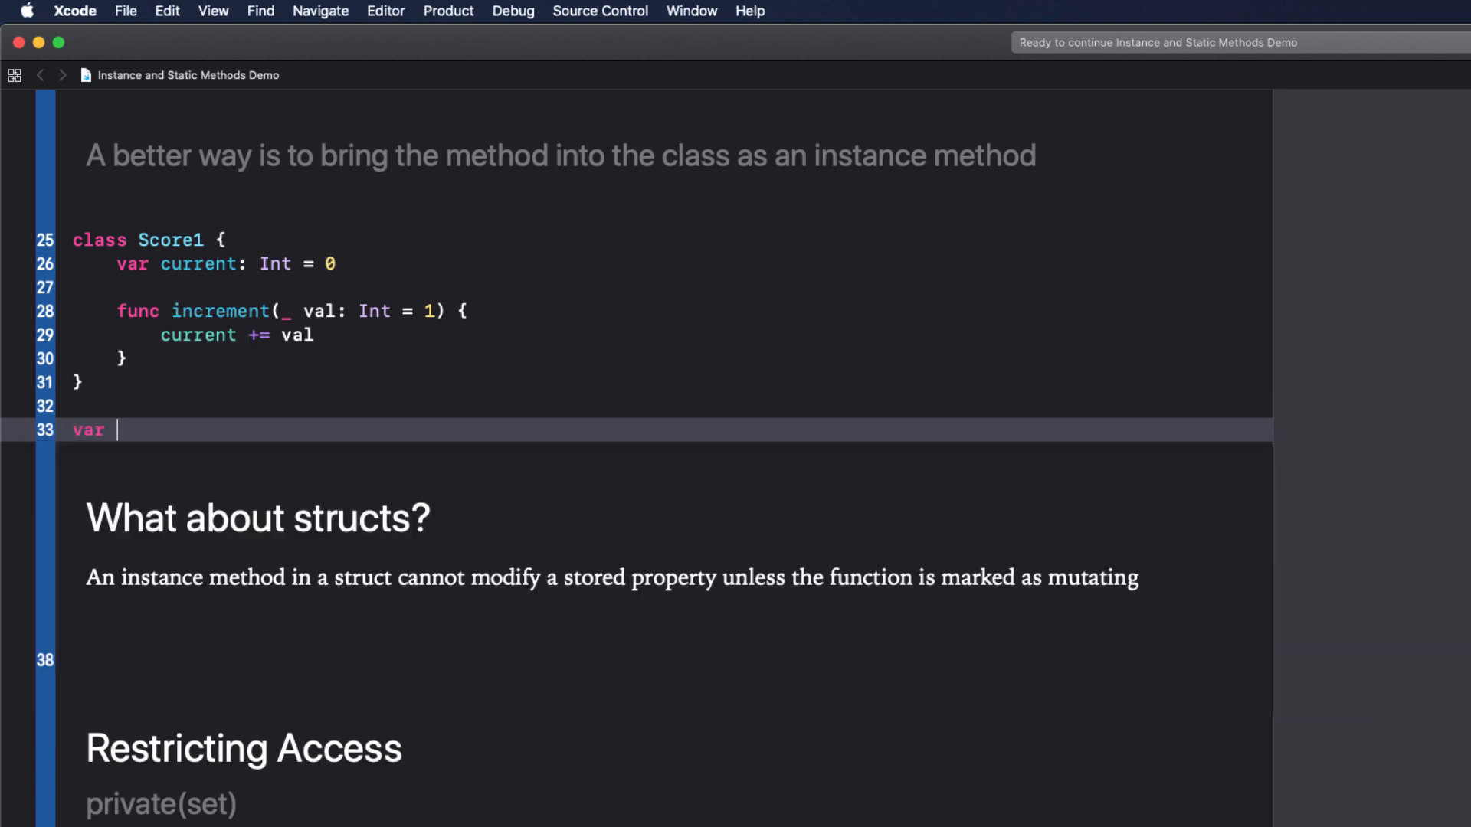
pyautogui.write('myScore1')
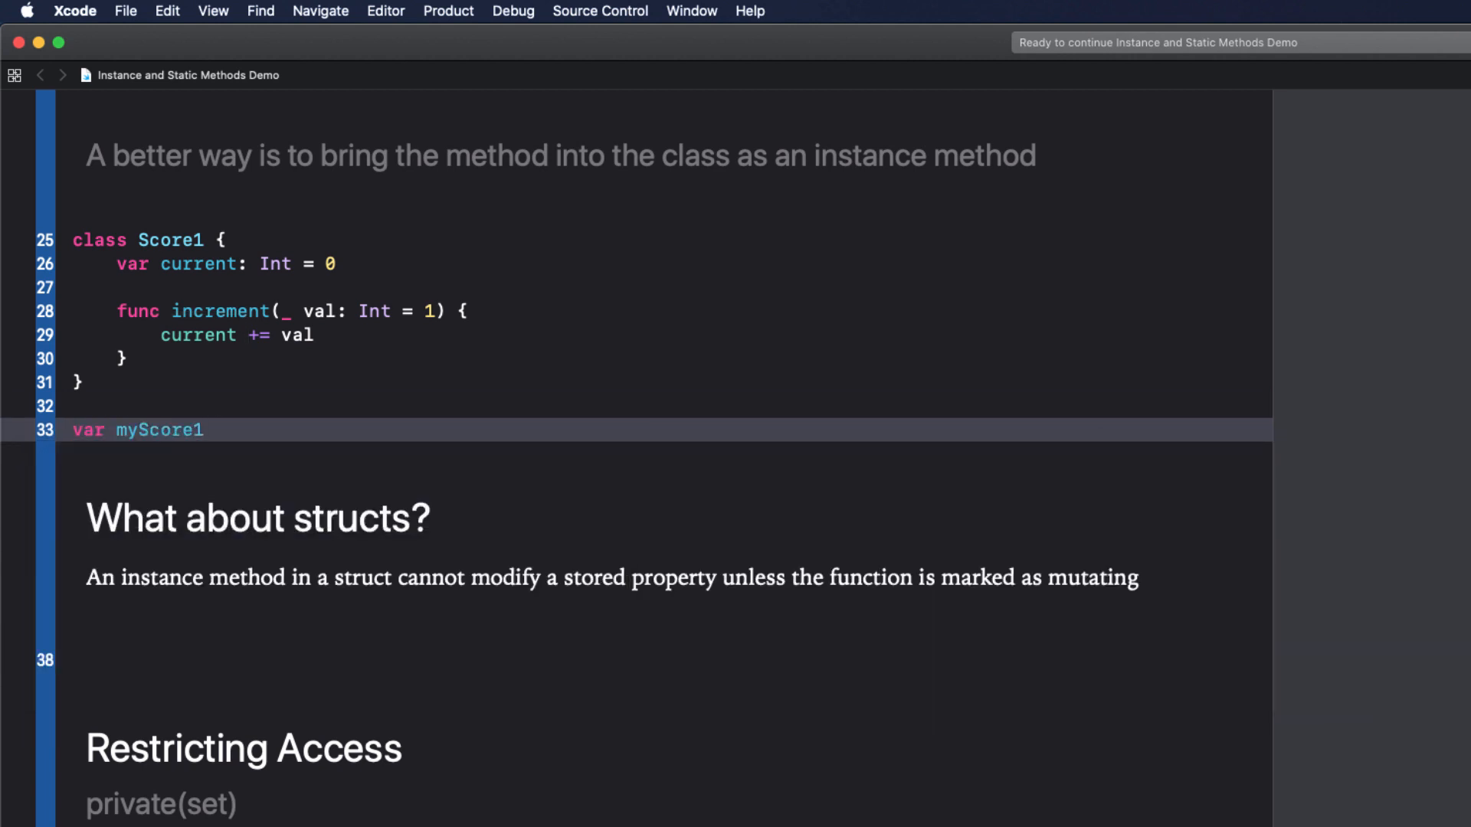
pyautogui.write('= Score1(')
pyautogui.write('m')
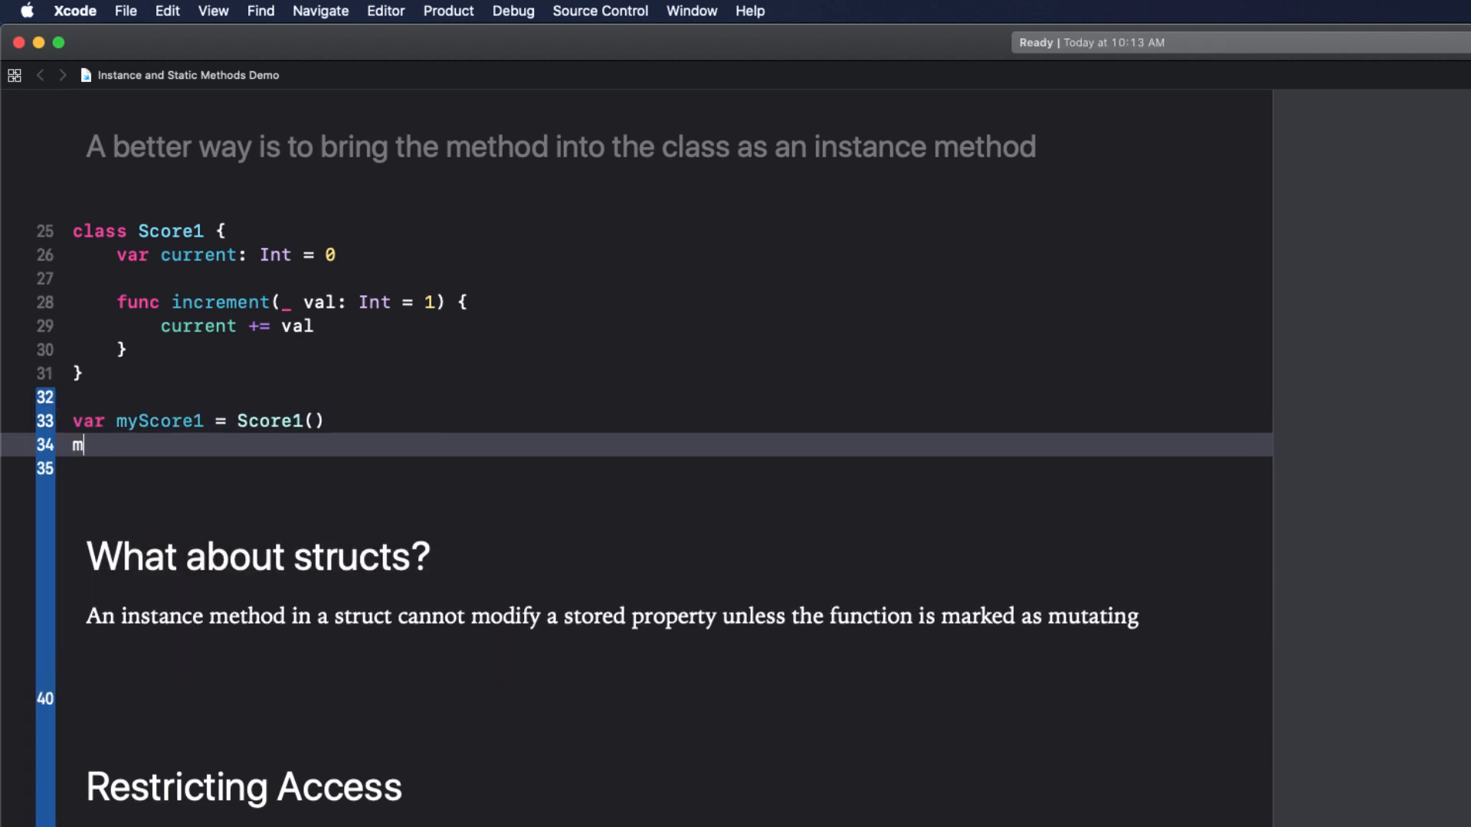
pyautogui.write('yScore1.increment(')
pyautogui.click(666, 469)
pyautogui.write('myScore1.current')
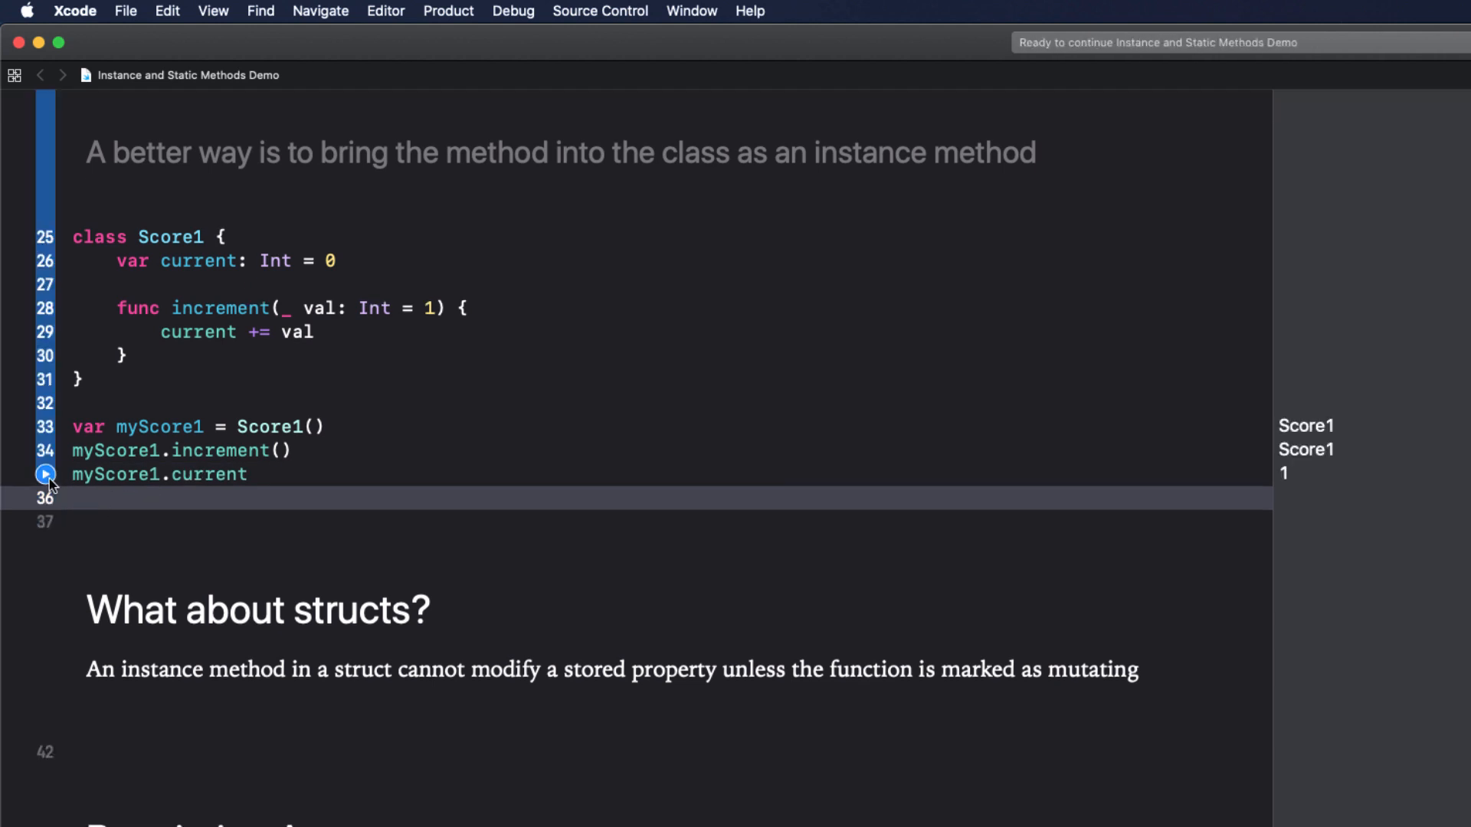
pyautogui.write('m')
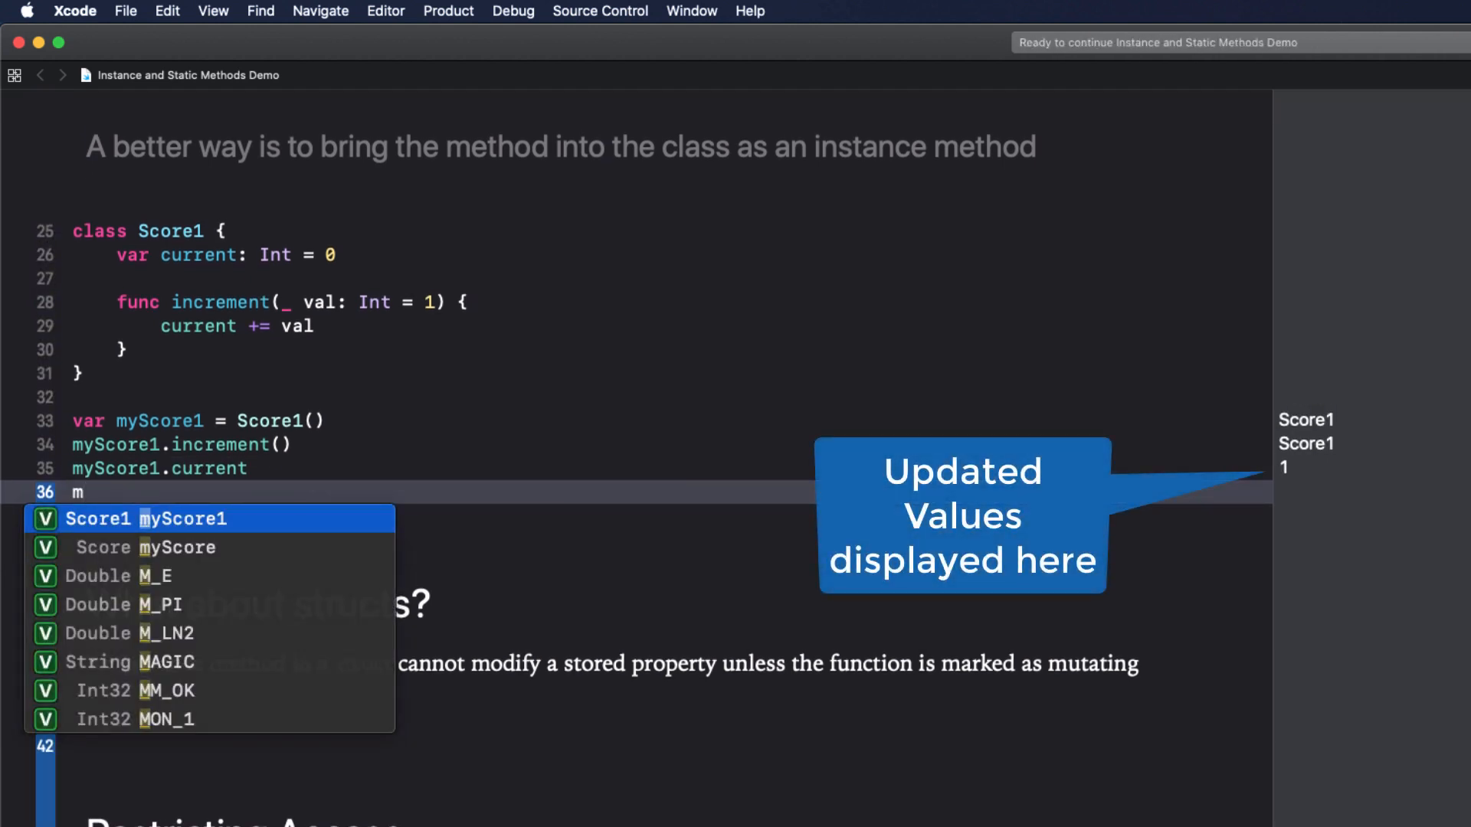
pyautogui.write('yScore1.increment(5')
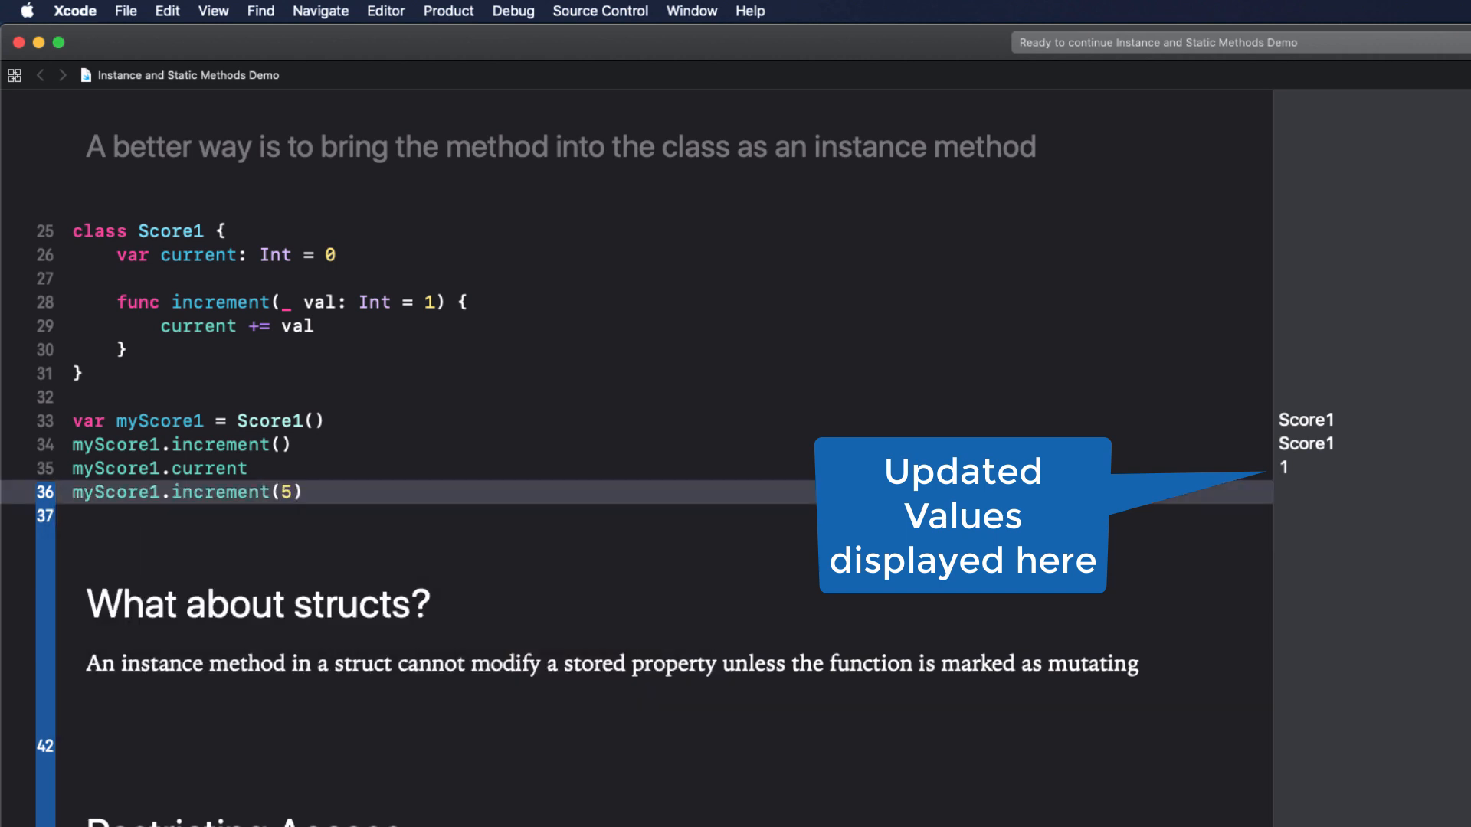
pyautogui.write('myS')
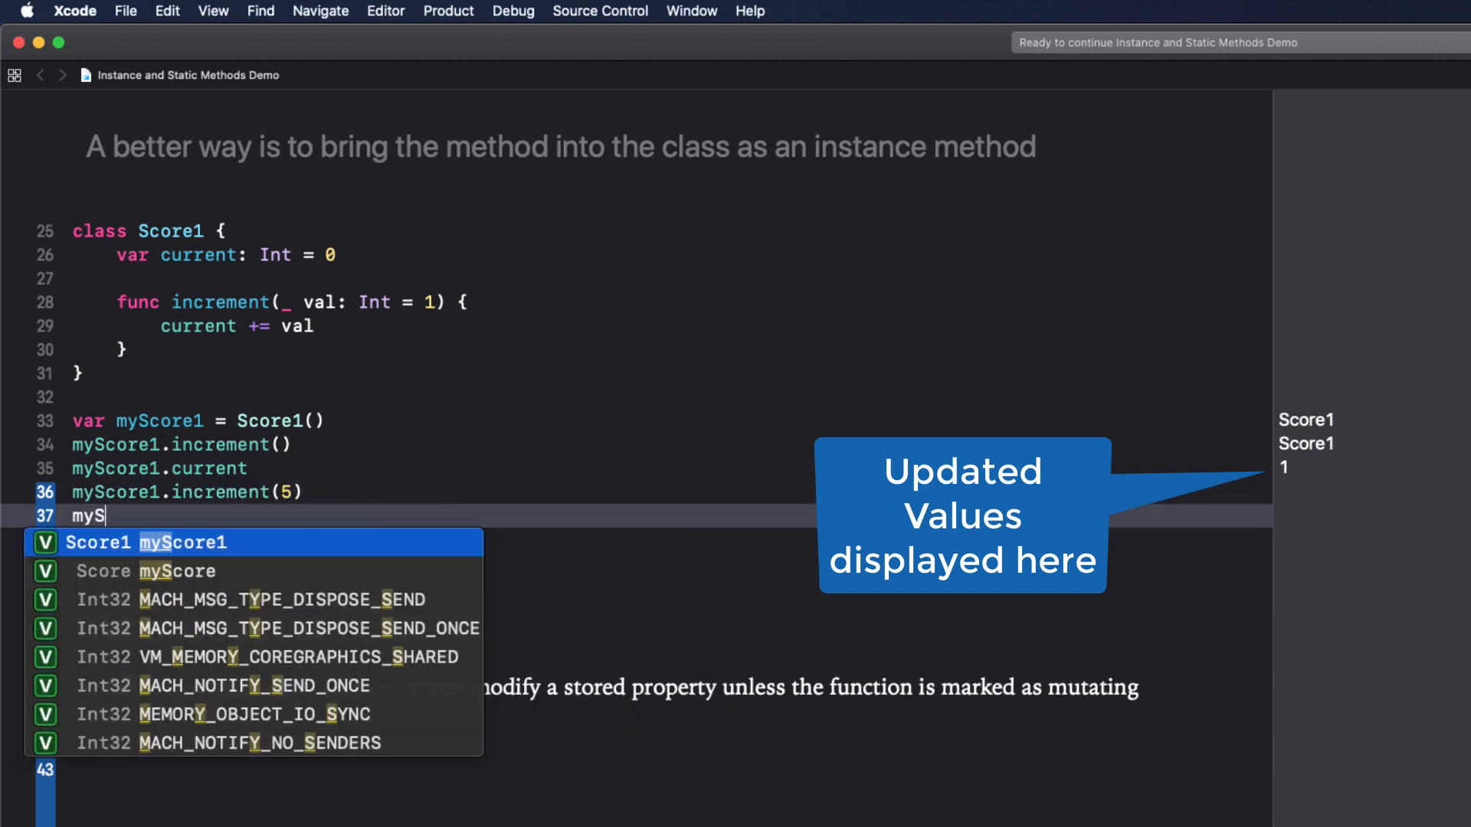
pyautogui.write('Score1.current')
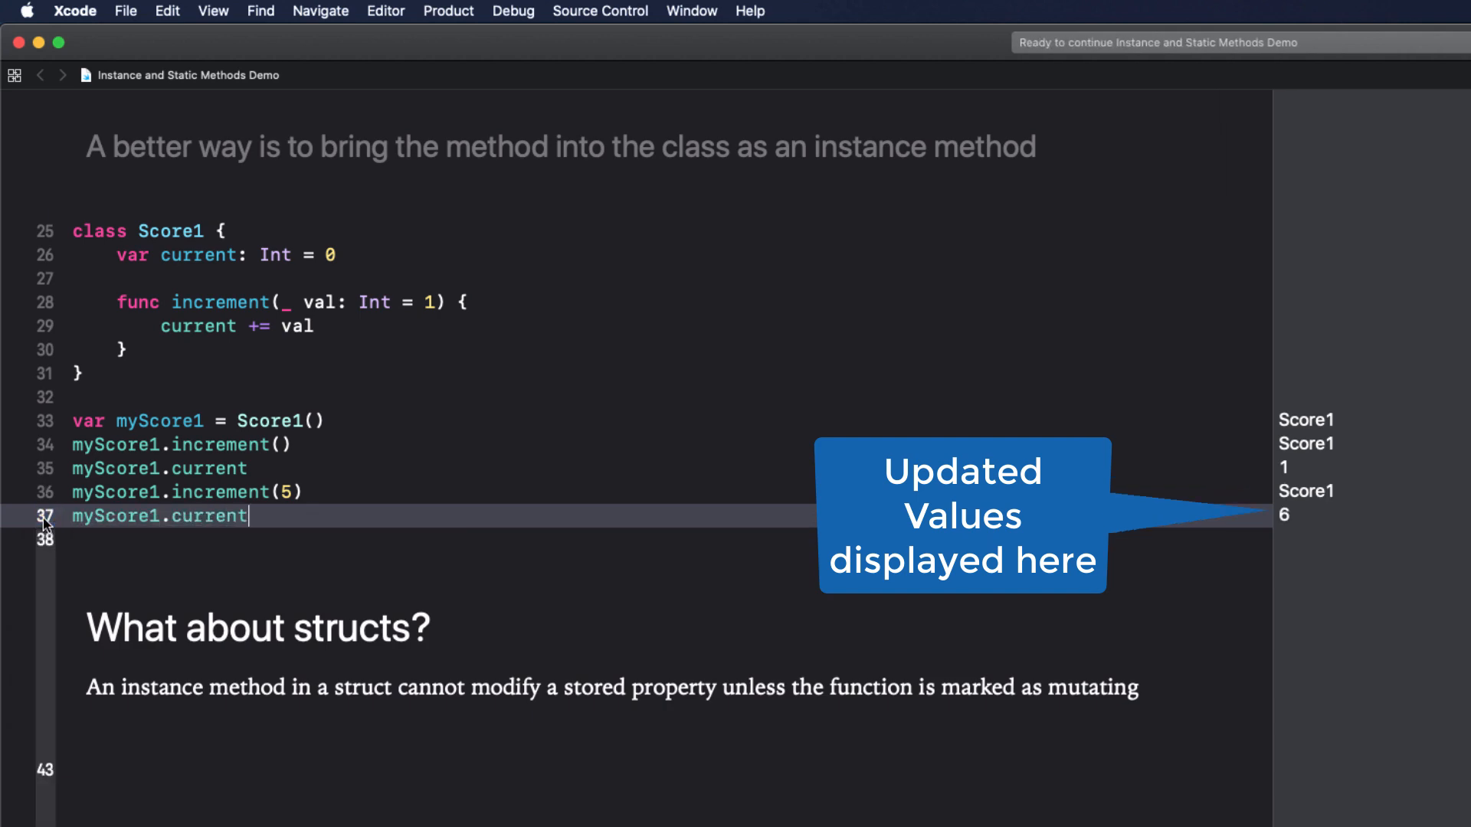
pyautogui.scroll(3)
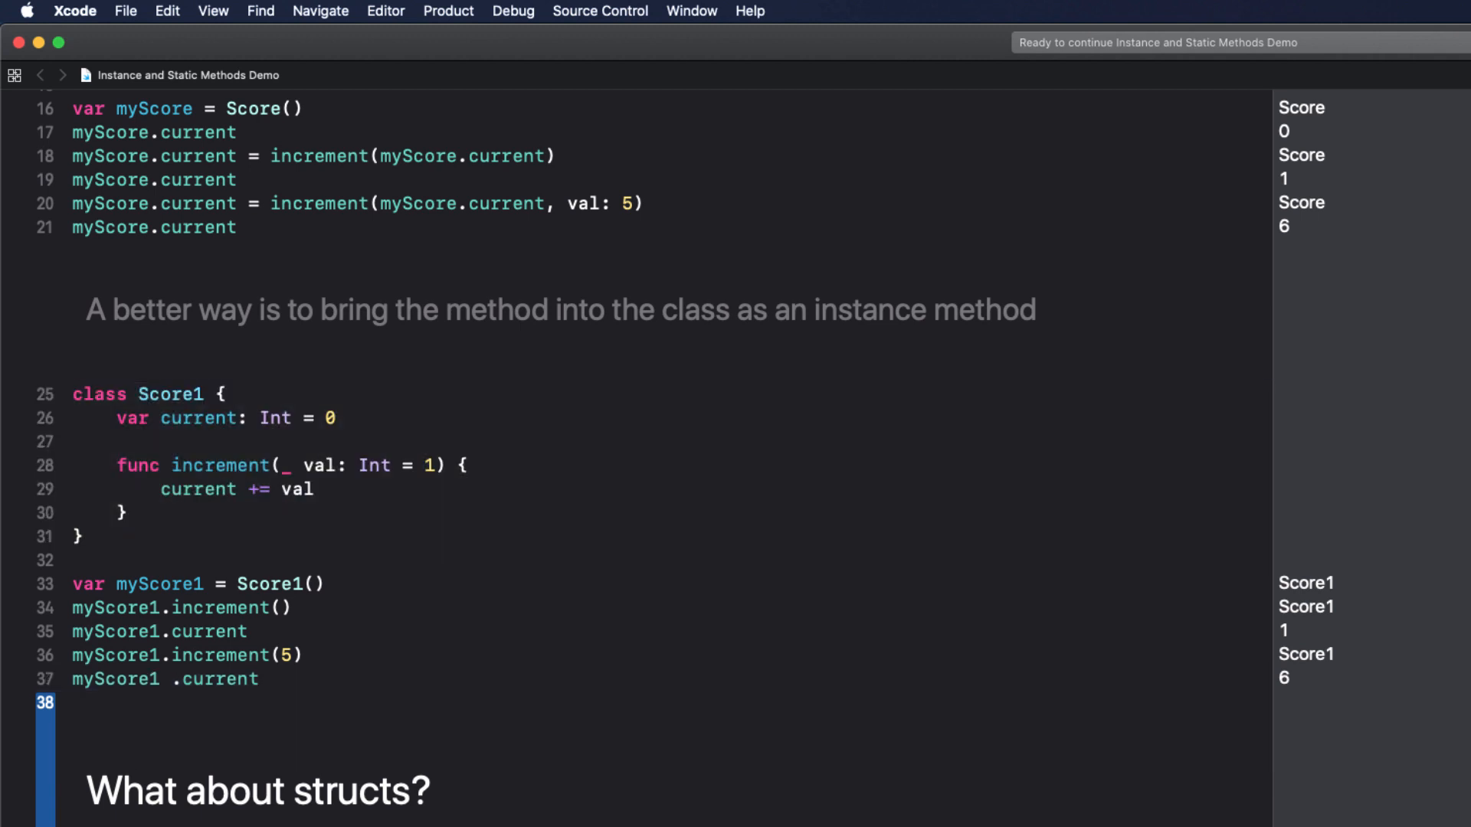
# Change Score2's class keyword to struct, triggering the immutable-self error on current += val.
pyautogui.scroll(-3)
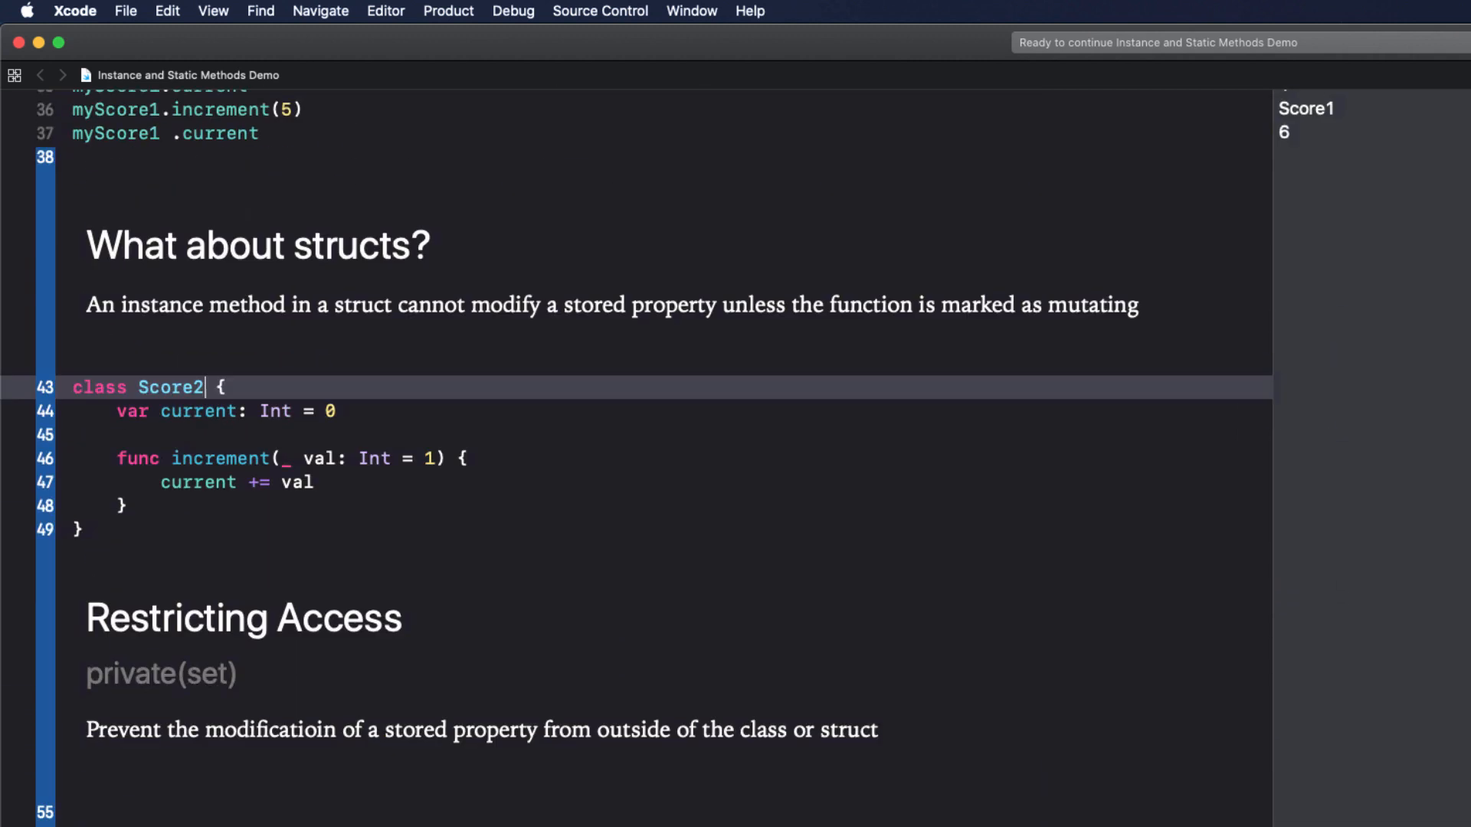
pyautogui.write('struct')
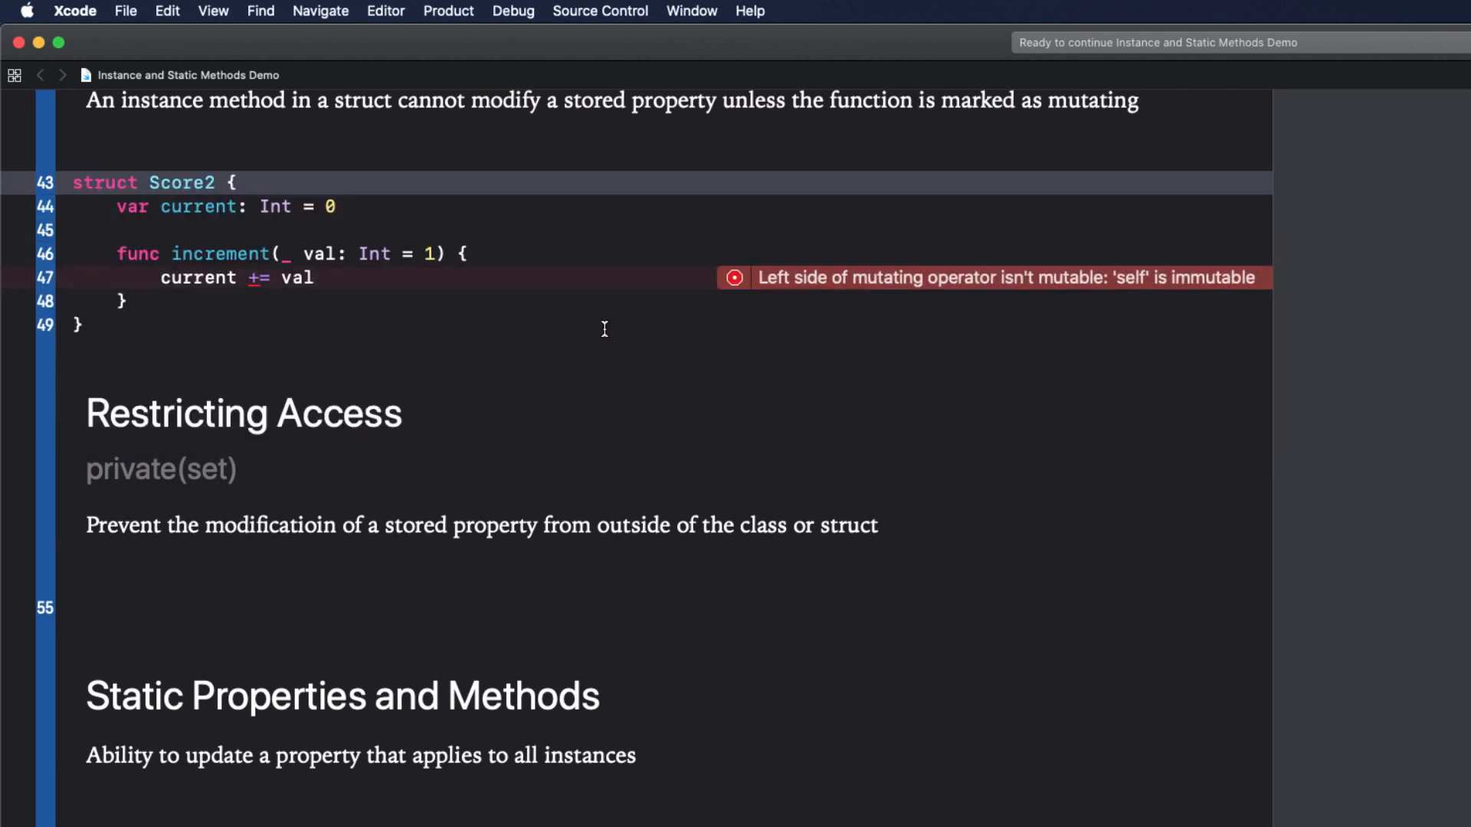
pyautogui.click(114, 253)
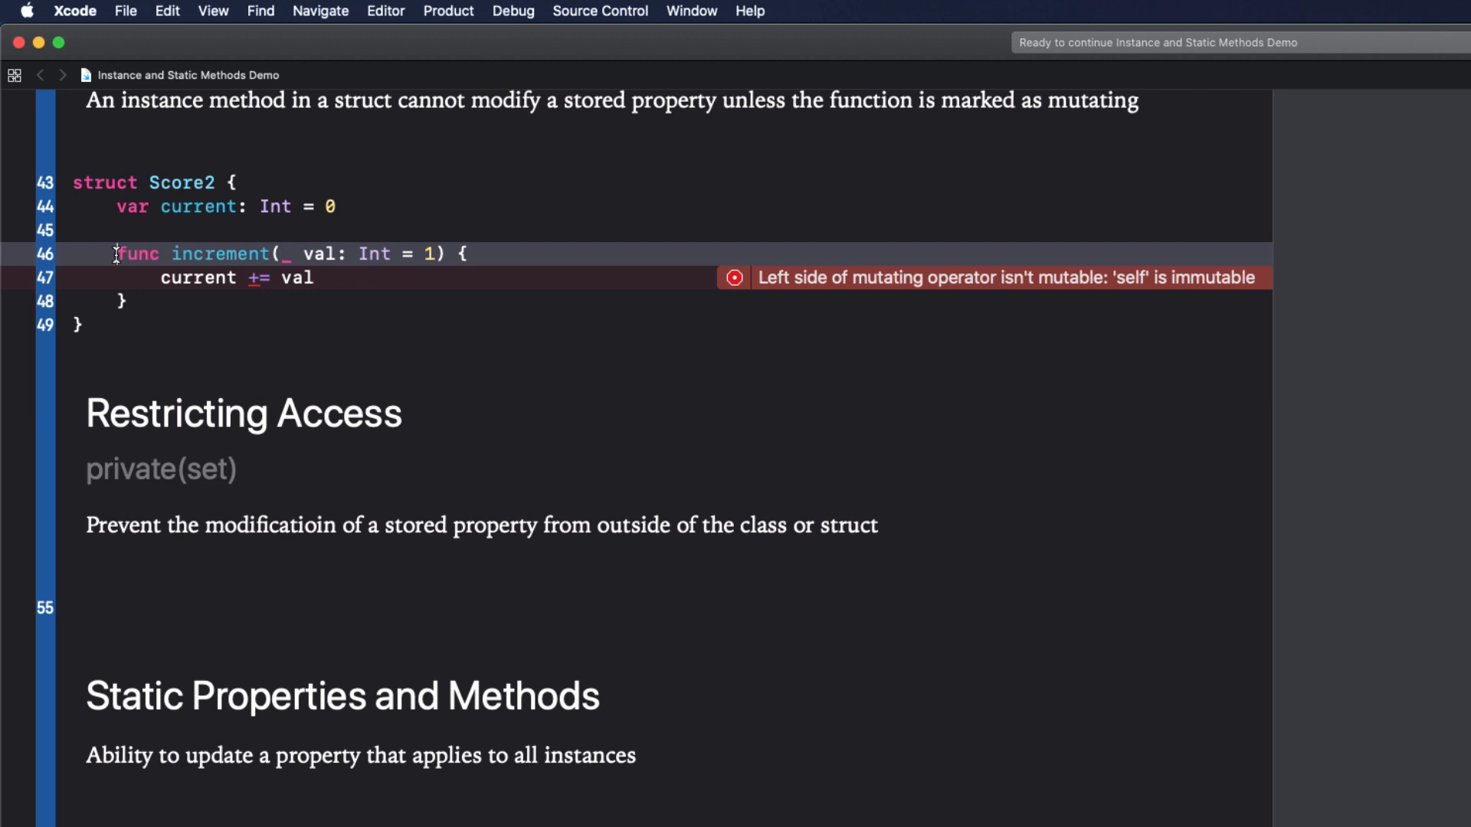
pyautogui.moveTo(223, 269)
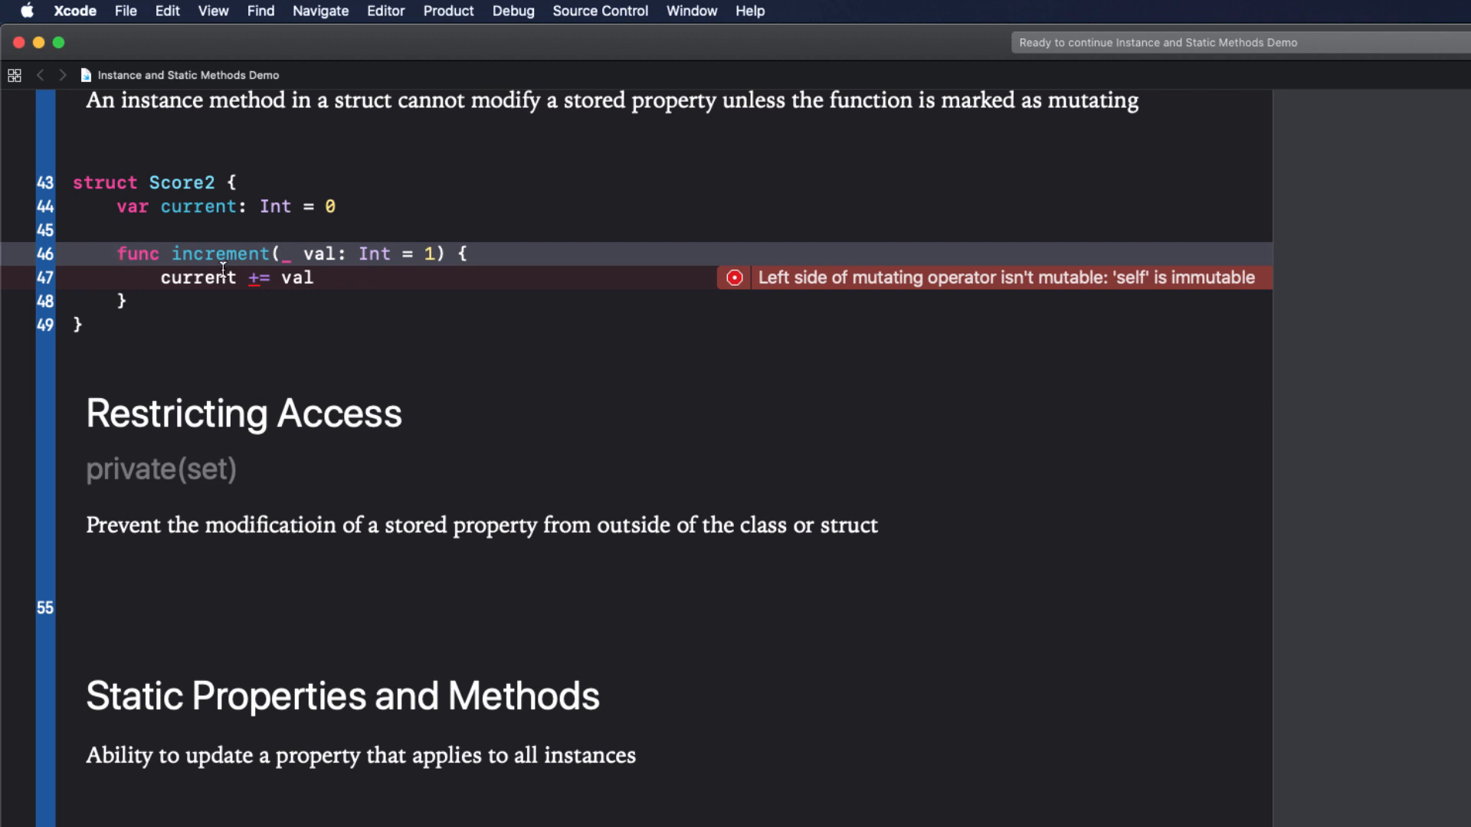
# Mark Score2's increment method as mutating to clear the immutability error.
pyautogui.write('mutating')
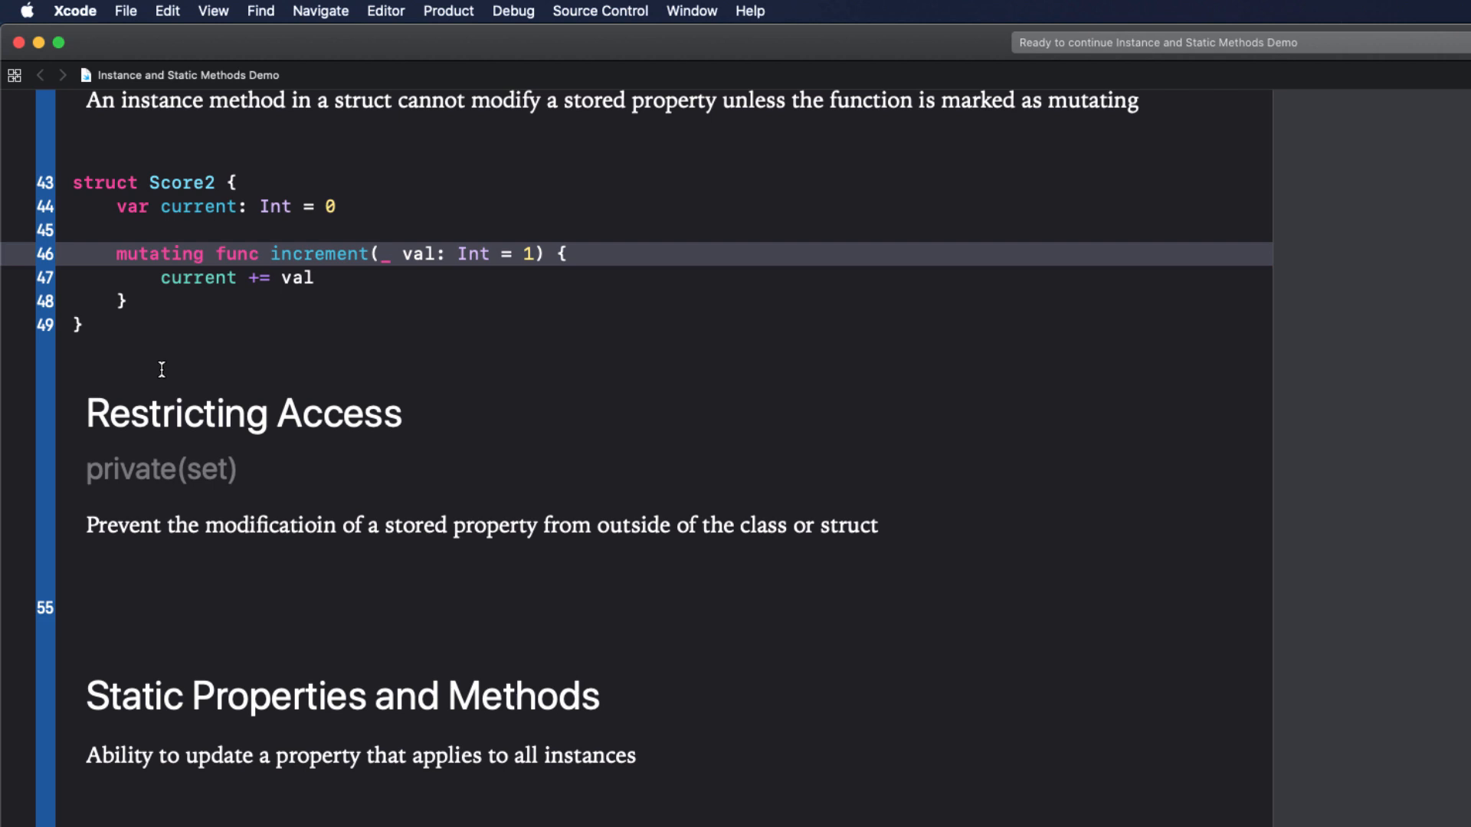
pyautogui.write('var')
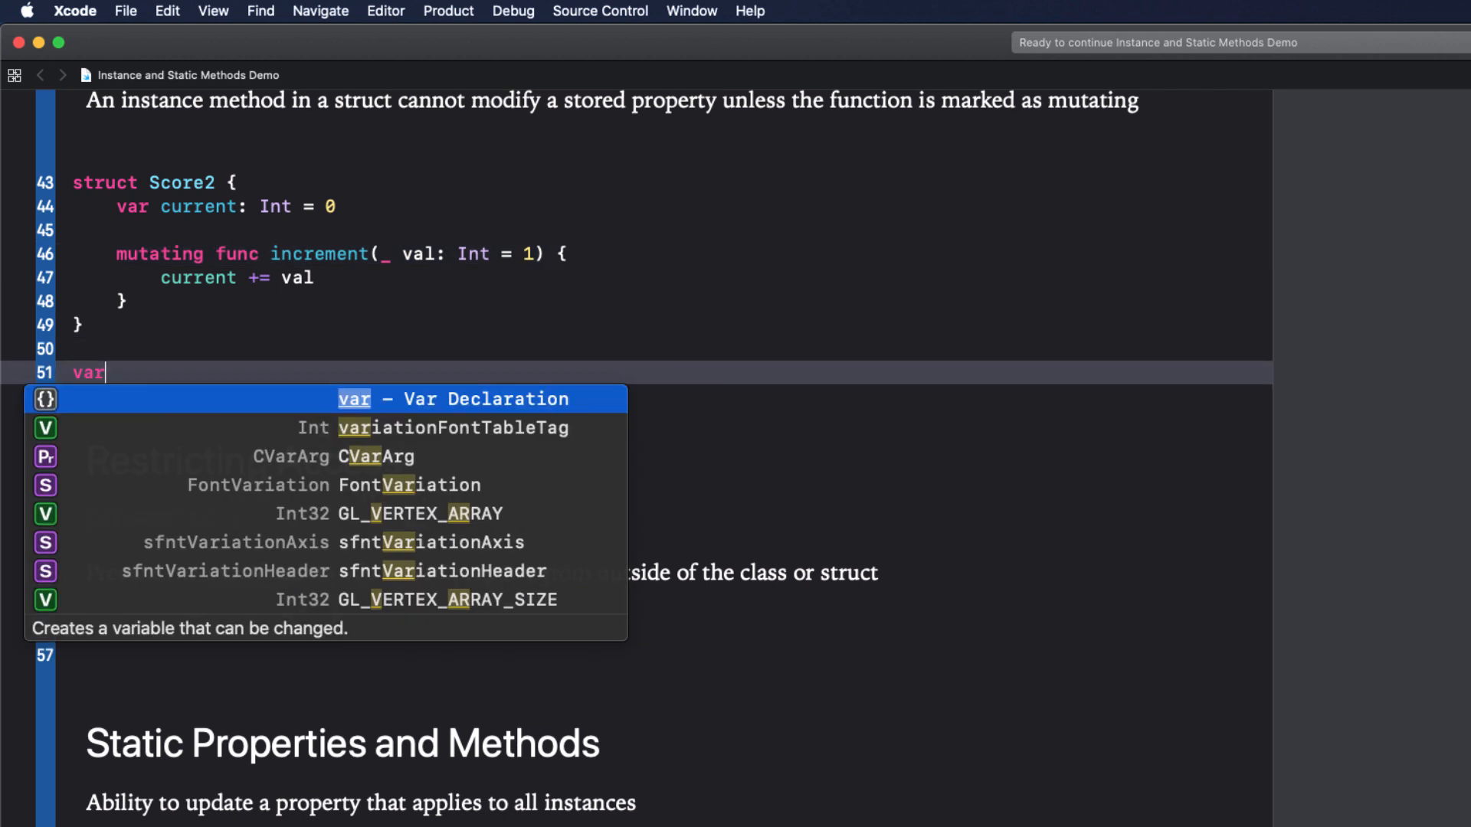
# Create myScore2 = Score2(), increment it to 1 and 6, then set current to 10.
pyautogui.write('myScore2 = Score2(')
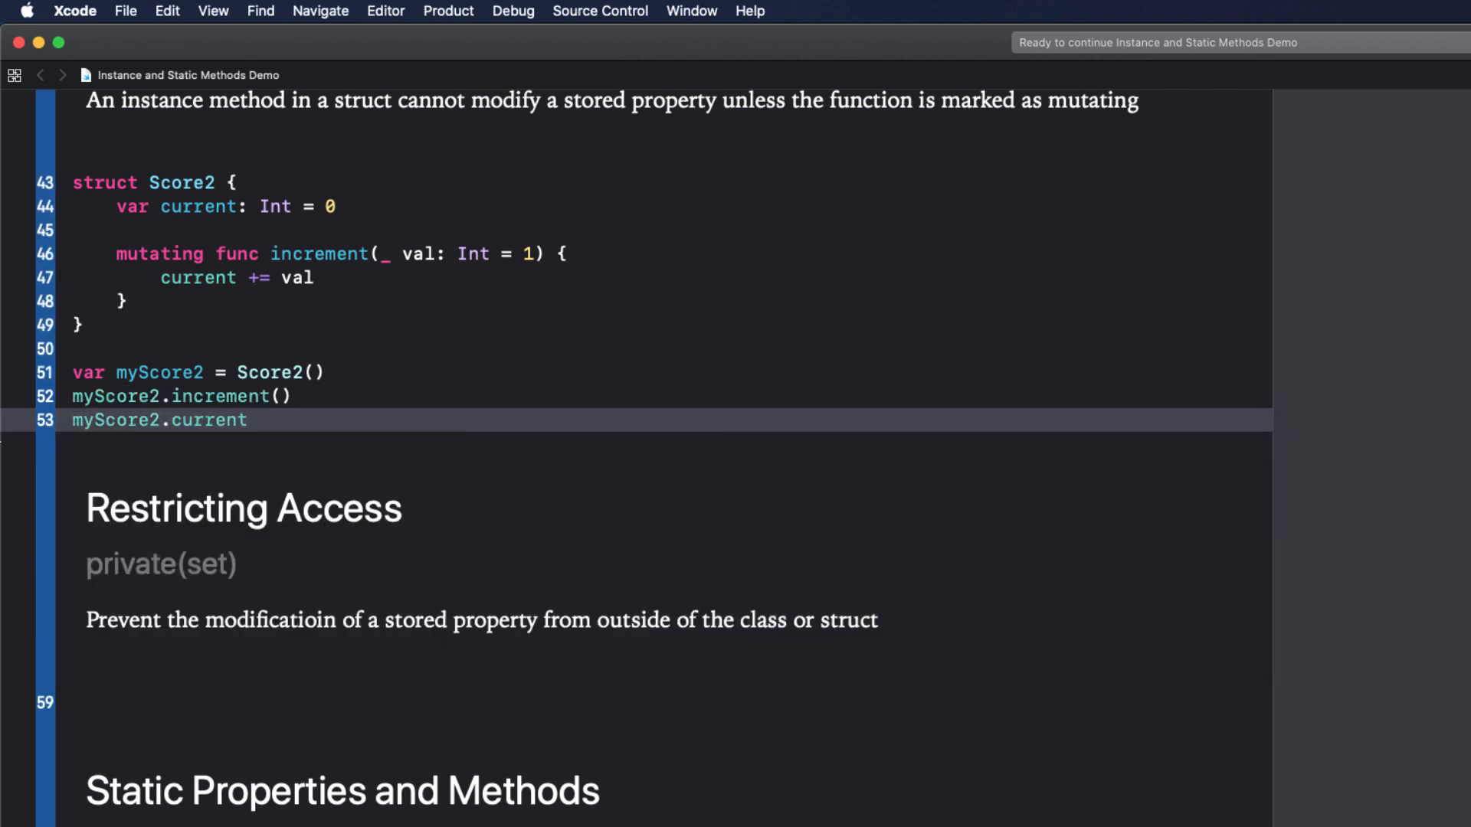
pyautogui.write('myScore2.increment(5')
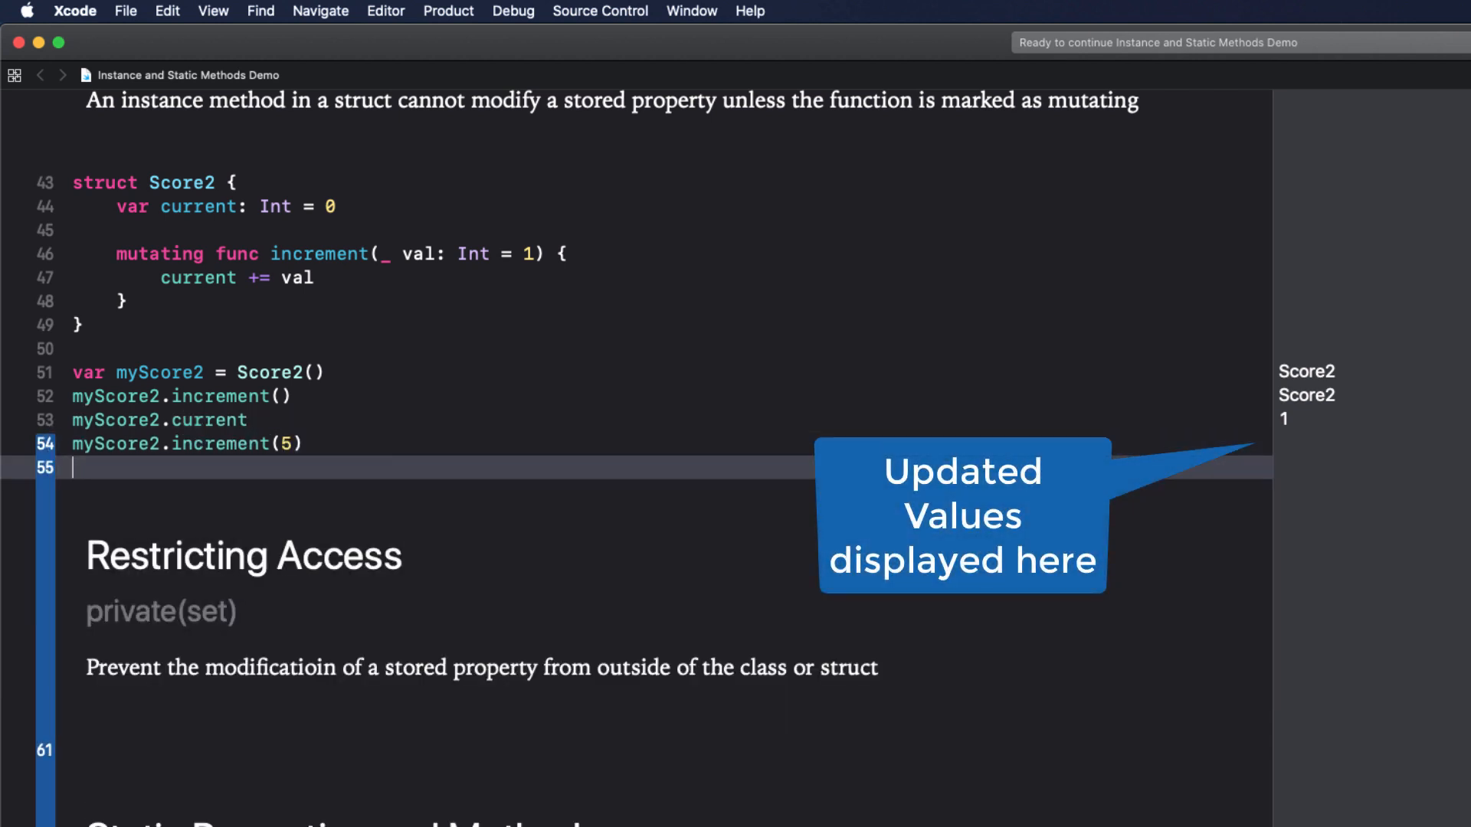
pyautogui.write('myScore2.current')
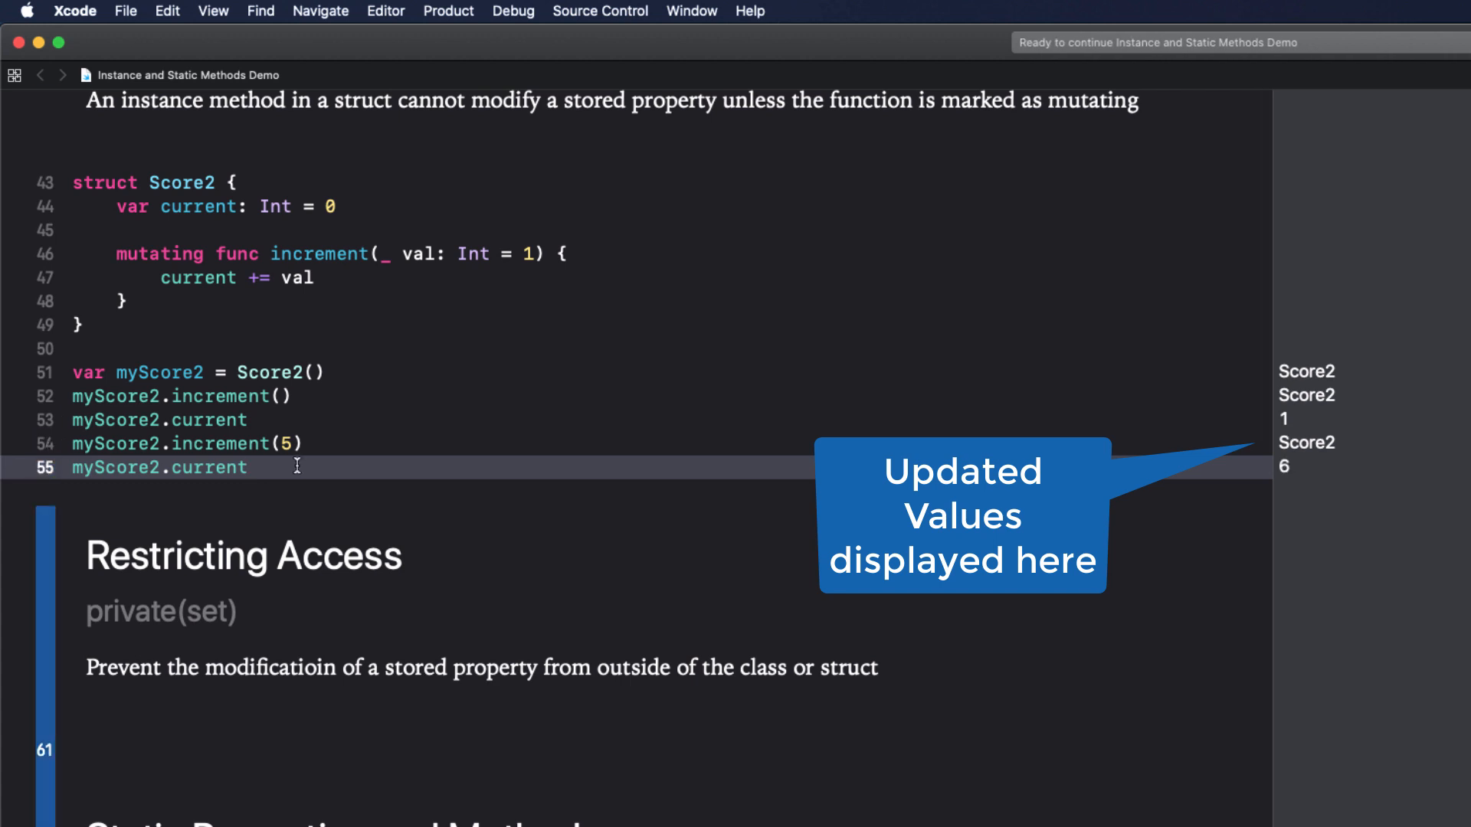
pyautogui.write('mys')
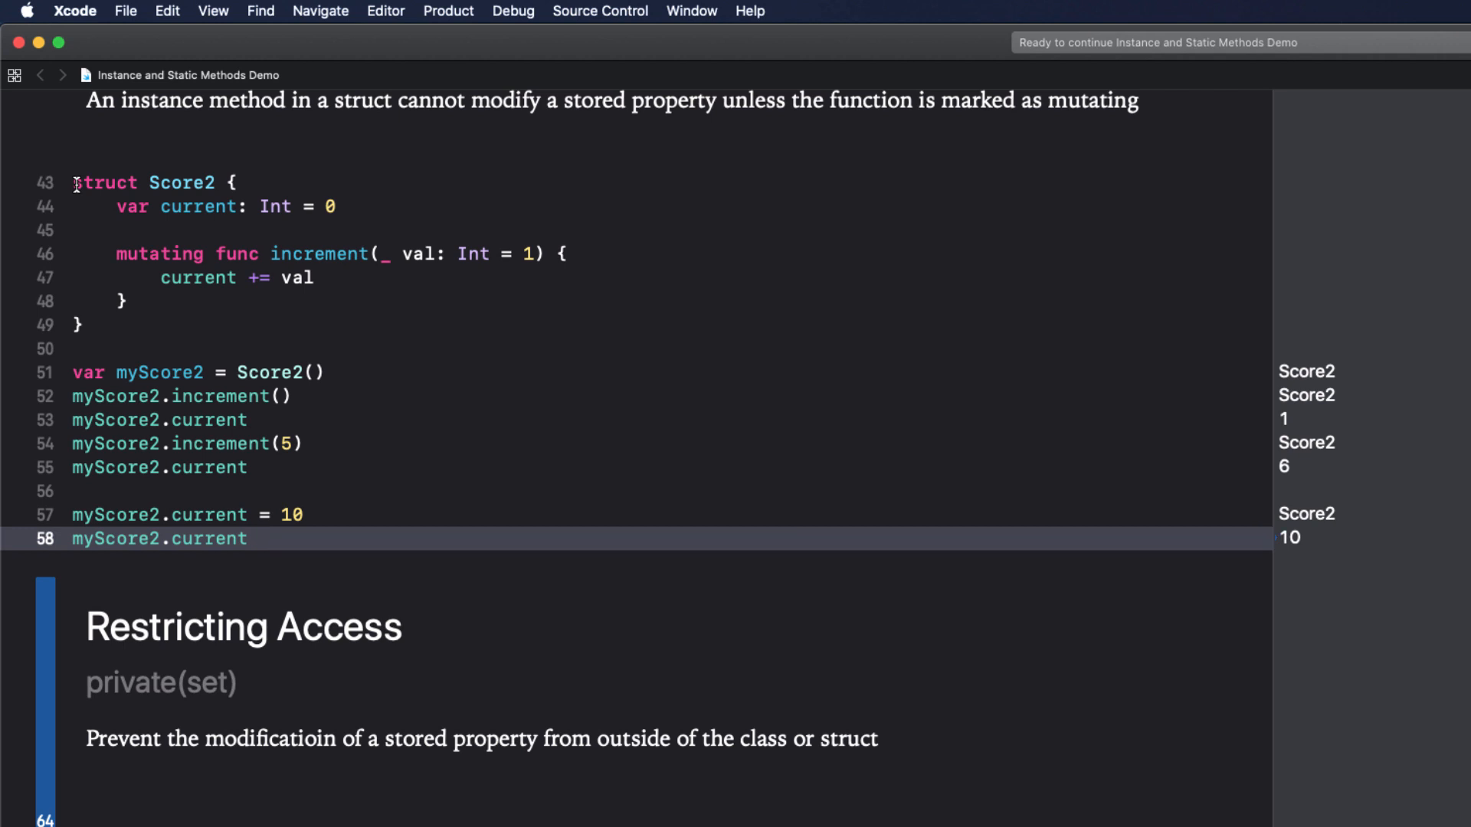
# Scroll down to the Restricting Access section where Score3 is written.
pyautogui.scroll(-3)
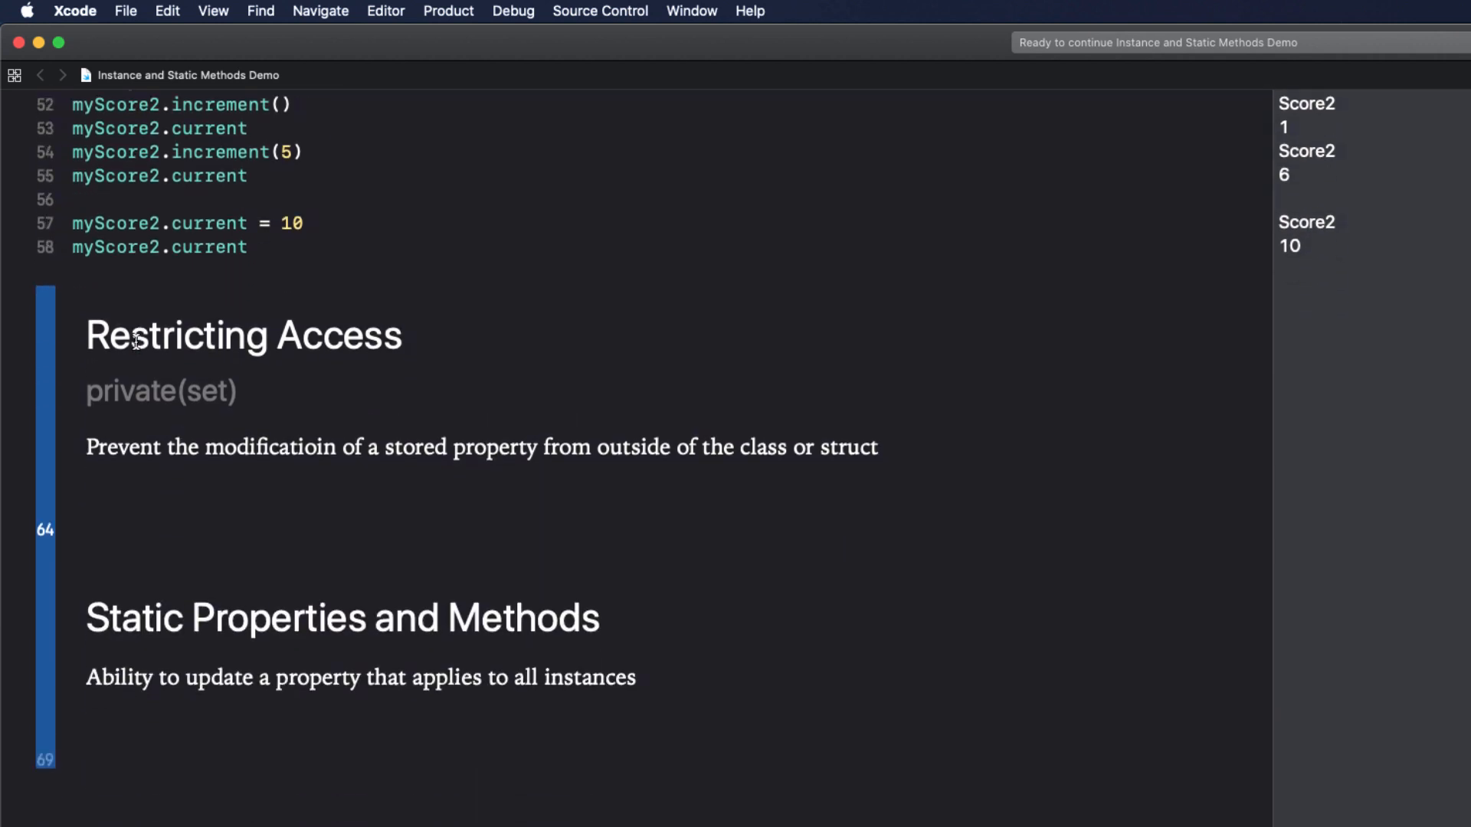
pyautogui.scroll(-3)
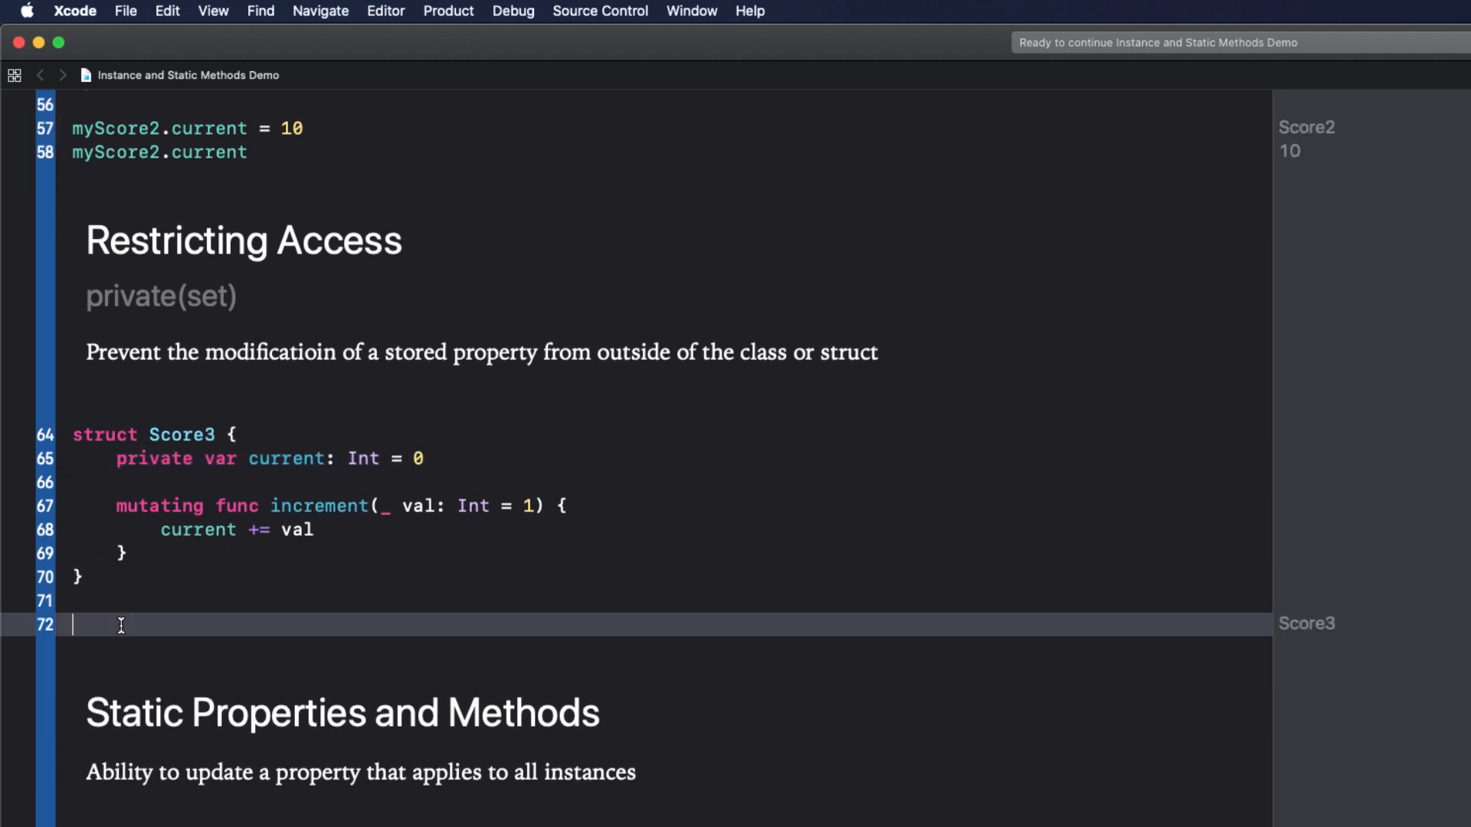
# Create myScore3 = Score3(), call increment(5), and read myScore3.current.
pyautogui.write('var')
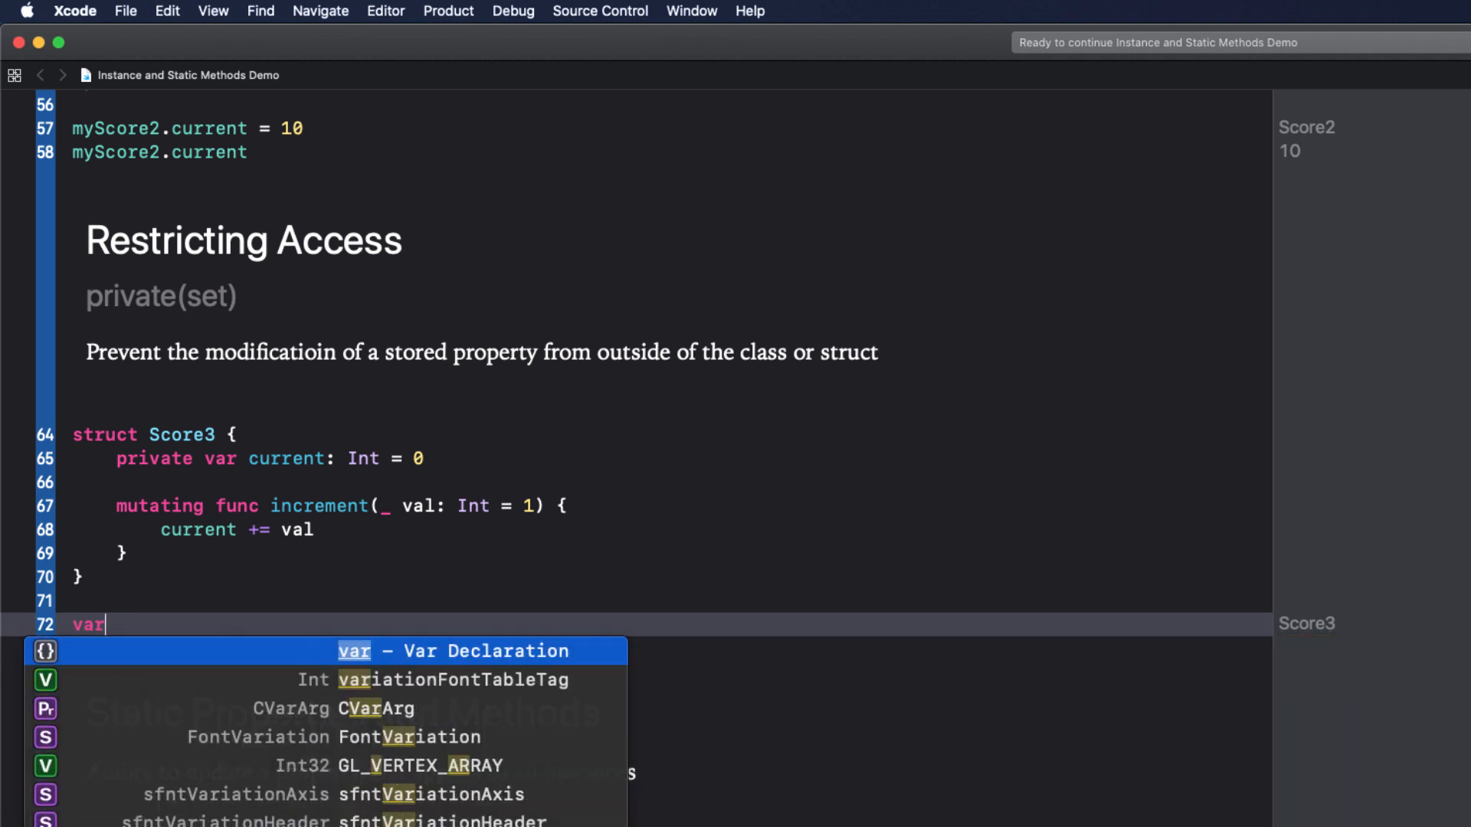
pyautogui.write('myScore3 =')
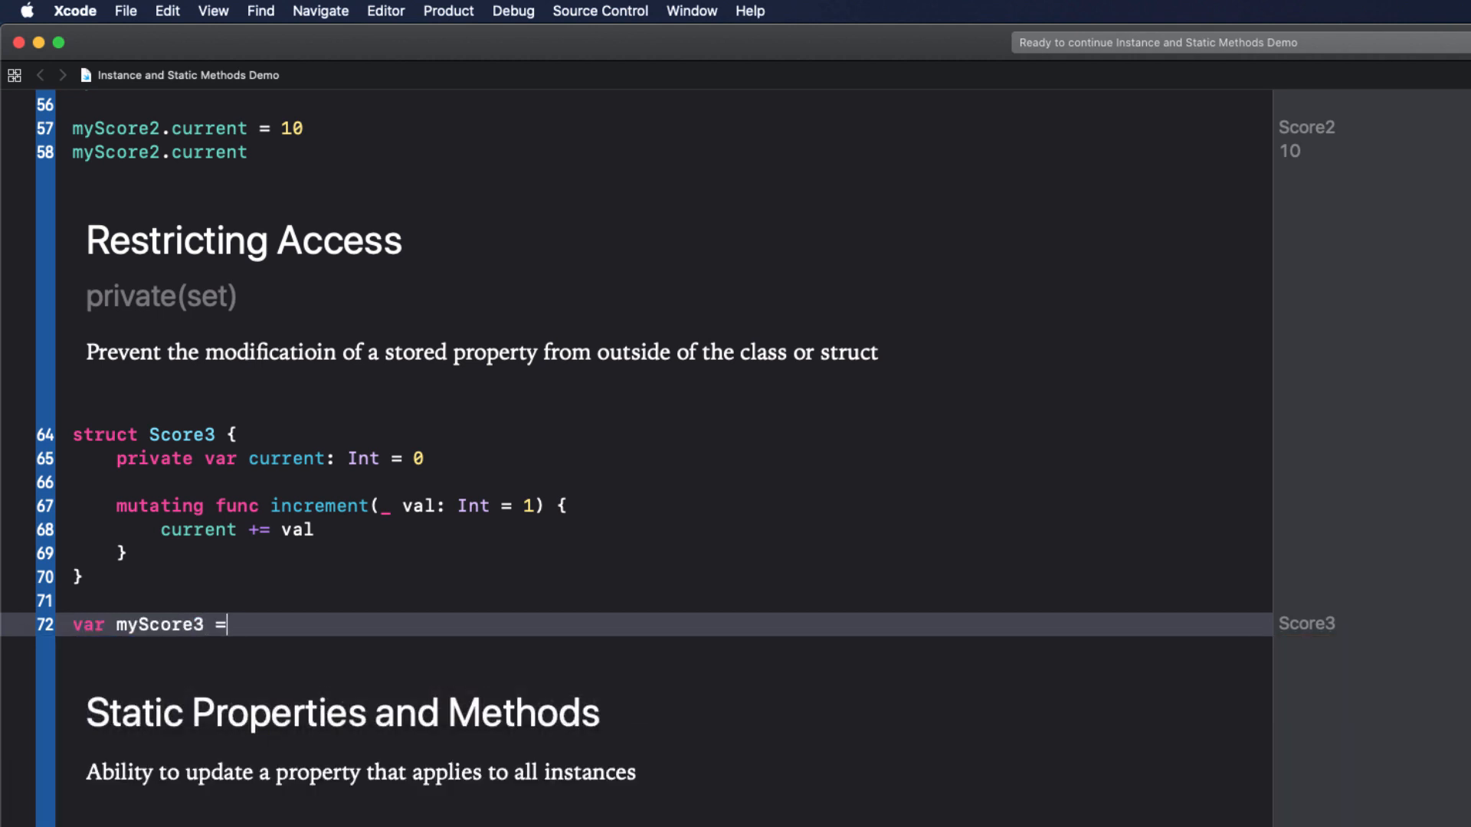
pyautogui.write('Score3(')
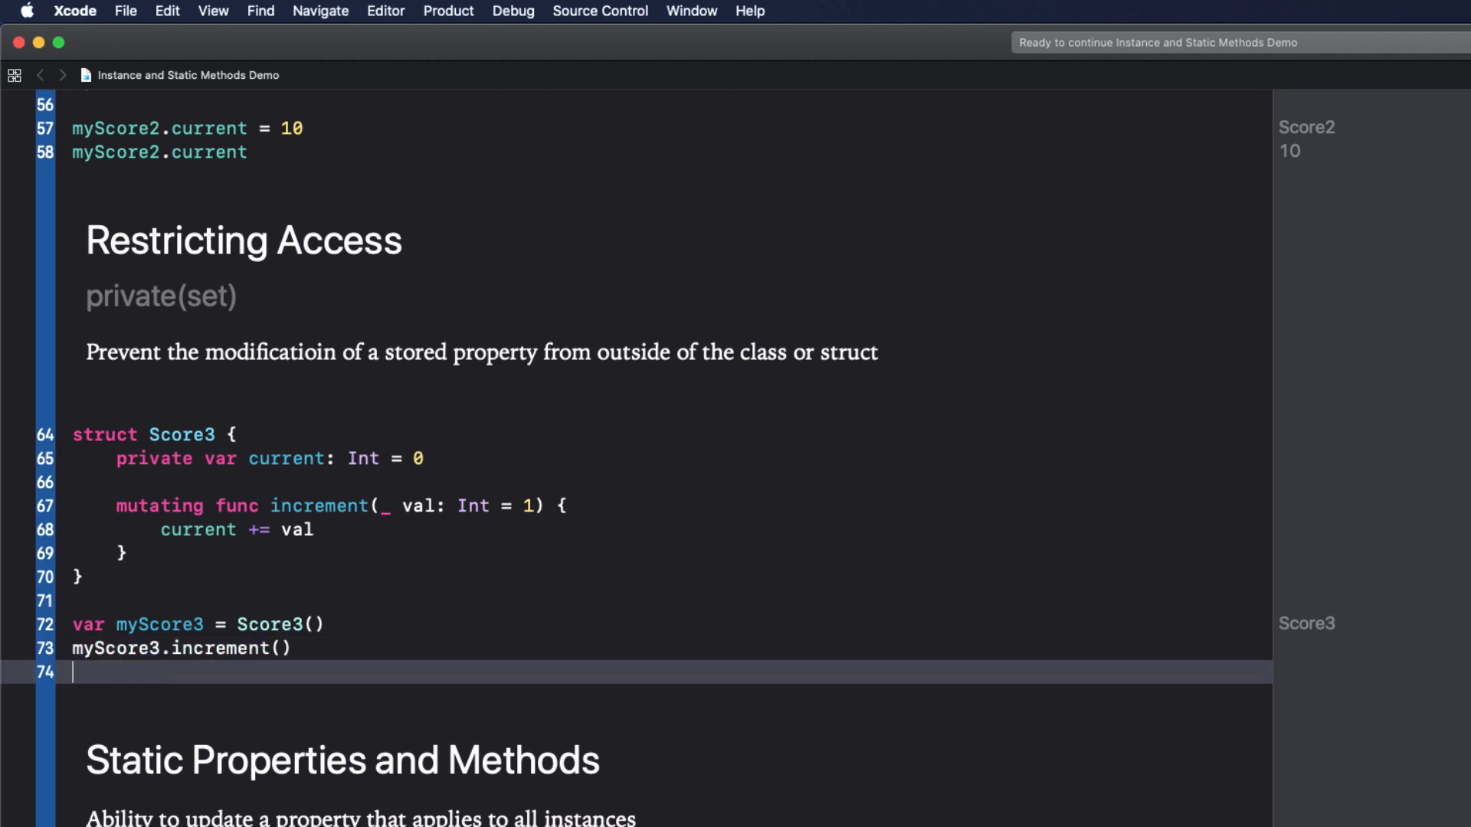
pyautogui.write('myScore3')
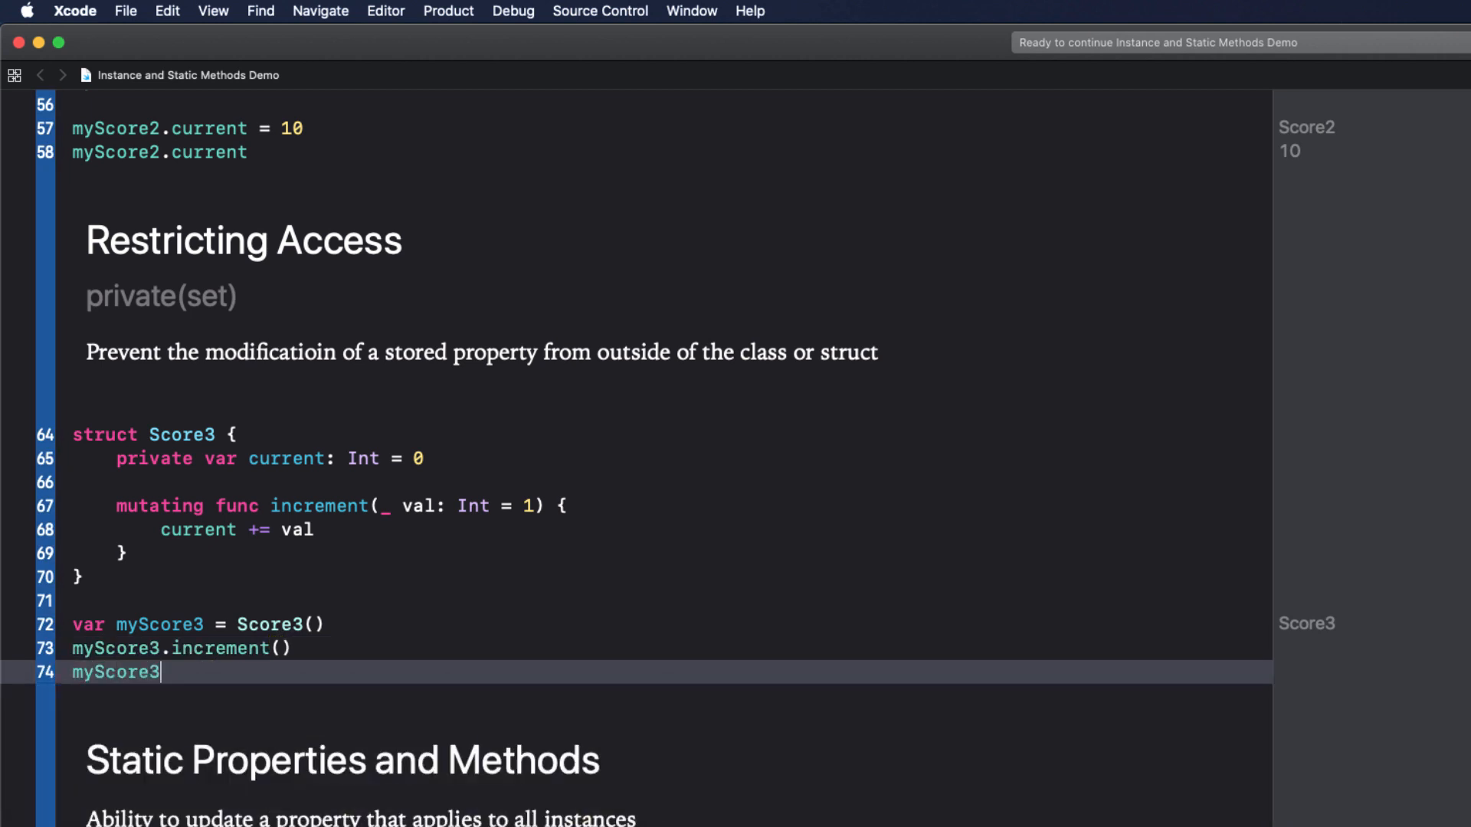
pyautogui.write('.increment(5)')
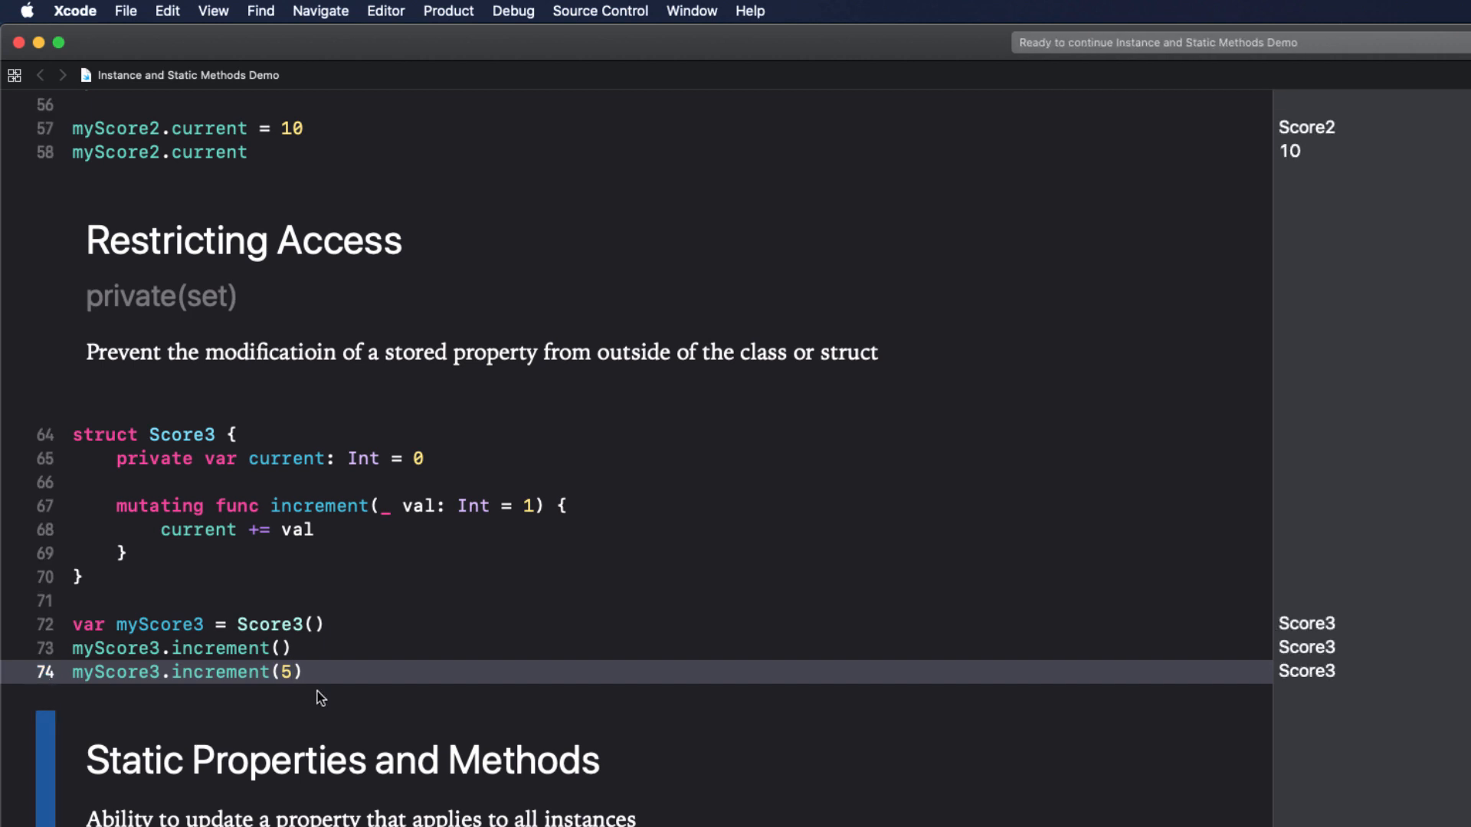
pyautogui.write('myScore3.')
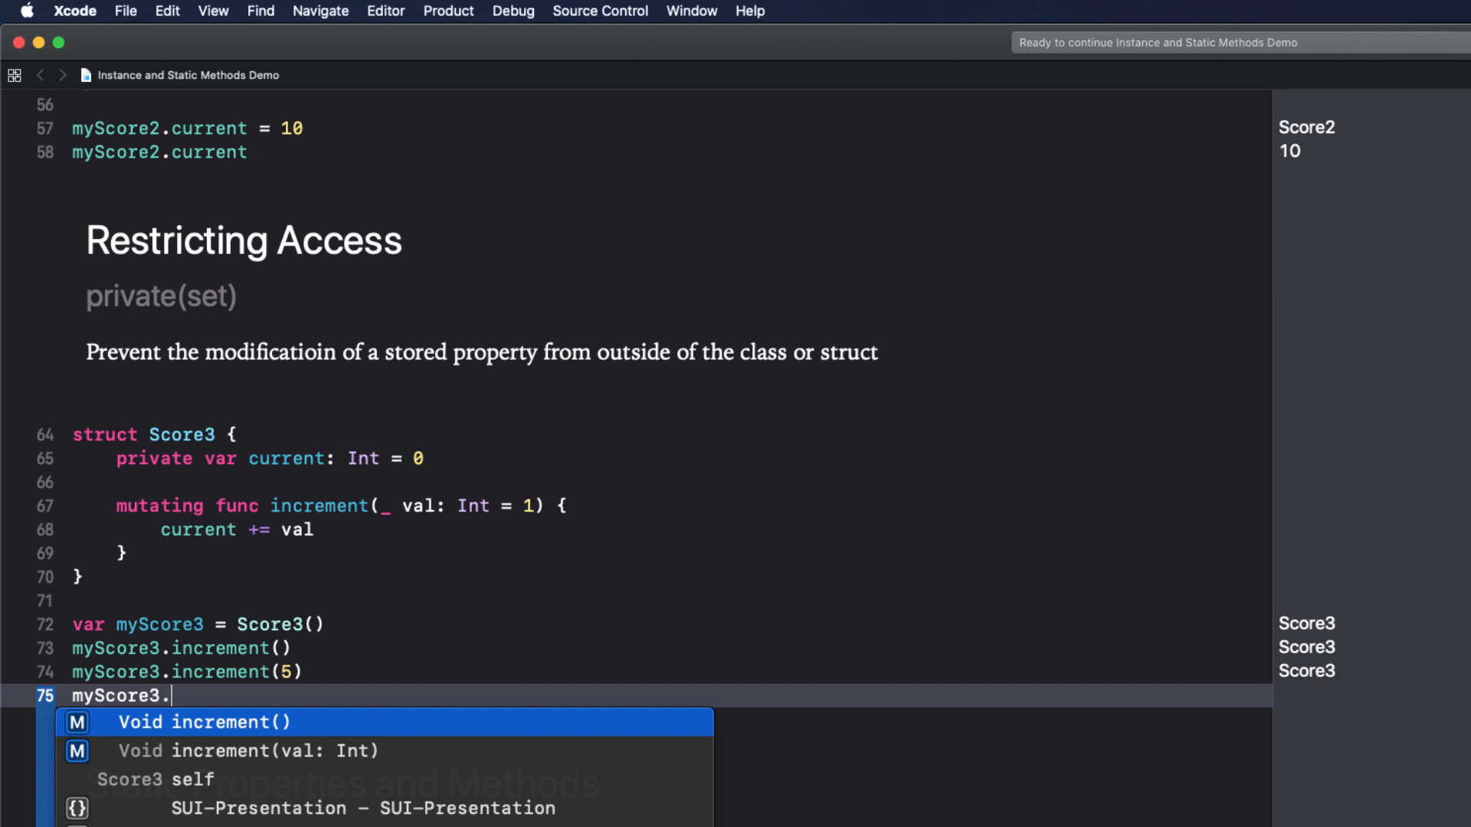
pyautogui.write('cu')
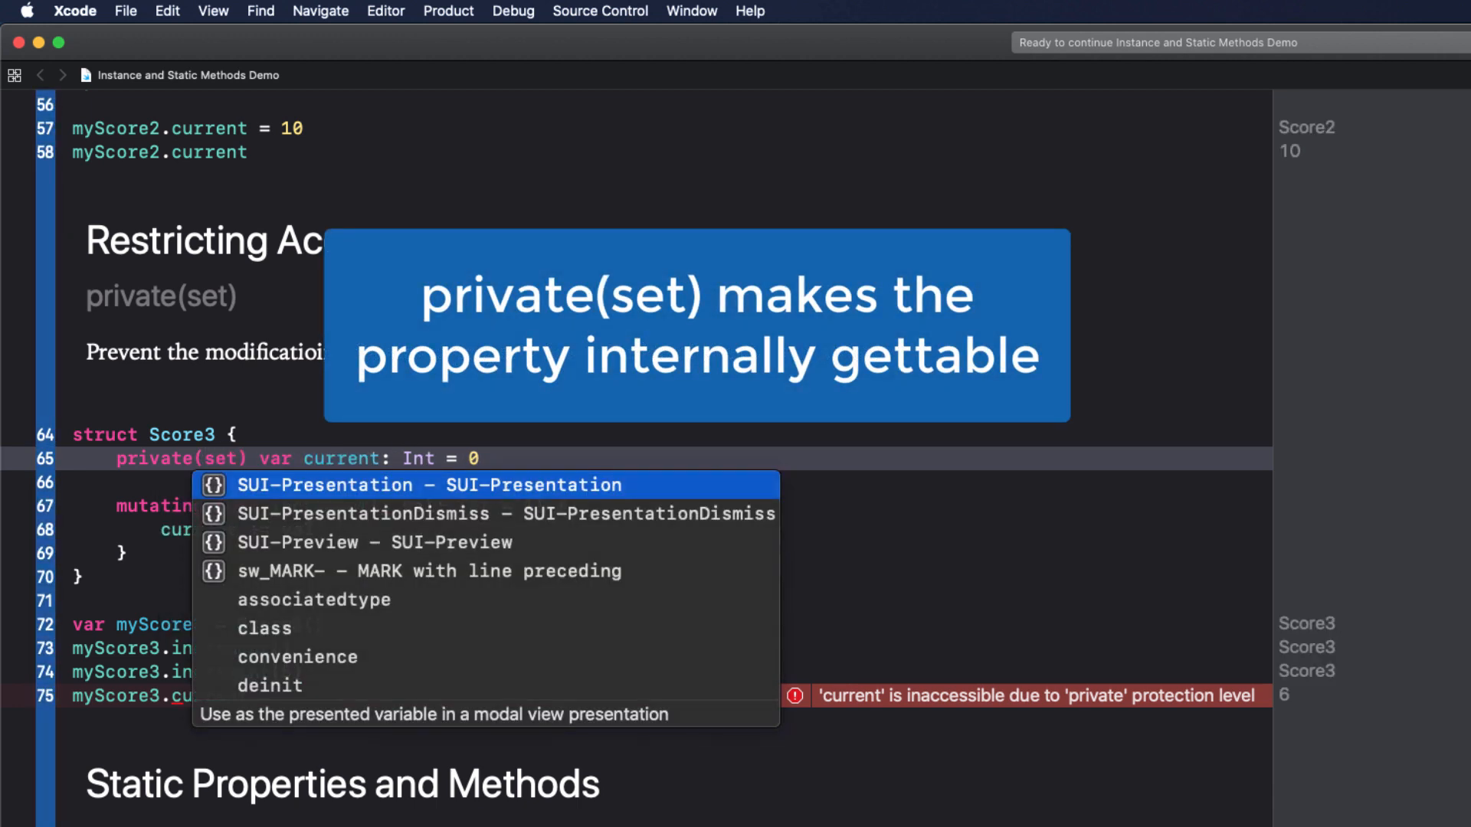
pyautogui.press('Escape')
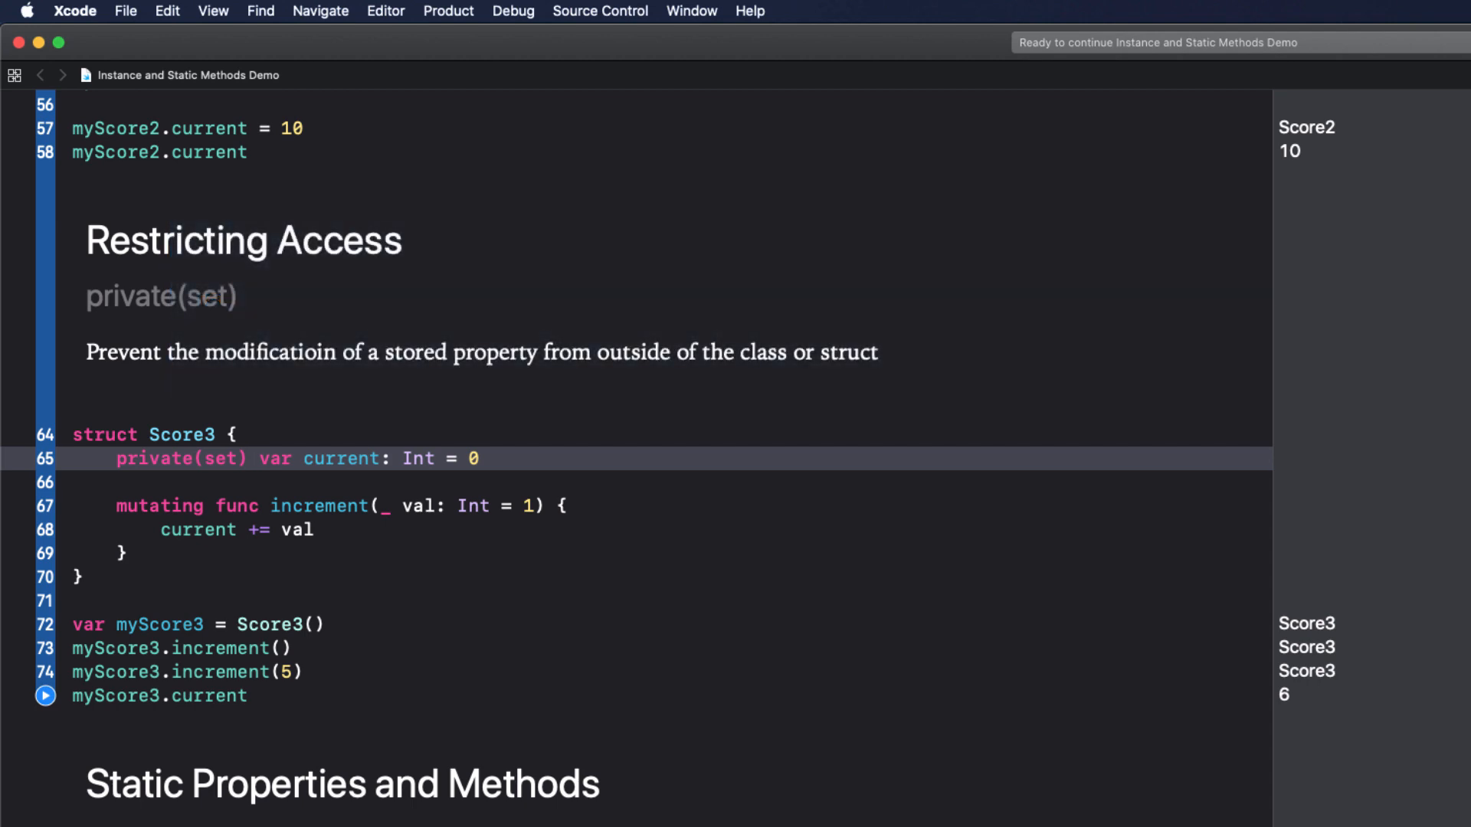
# Place the cursor after the Score3 struct's closing brace so the playground re-runs.
pyautogui.click(89, 576)
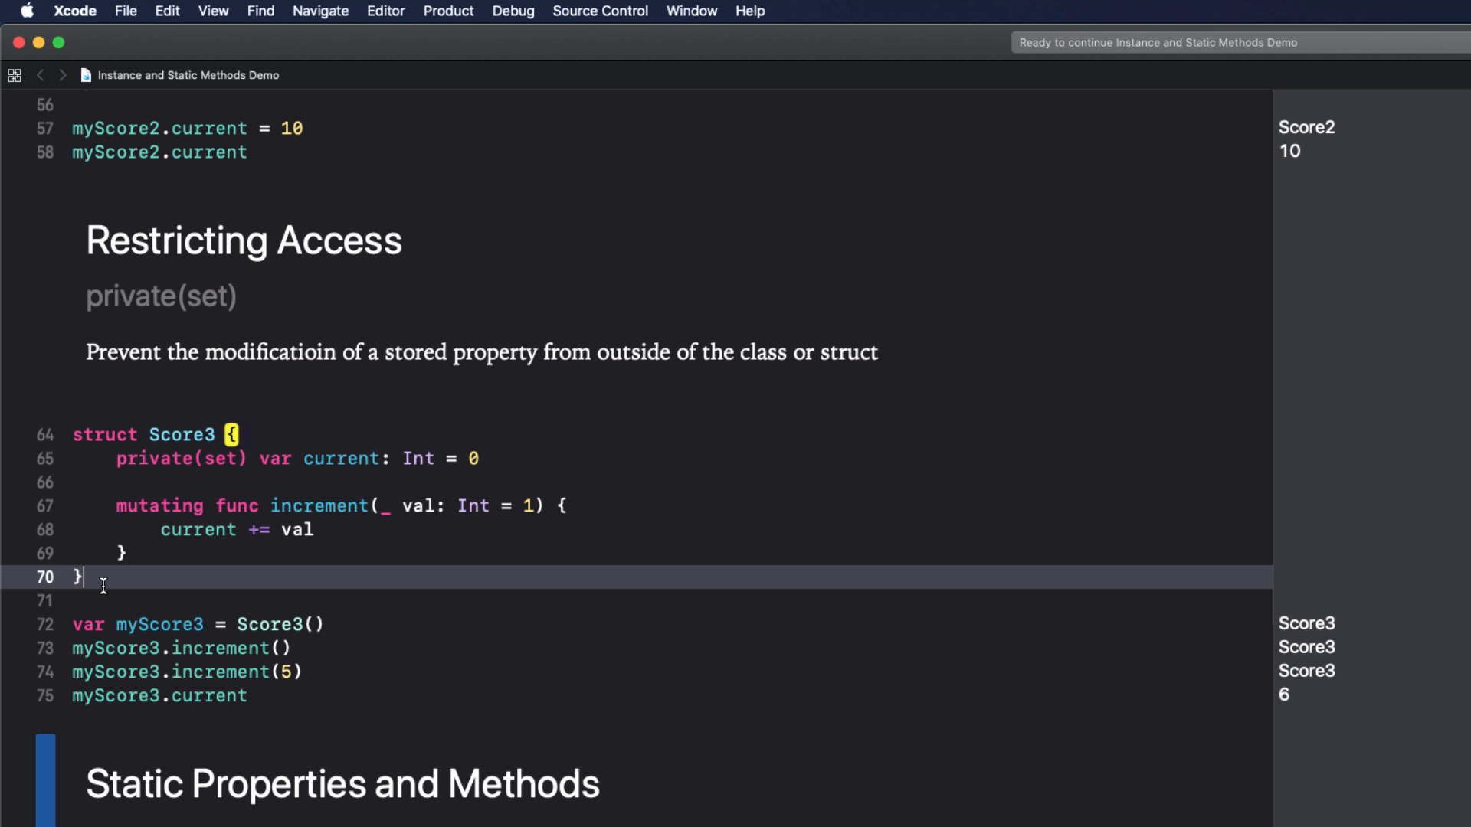
# Scroll down to the copied Score4 struct under the Static Properties and Methods heading.
pyautogui.scroll(-3)
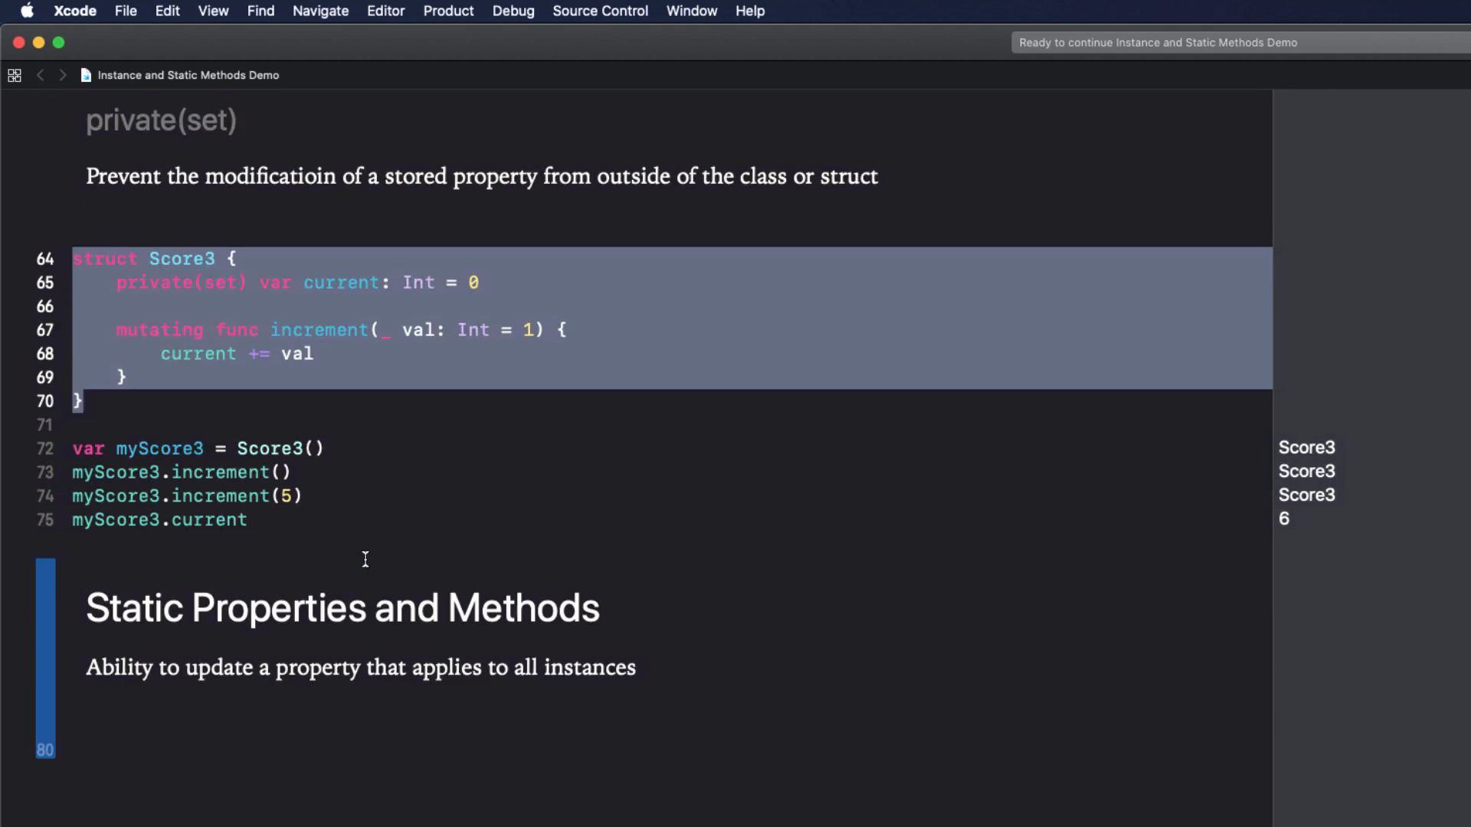
pyautogui.scroll(-3)
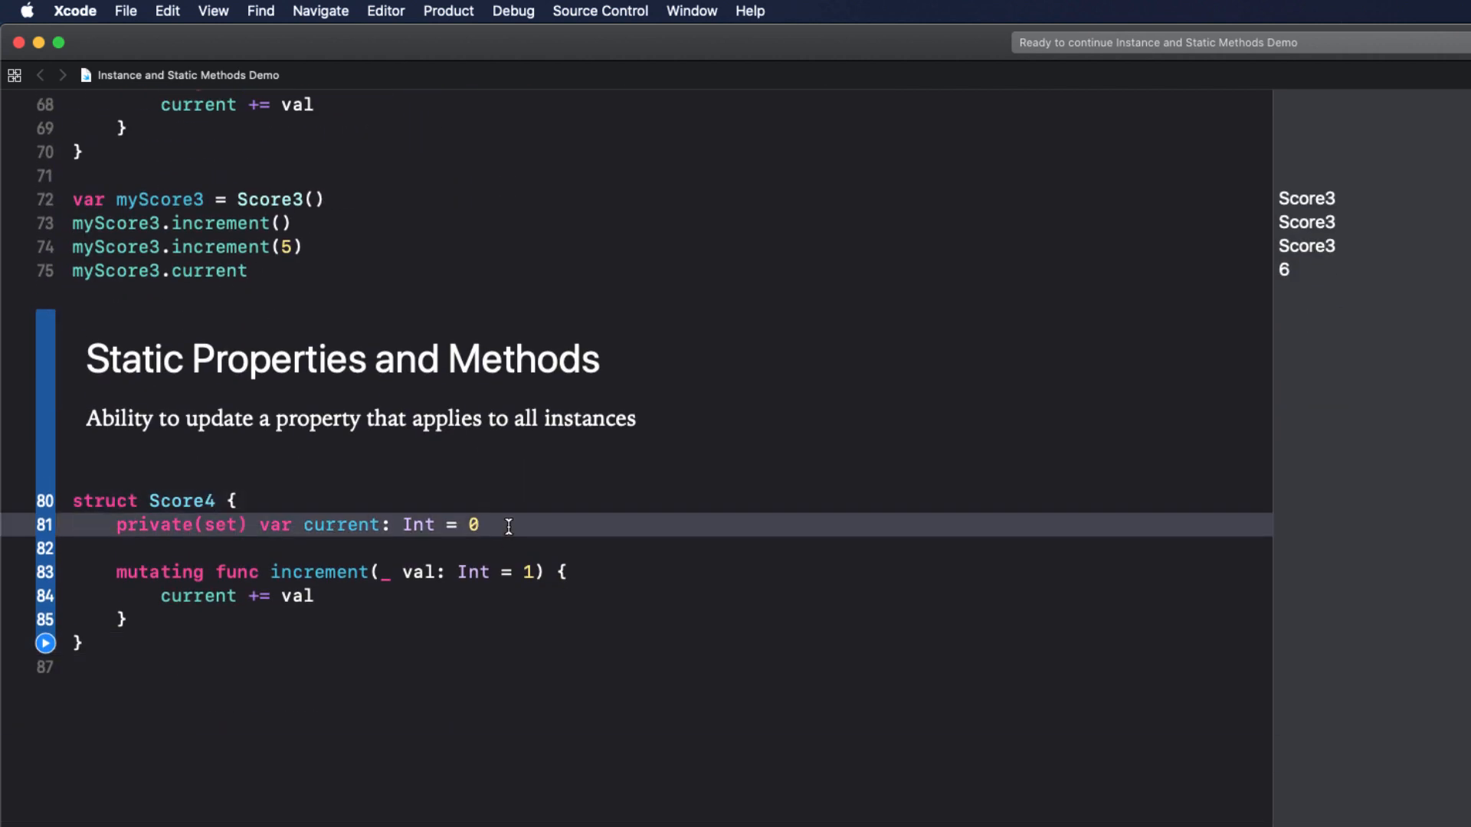
# Add 'static var highestScore: Int = 0' to Score4, update it in increment, and declare score1.
pyautogui.write('static var highestScore:')
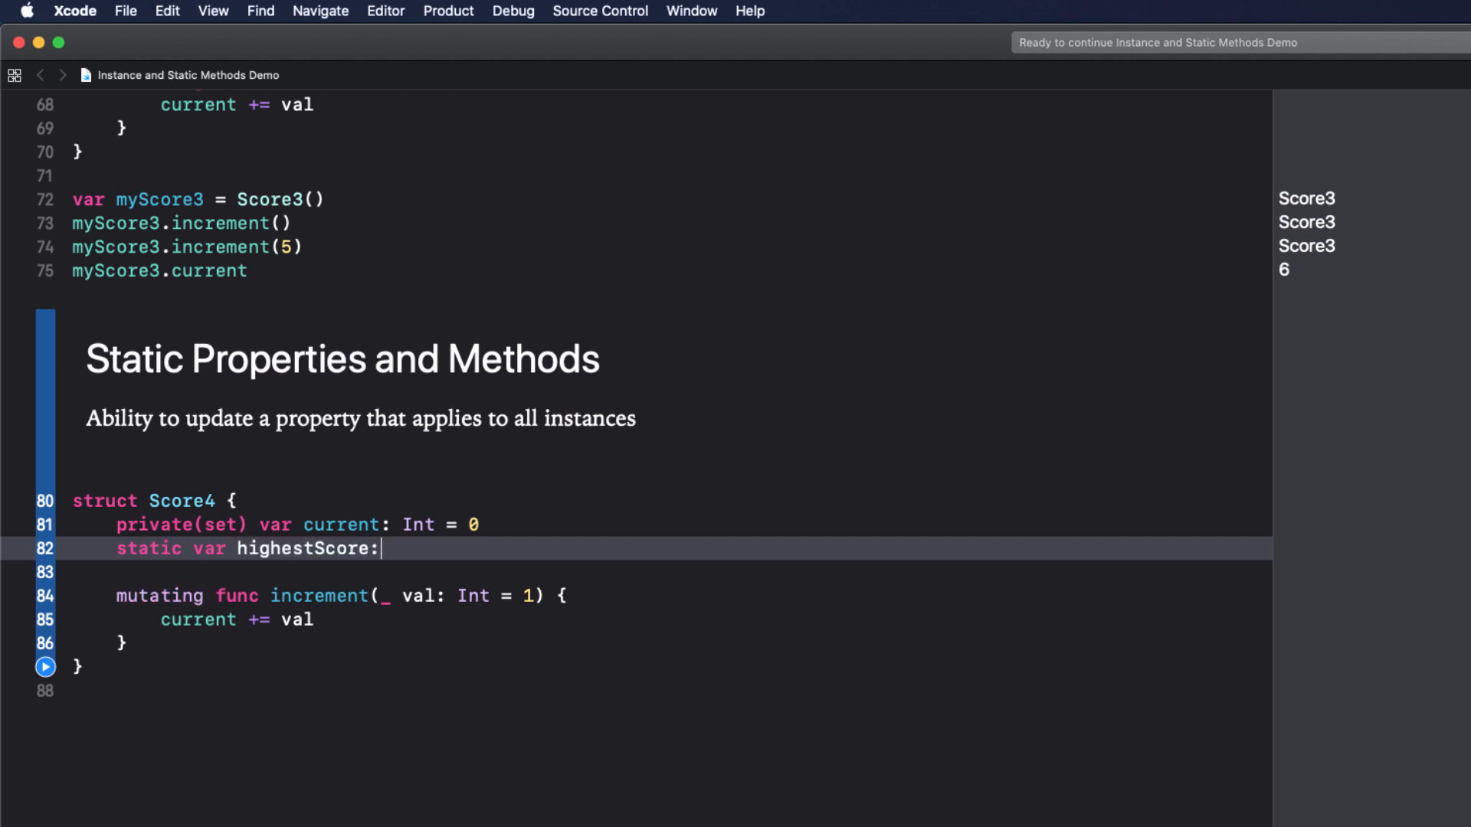
pyautogui.write('Int = 0')
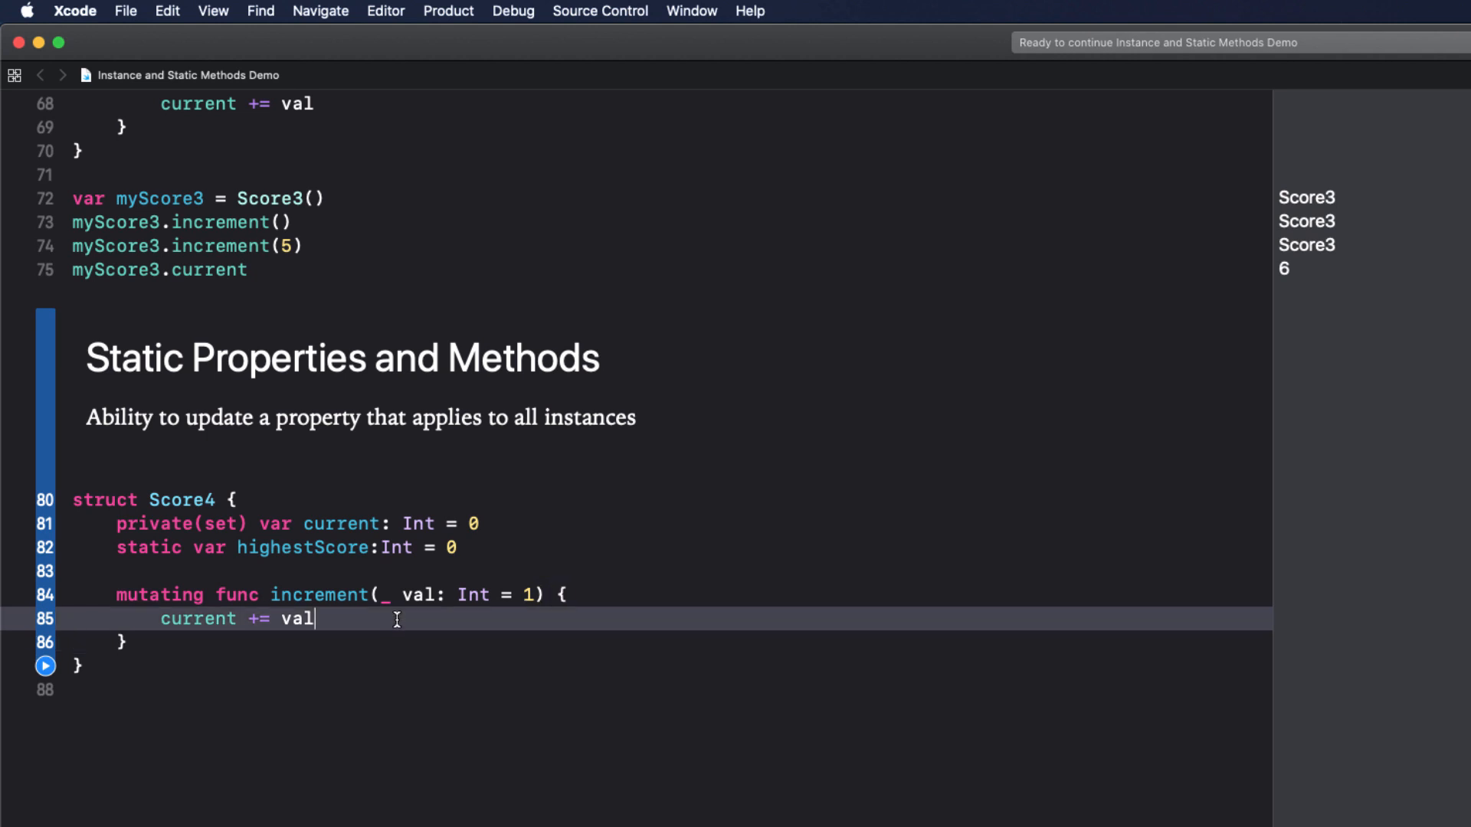
pyautogui.write('if current >')
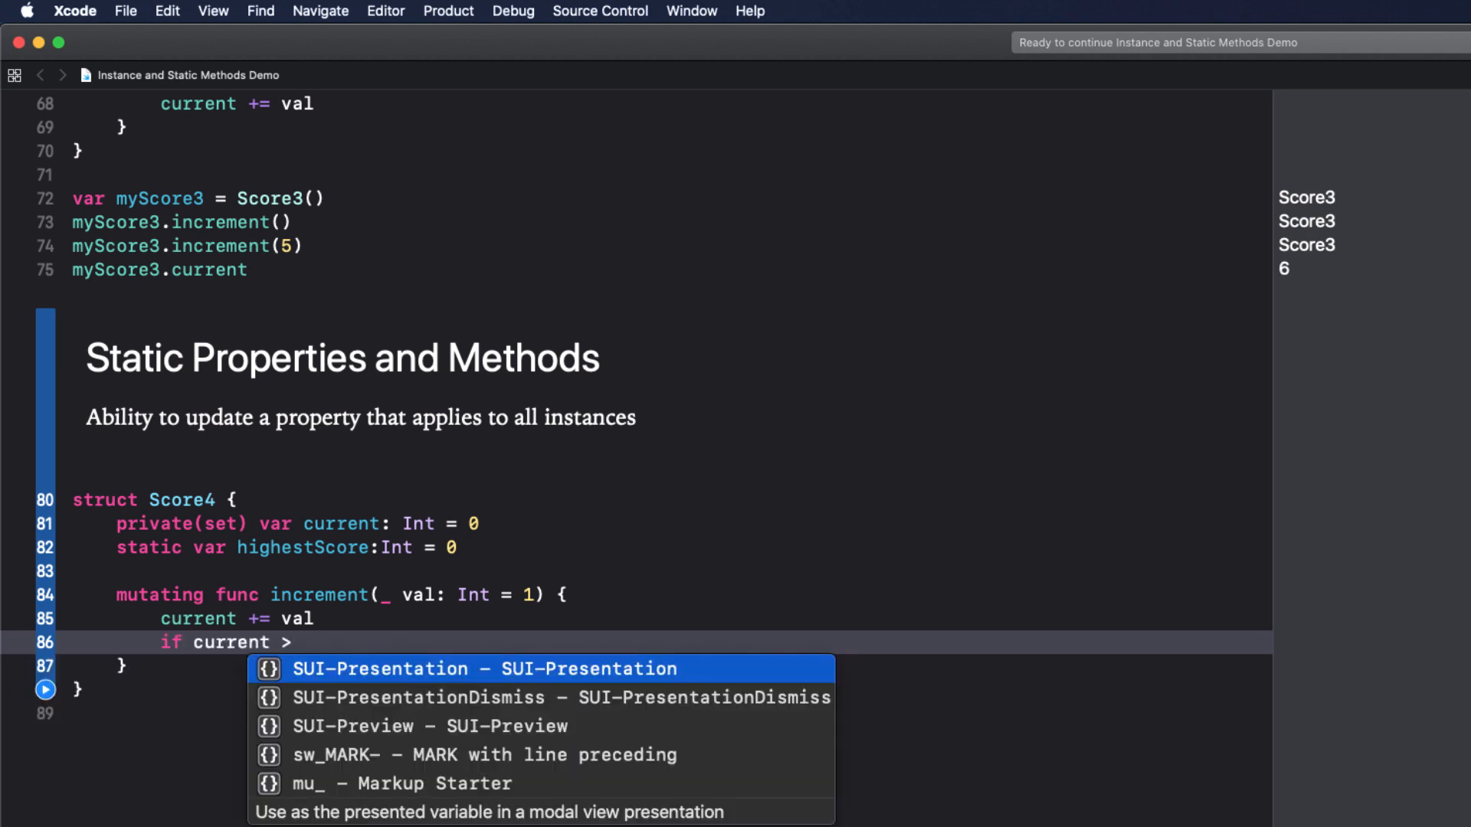
pyautogui.write('Score4.highestScore {')
pyautogui.write('Score4.highestScore = cur')
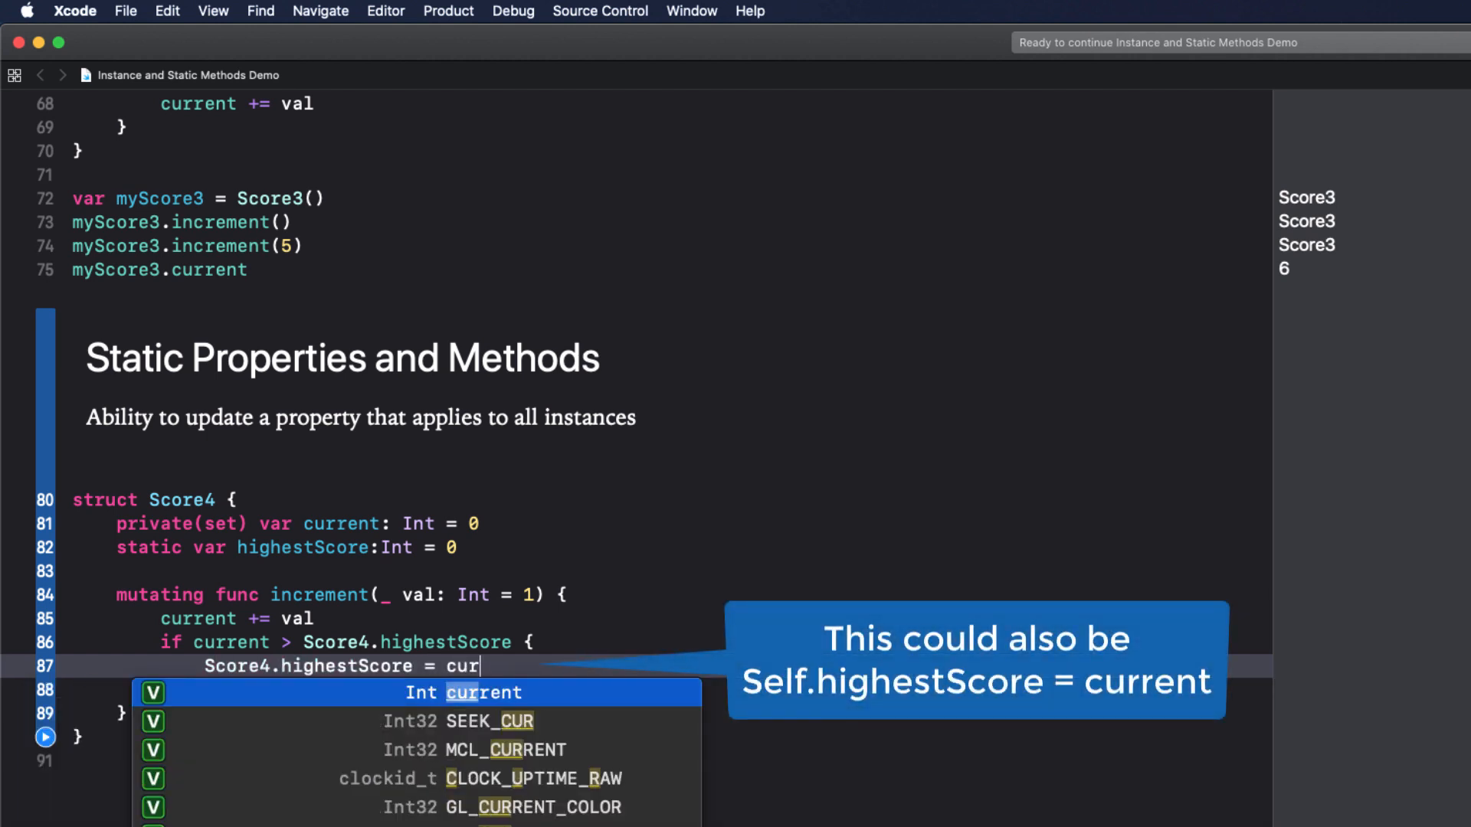
pyautogui.click(461, 693)
pyautogui.write('var score')
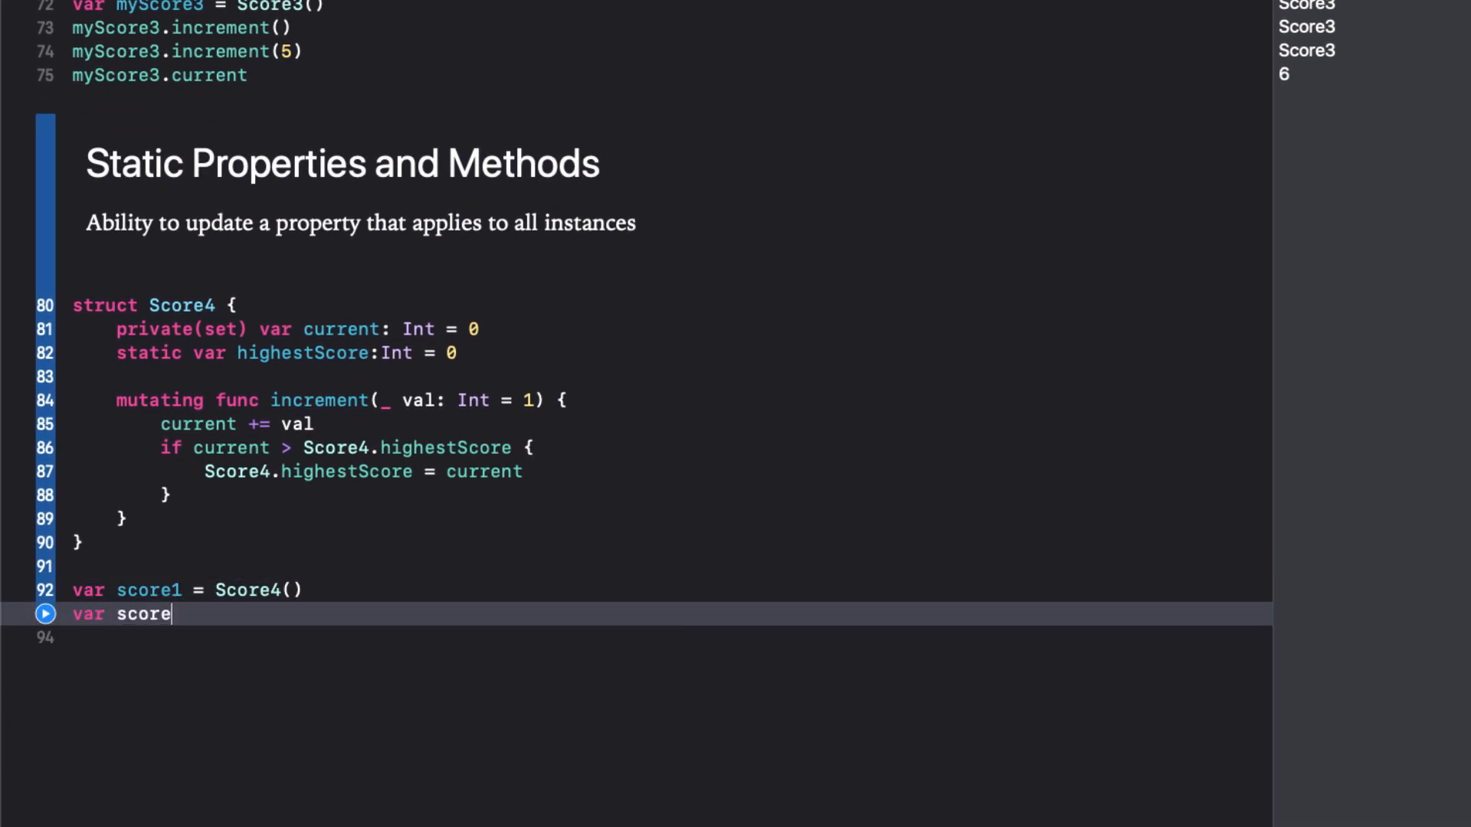
# Add score2, increment score1 by 10 and score2 by 6, log Score4.highestScore, and run.
pyautogui.write('2 = Score4(')
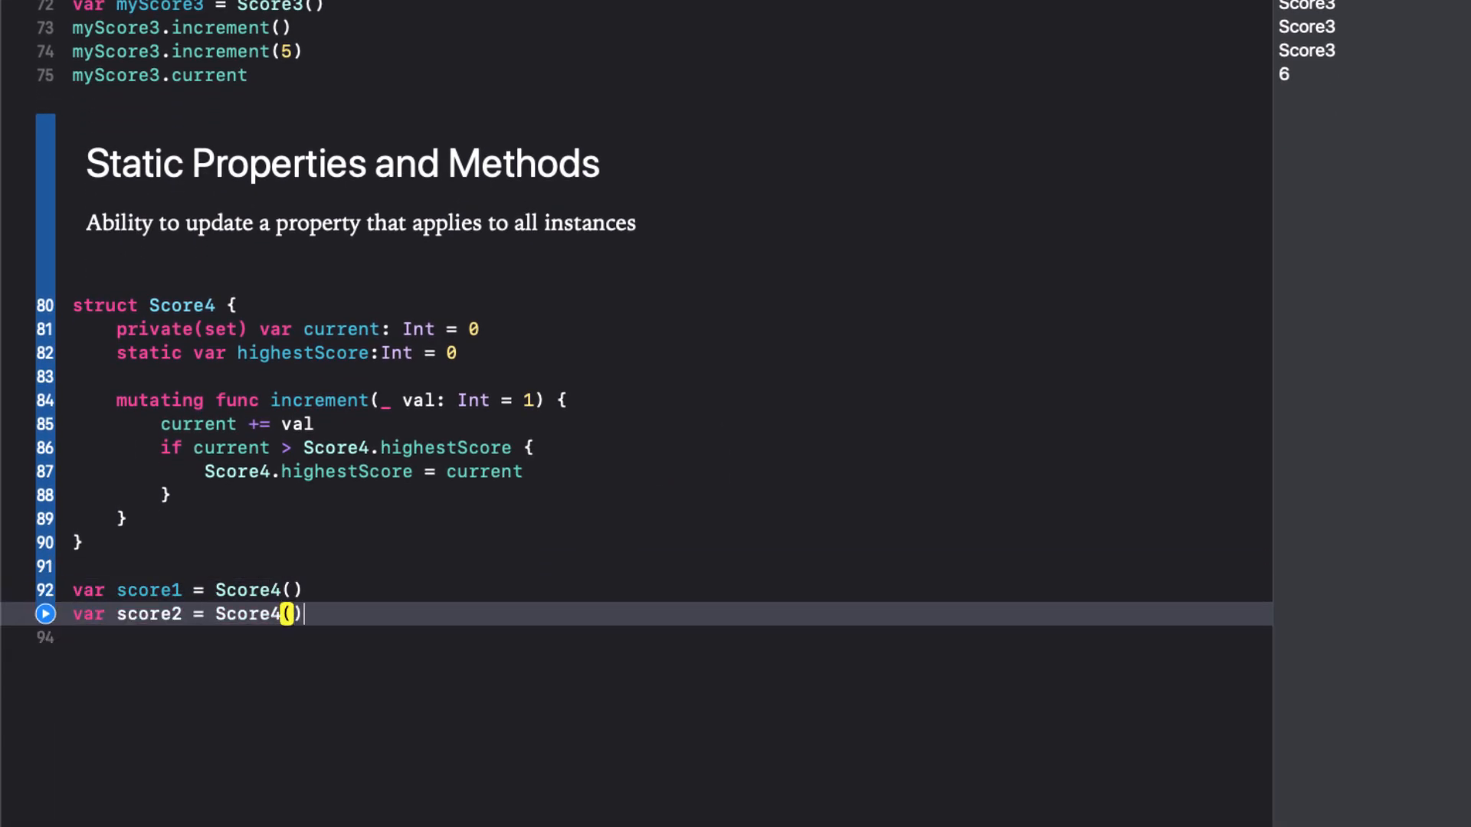
pyautogui.write('score1.increment(10')
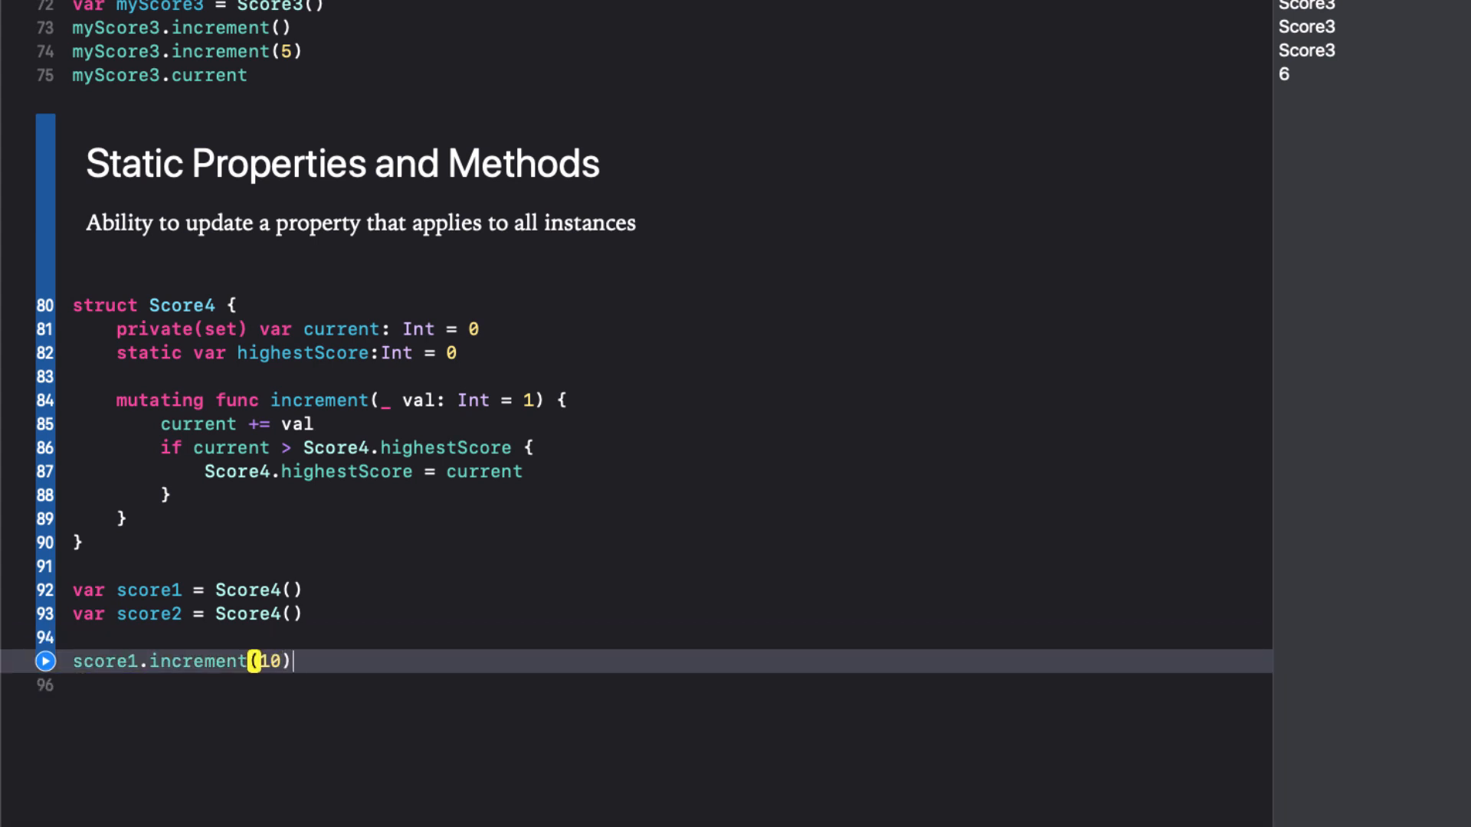
pyautogui.press('Return')
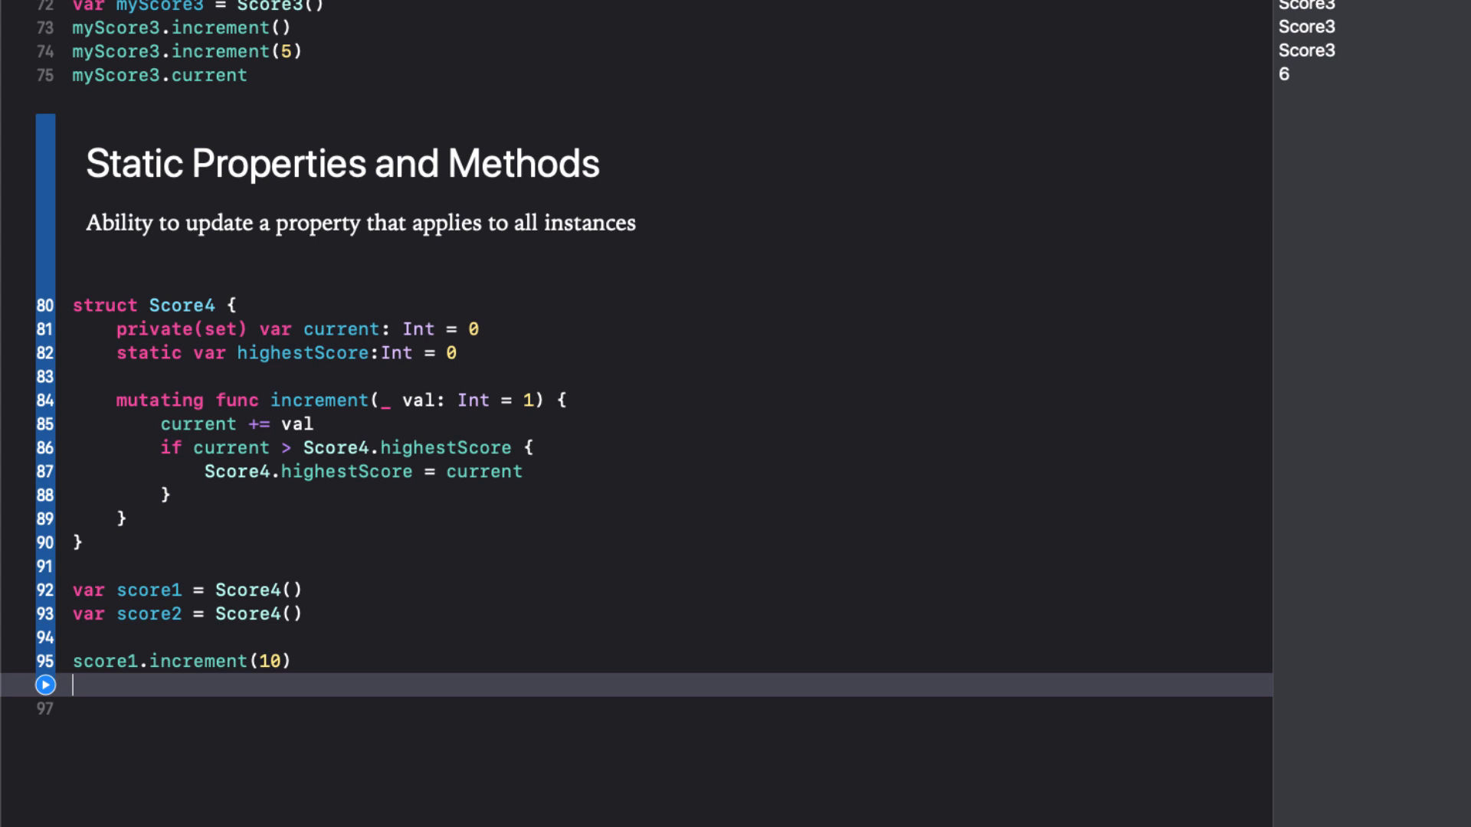
pyautogui.write('Score4.highestScore')
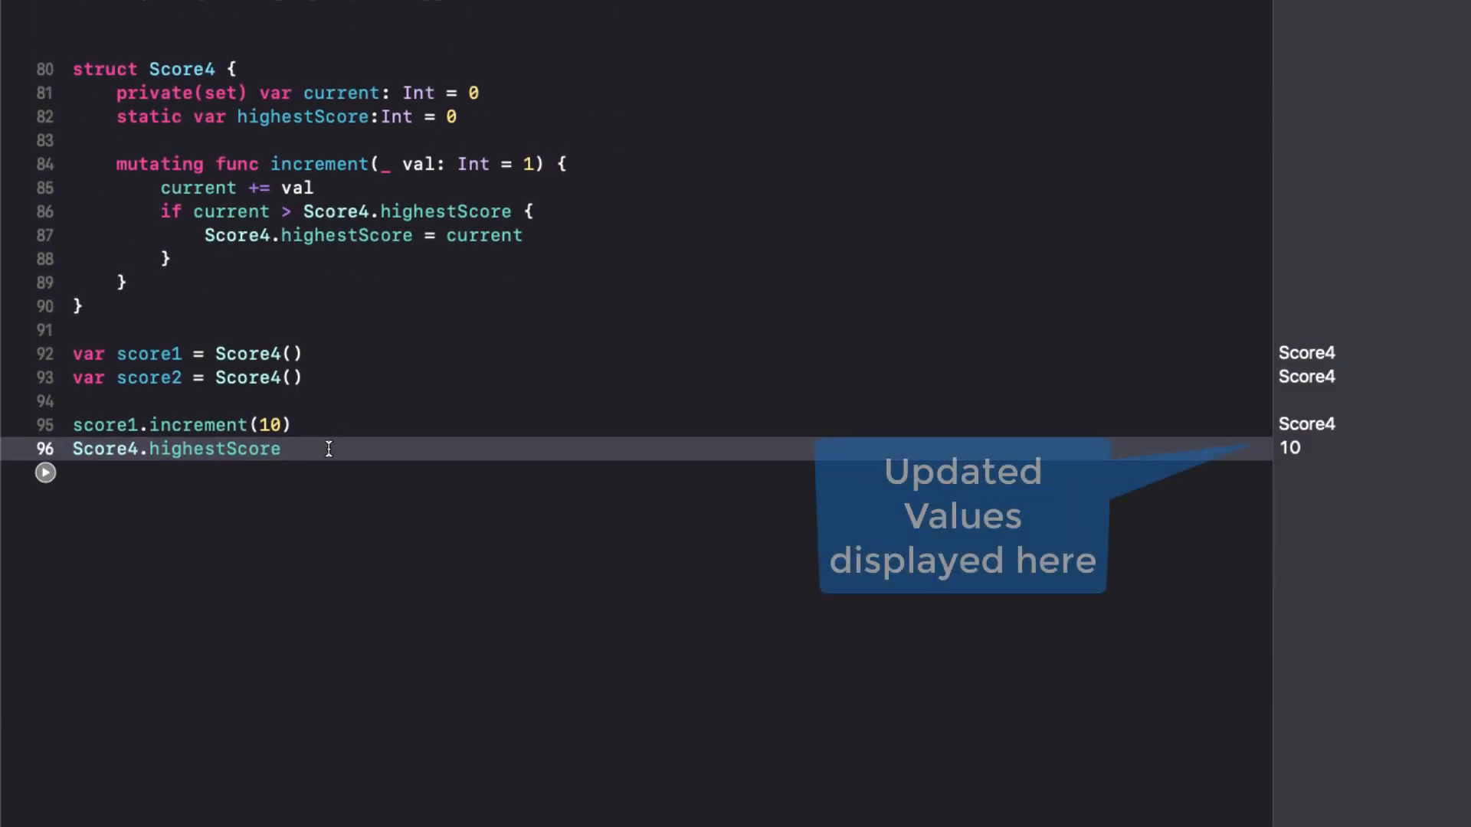
pyautogui.write('score2.increment(6')
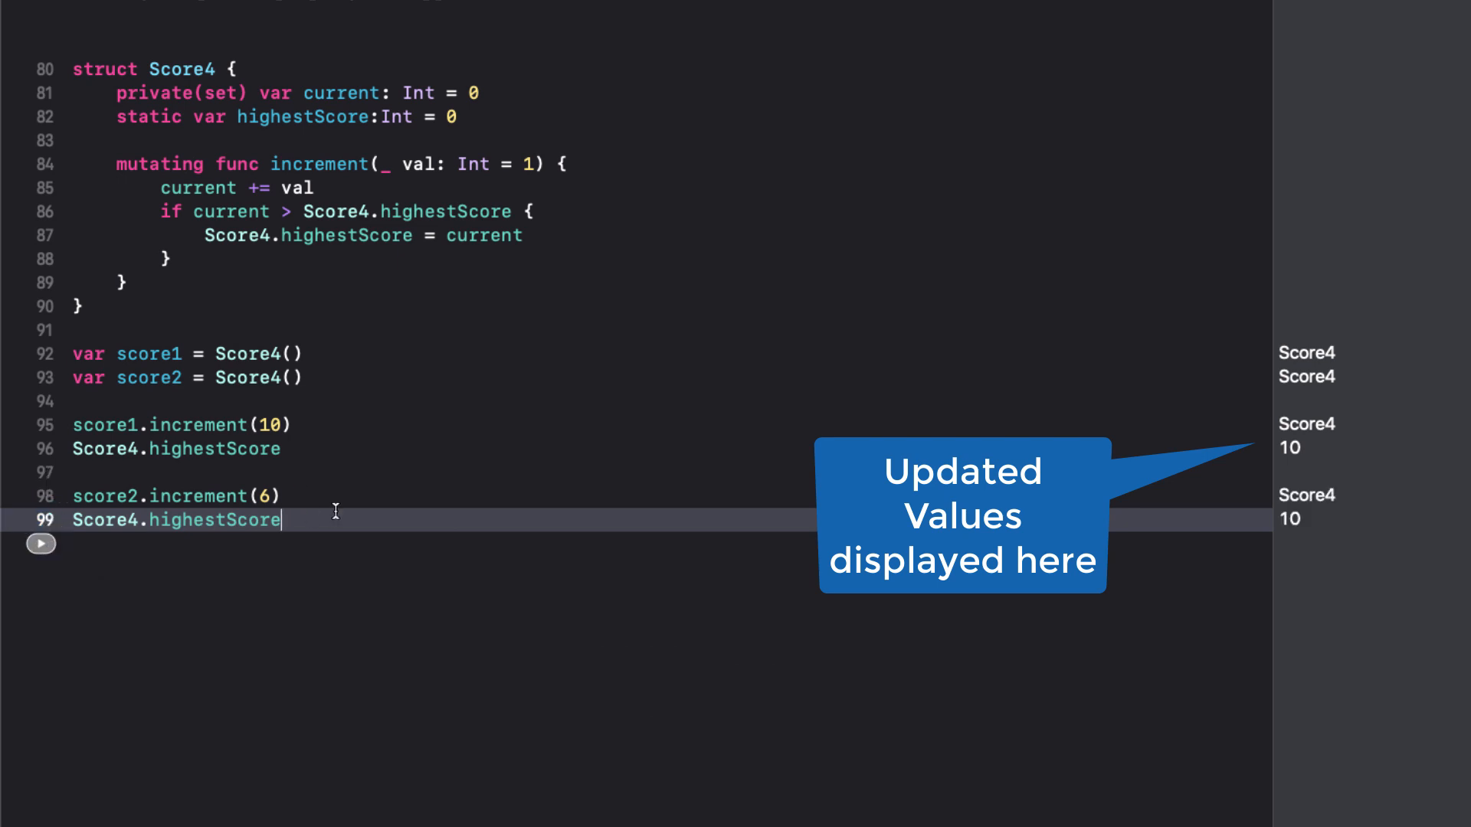
pyautogui.write('score2.increment(6')
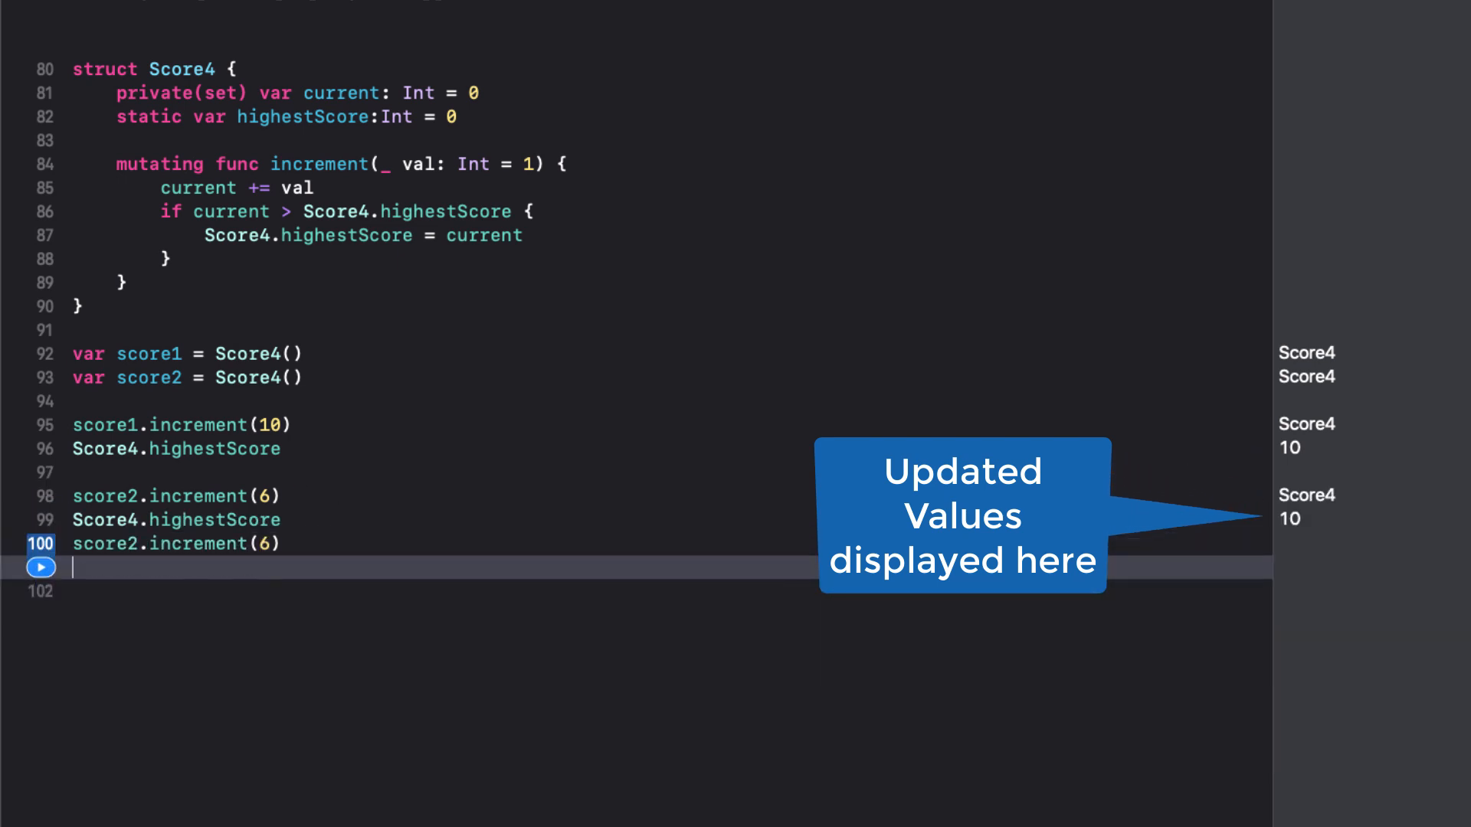
pyautogui.write('Score4.highestScore')
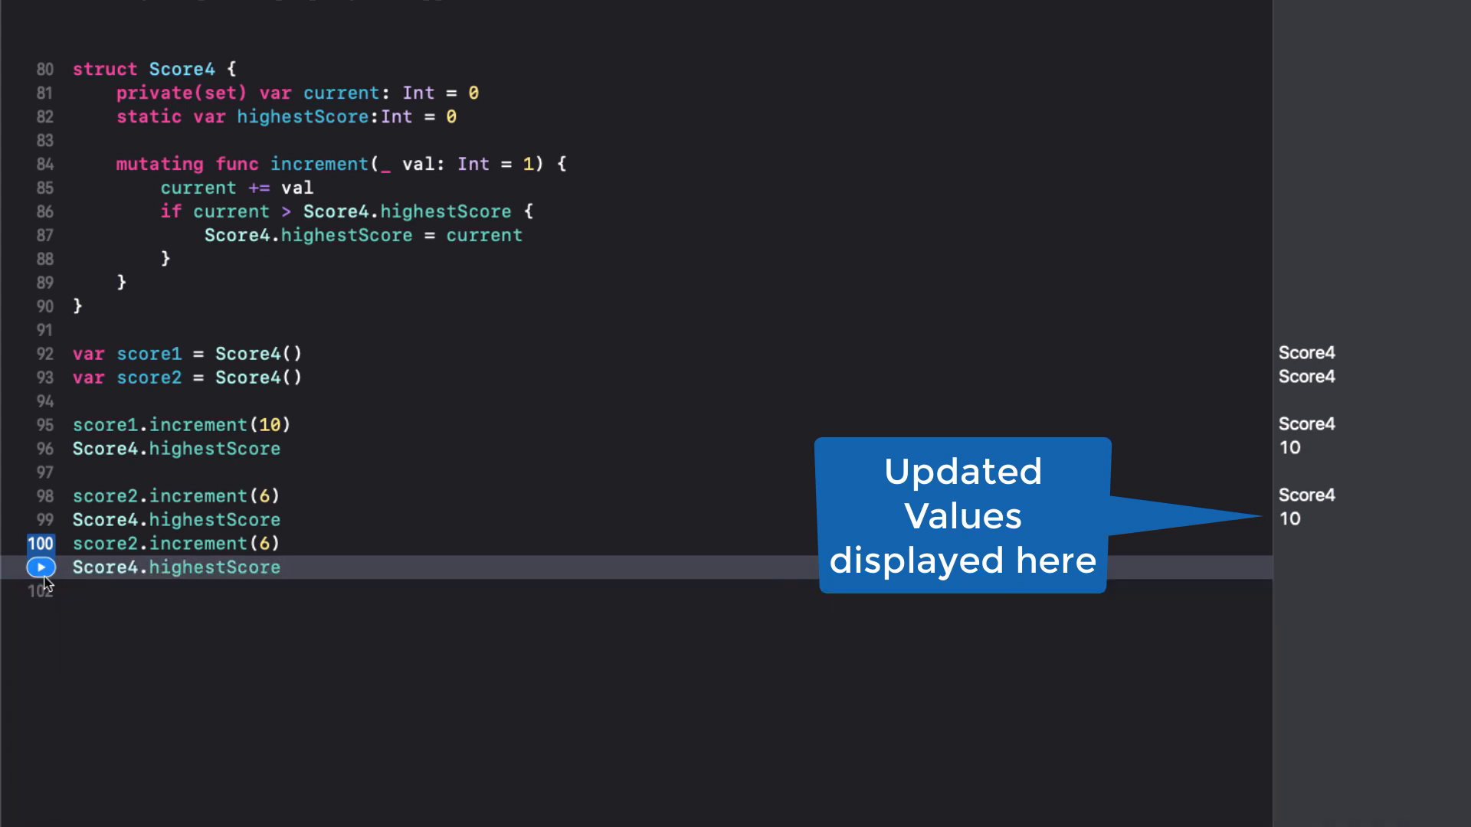
pyautogui.click(41, 568)
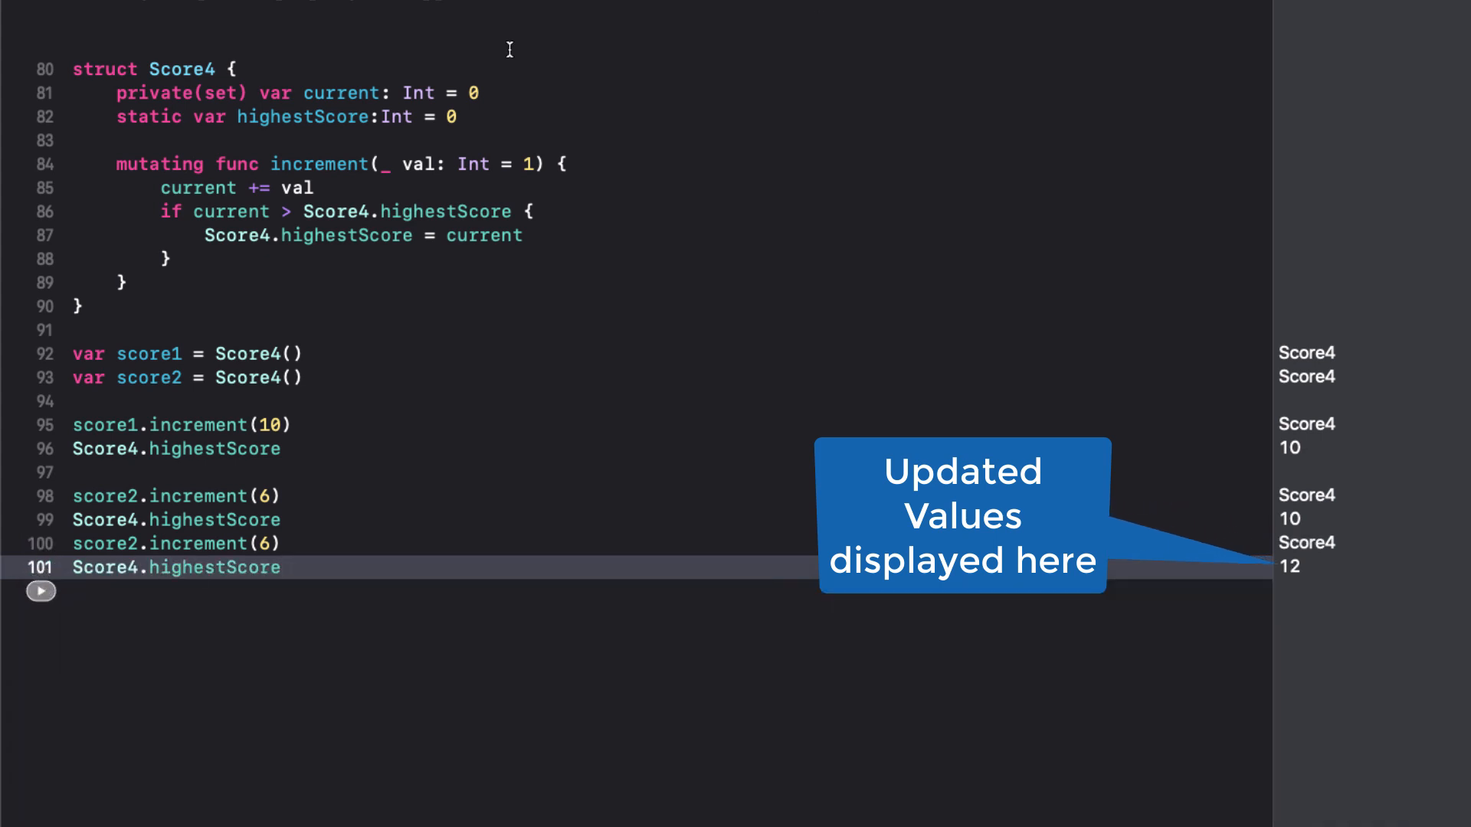
# Switch to Safari's Application Portfolio page listing apps like TripTic and NimTastic.
pyautogui.doubleClick(103, 68)
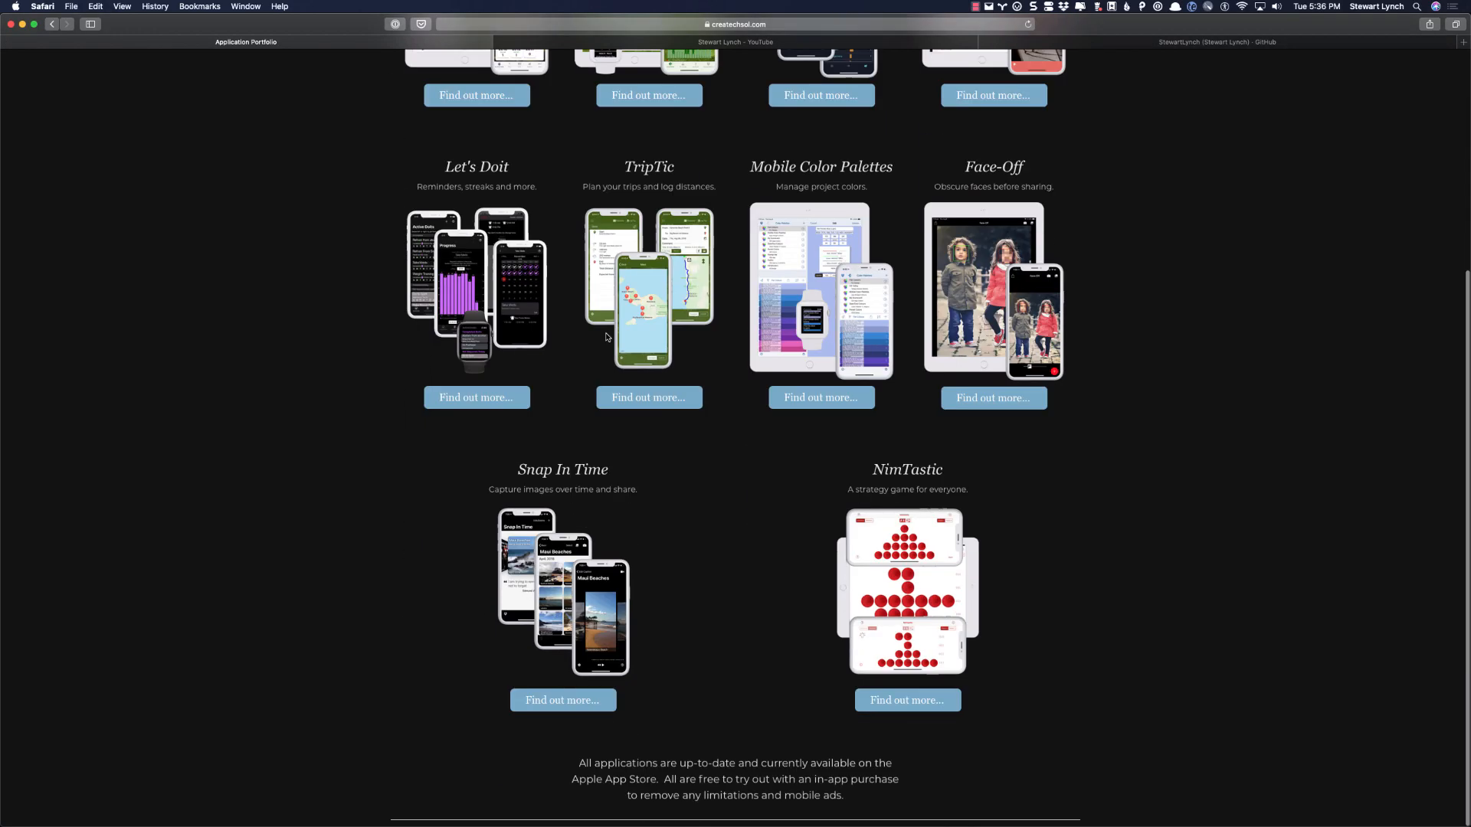
# Scroll to the top of the portfolio page and switch to the GitHub profile tab.
pyautogui.scroll(3)
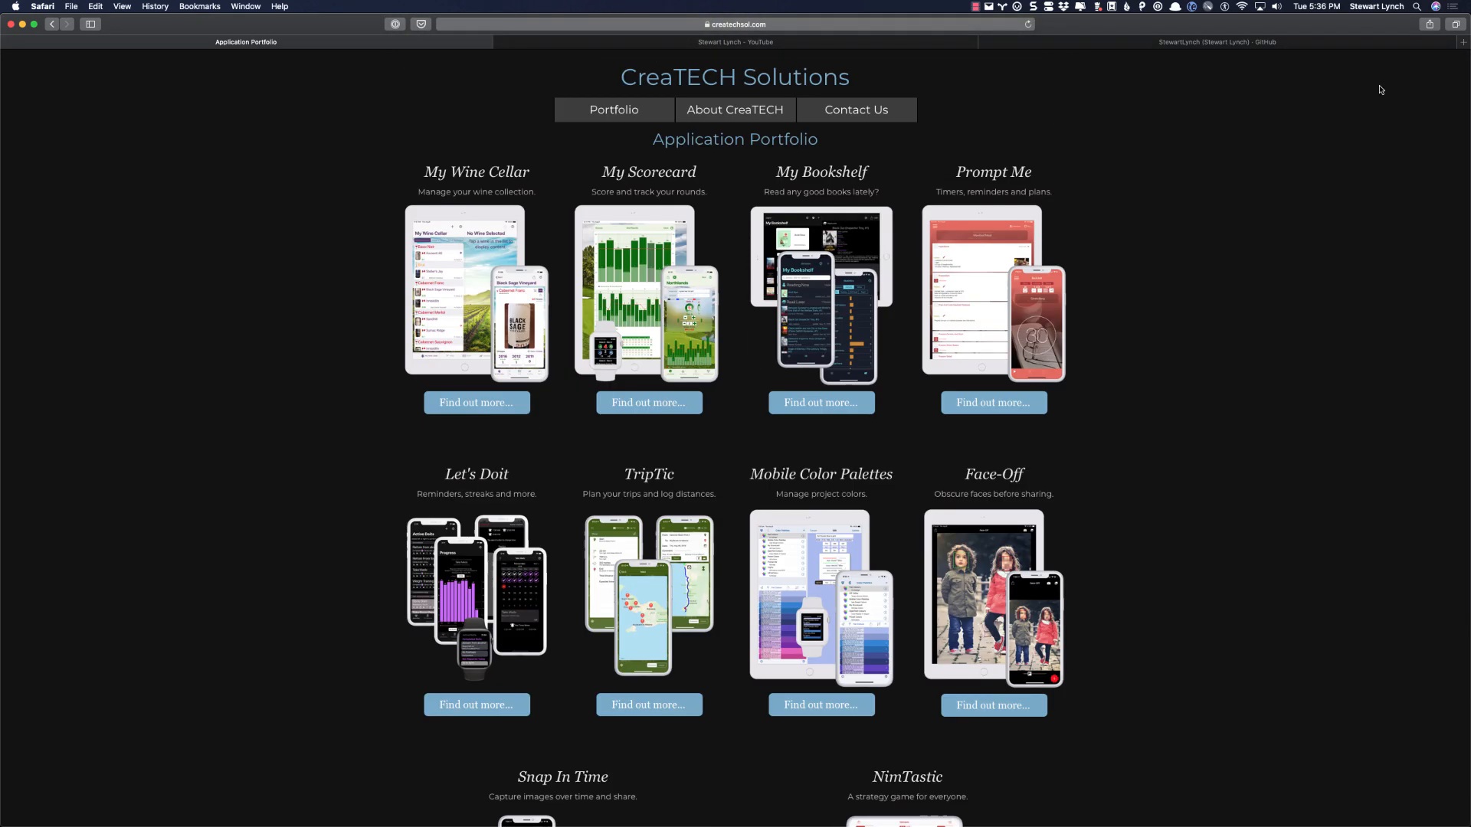
pyautogui.click(1211, 42)
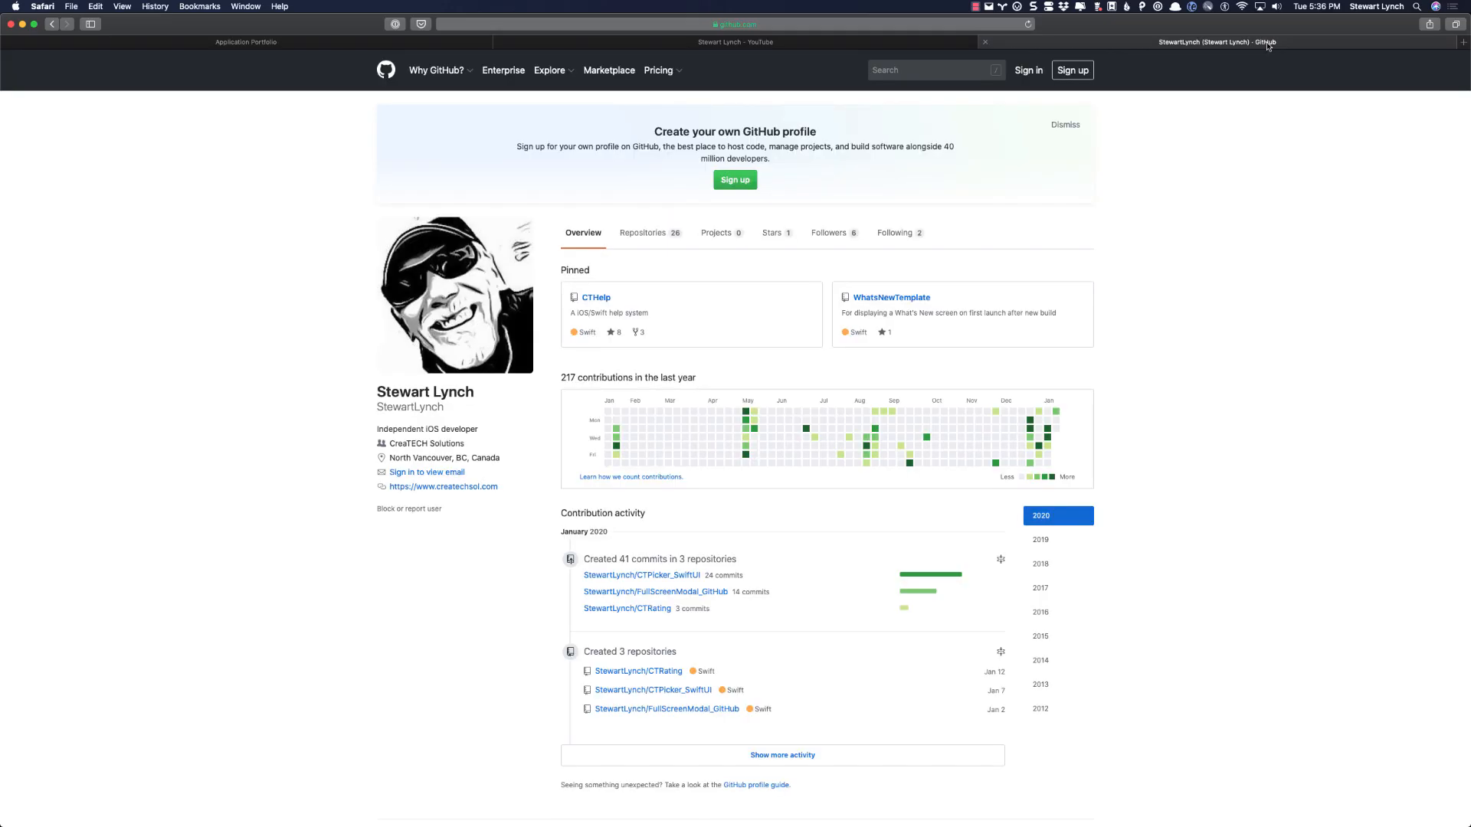